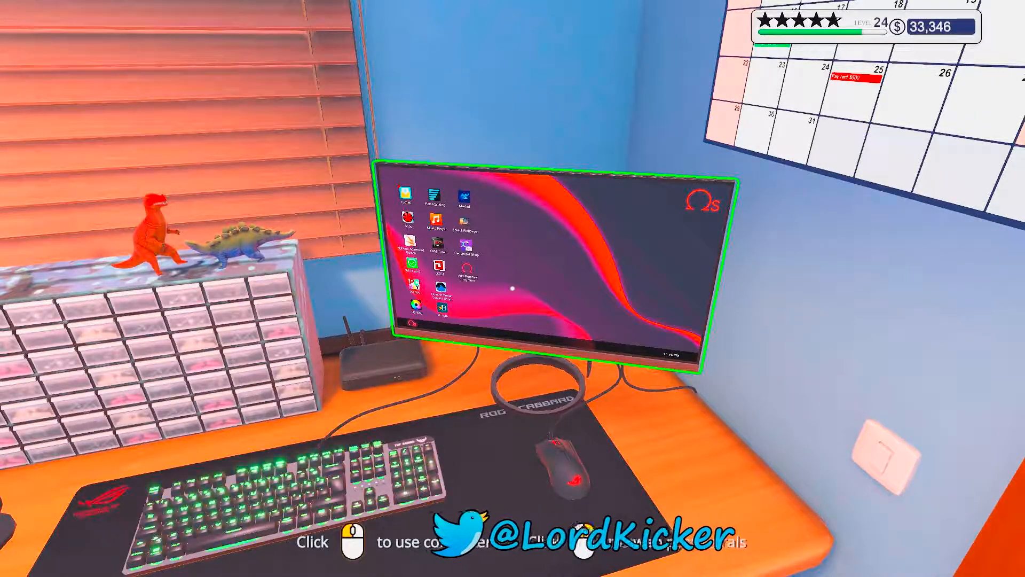
mouse_move(512, 289)
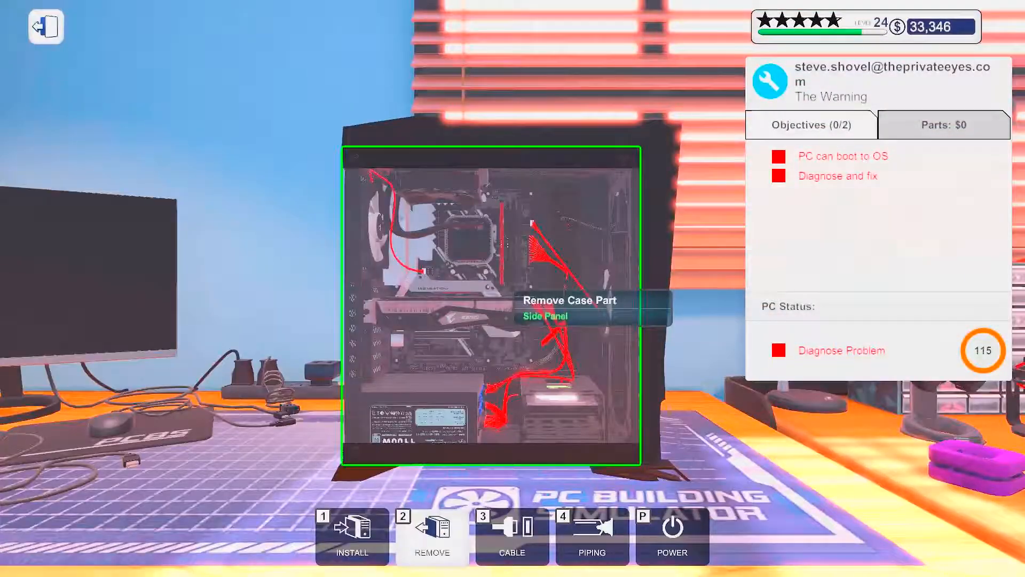
mouse_move(569, 315)
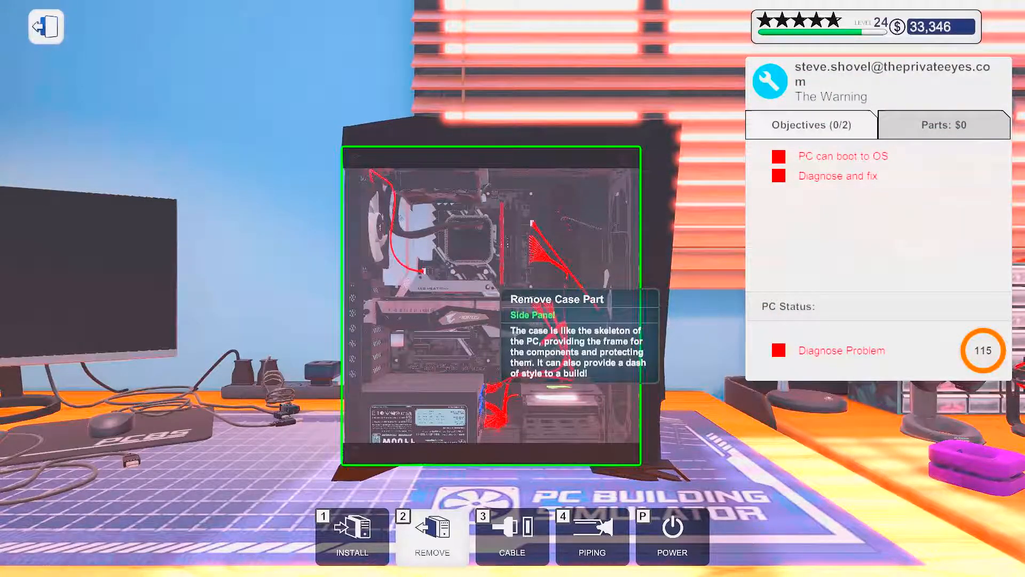
mouse_move(670, 535)
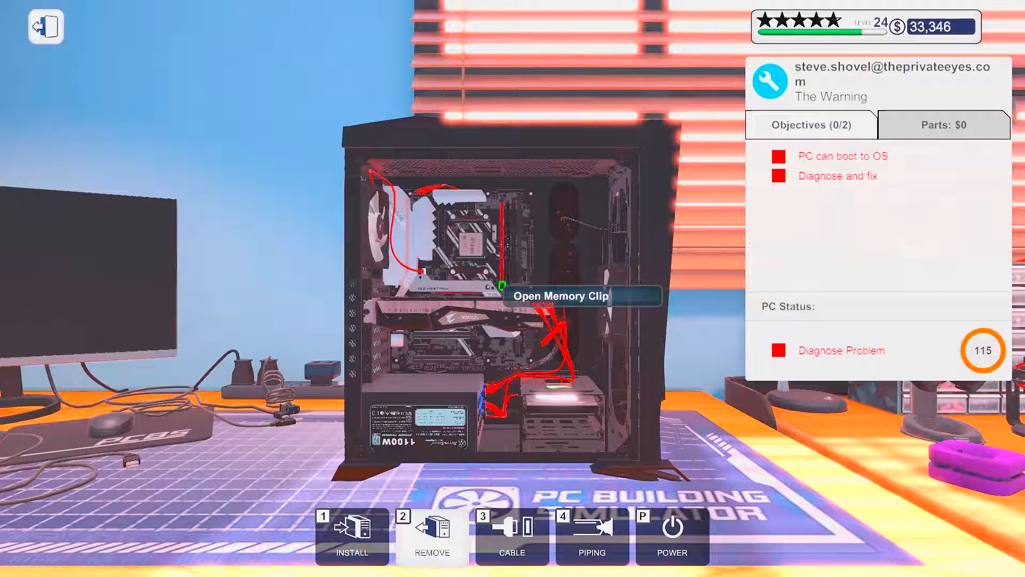
mouse_move(474, 235)
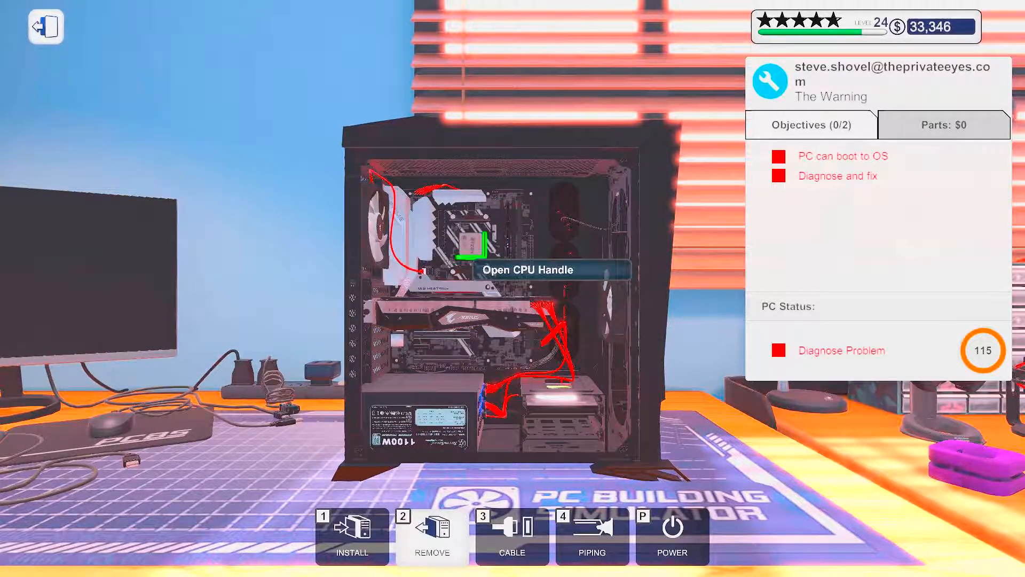
mouse_move(458, 229)
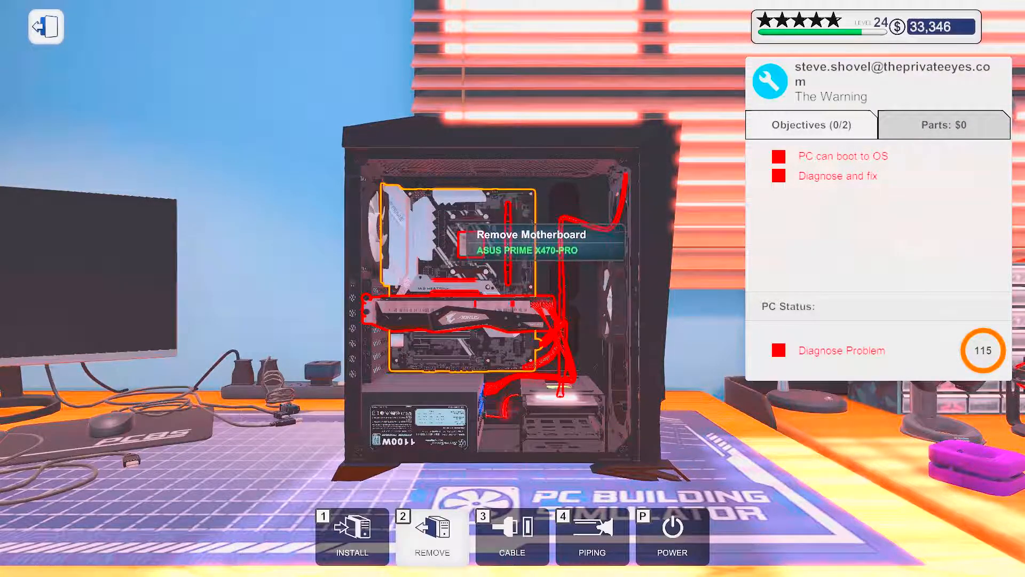
mouse_move(458, 314)
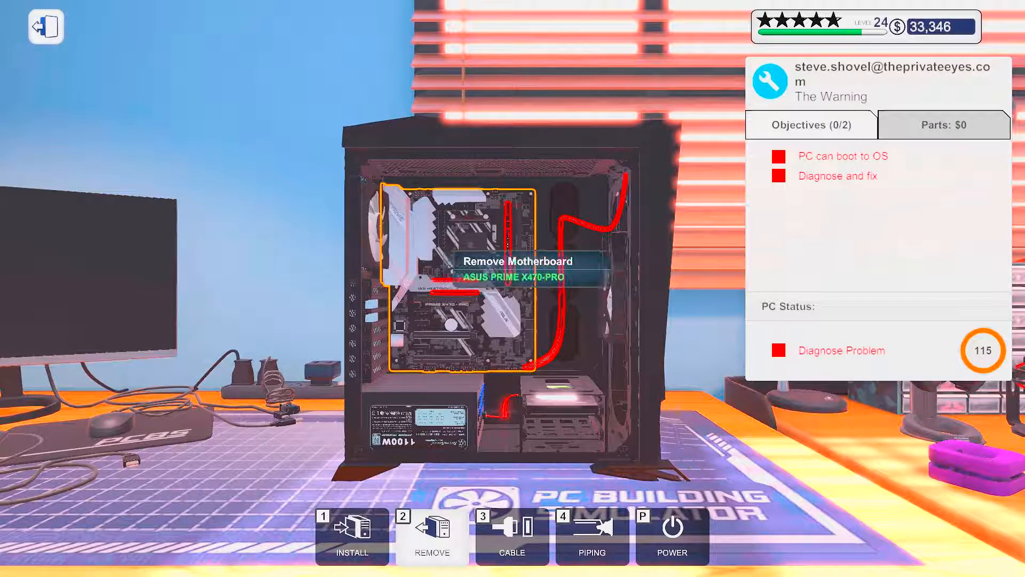
mouse_move(506, 284)
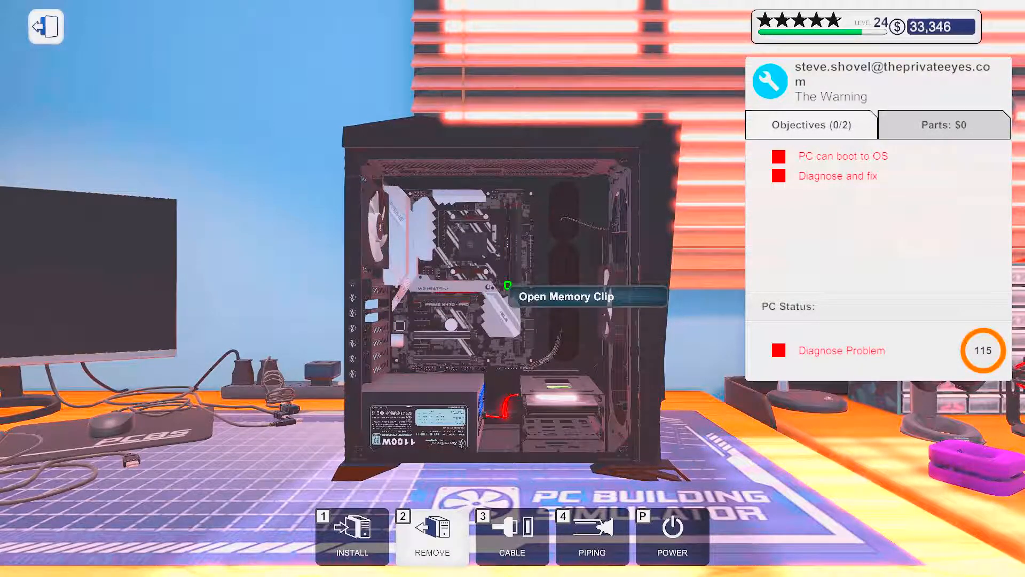
mouse_move(444, 290)
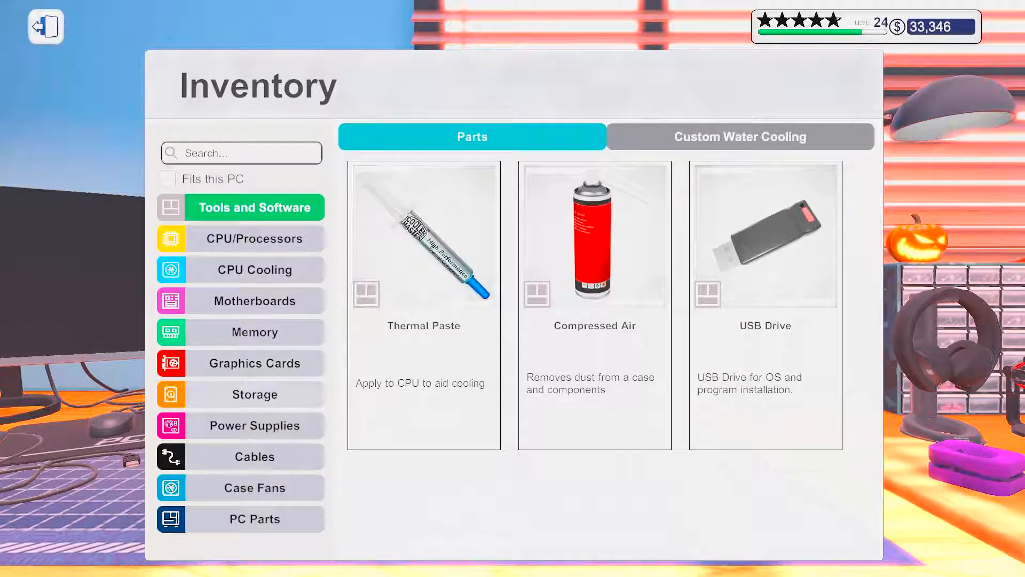
Step: Browse the stored motherboards in the inventory, then go to the workshop computer's desktop
left_click(255, 300)
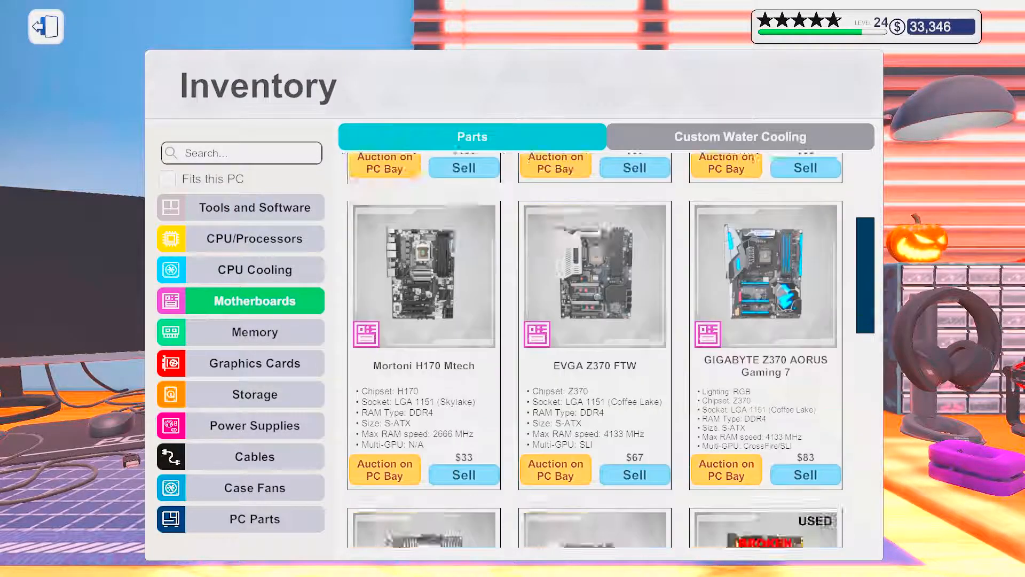
scroll("down", 3)
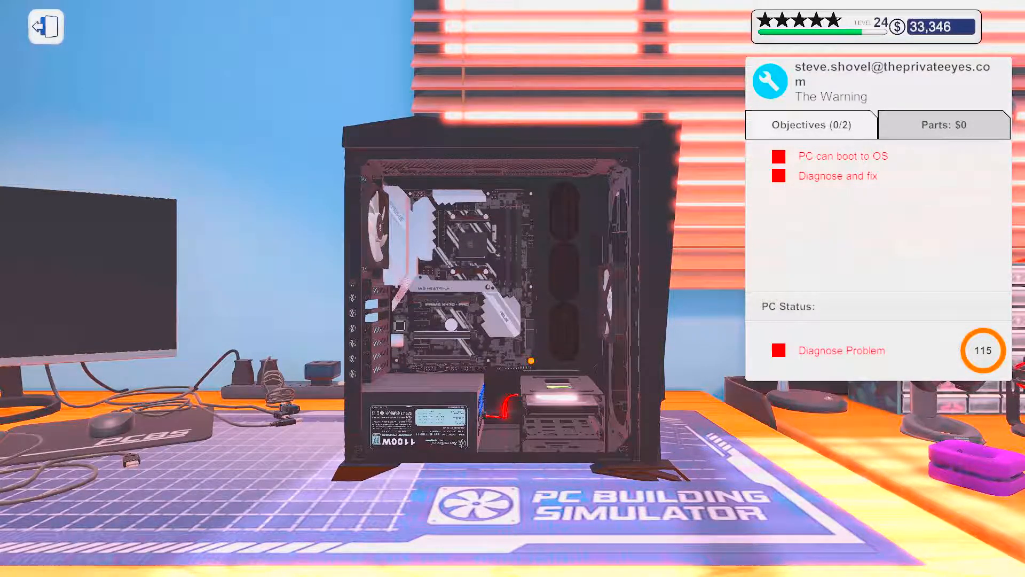
left_click(418, 418)
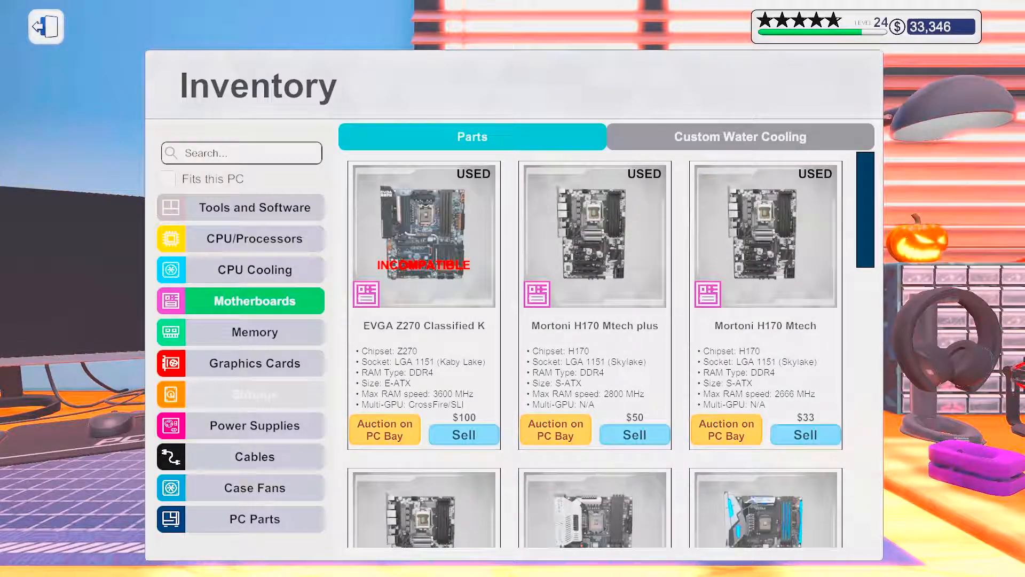
left_click(254, 424)
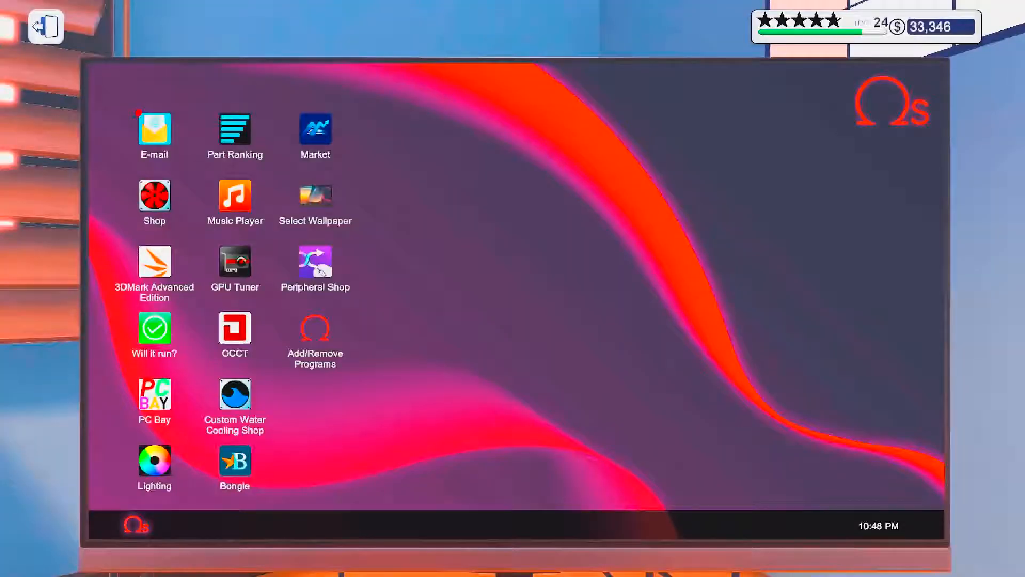
Step: Read The Warning job e-mail from the private investigator, charging $150 labour
left_click(154, 130)
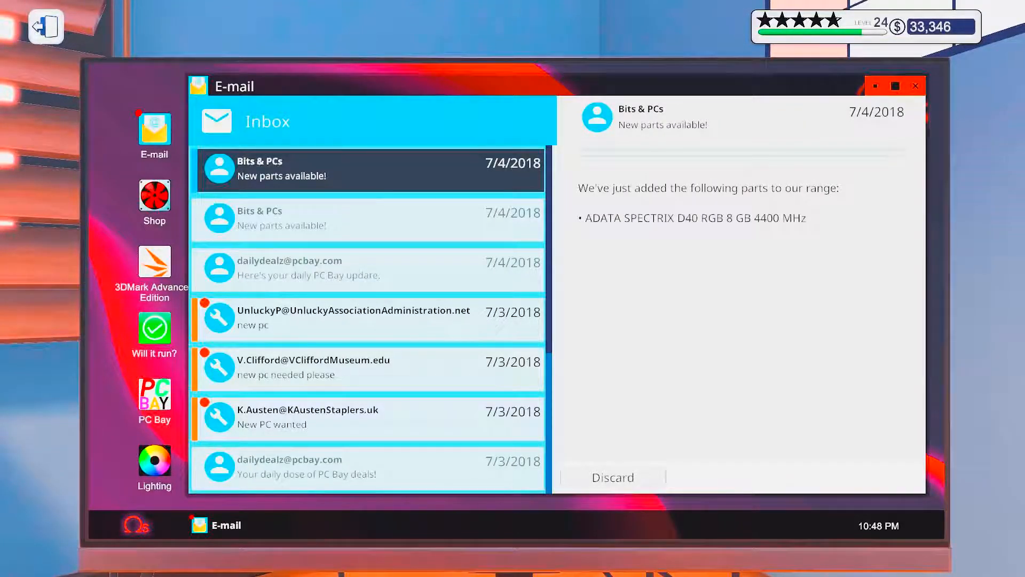
scroll("down", 3)
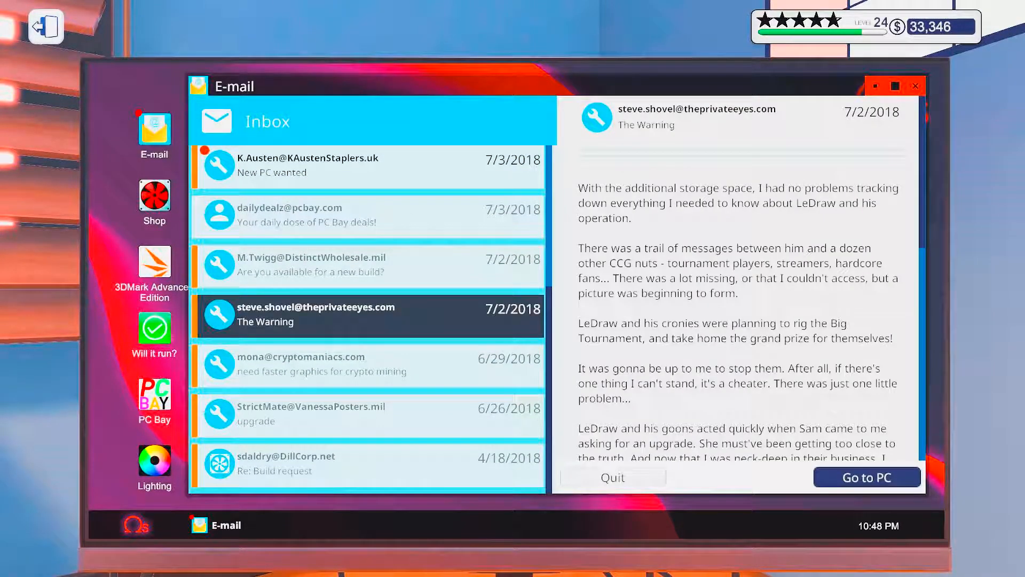
scroll("down", 3)
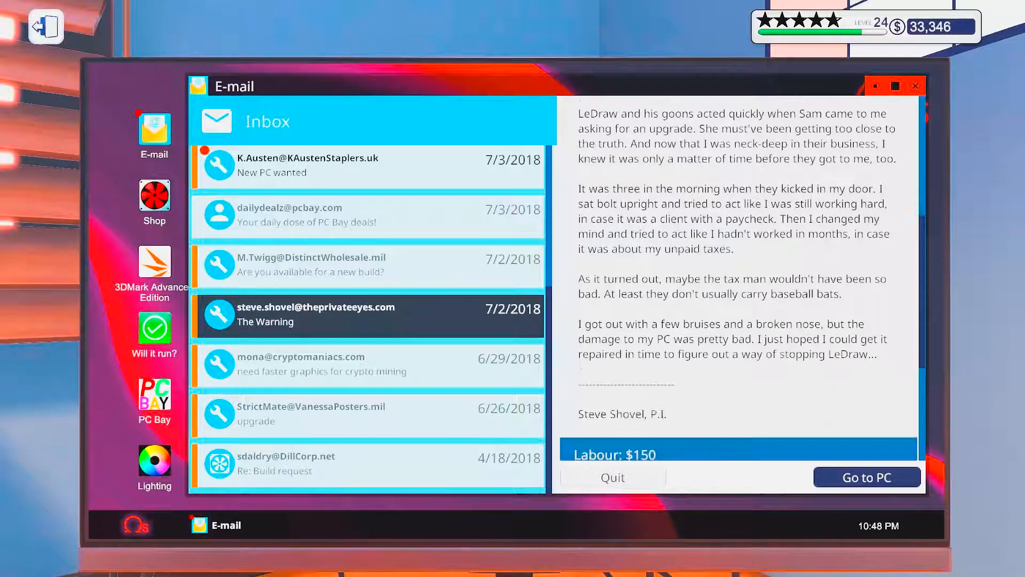
scroll("down", 3)
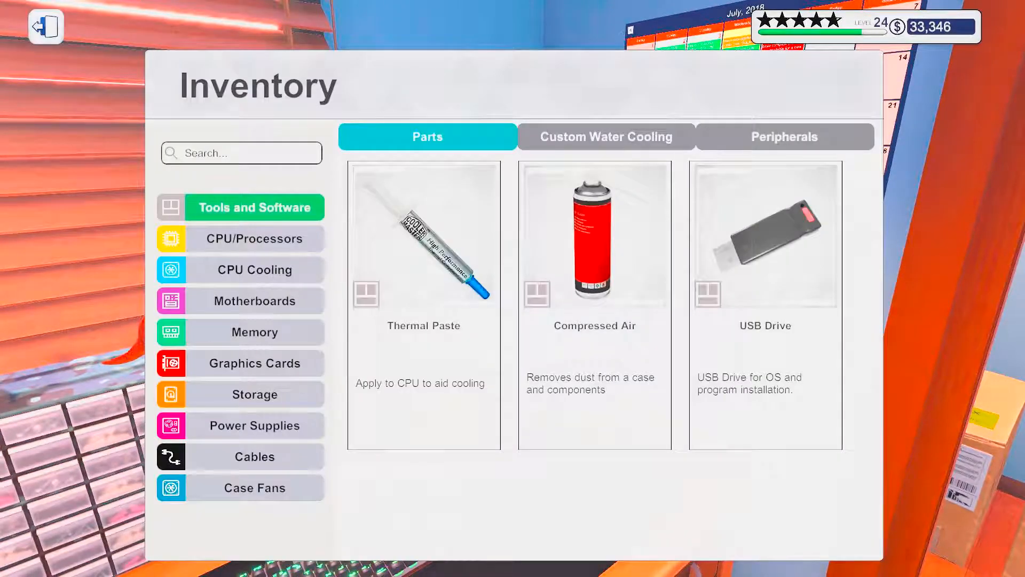
Step: Look over the stored memory modules and graphics cards, including the broken RTX 2070
left_click(255, 331)
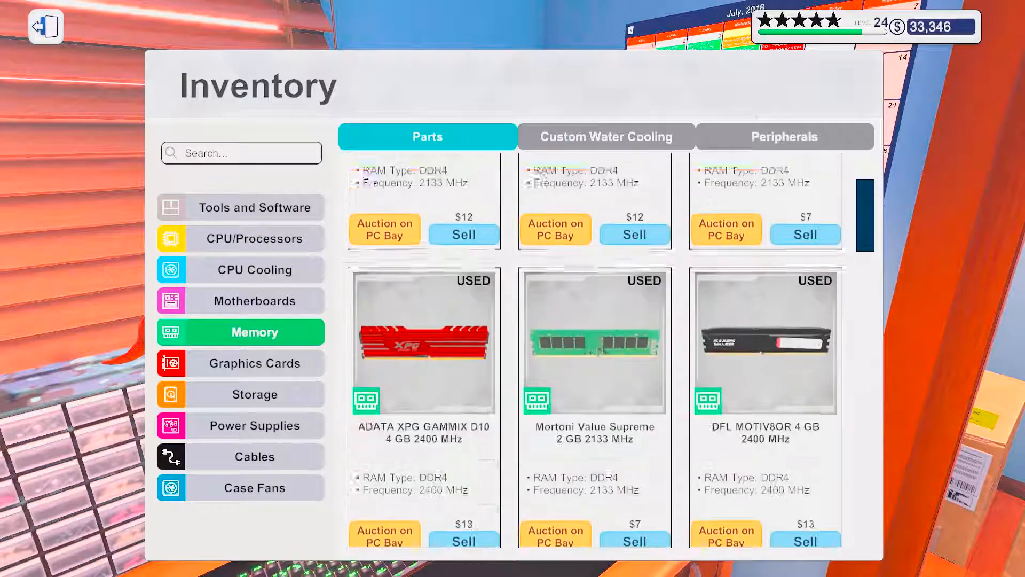
scroll("down", 3)
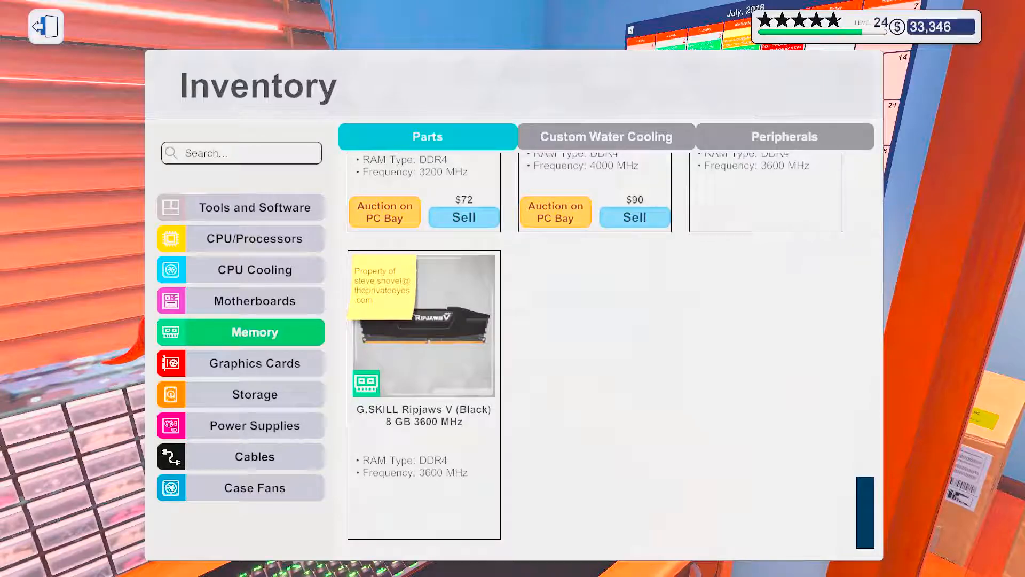
left_click(254, 363)
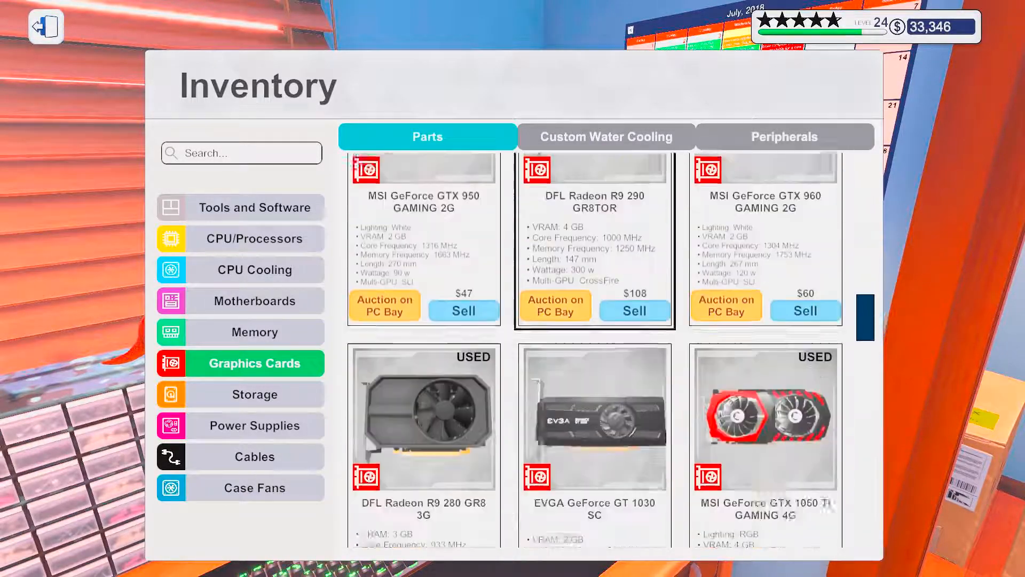
scroll("down", 3)
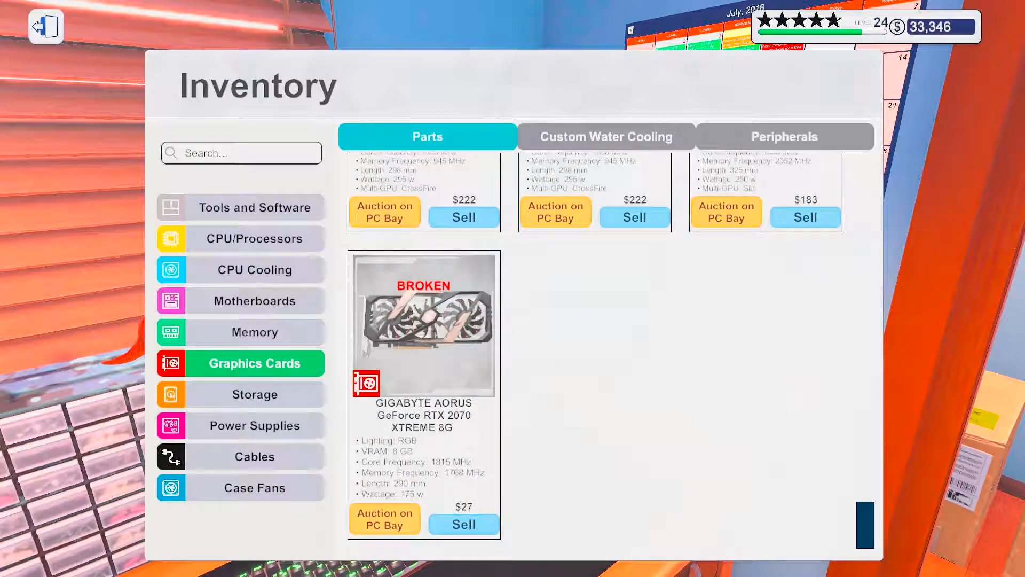
scroll("up", 3)
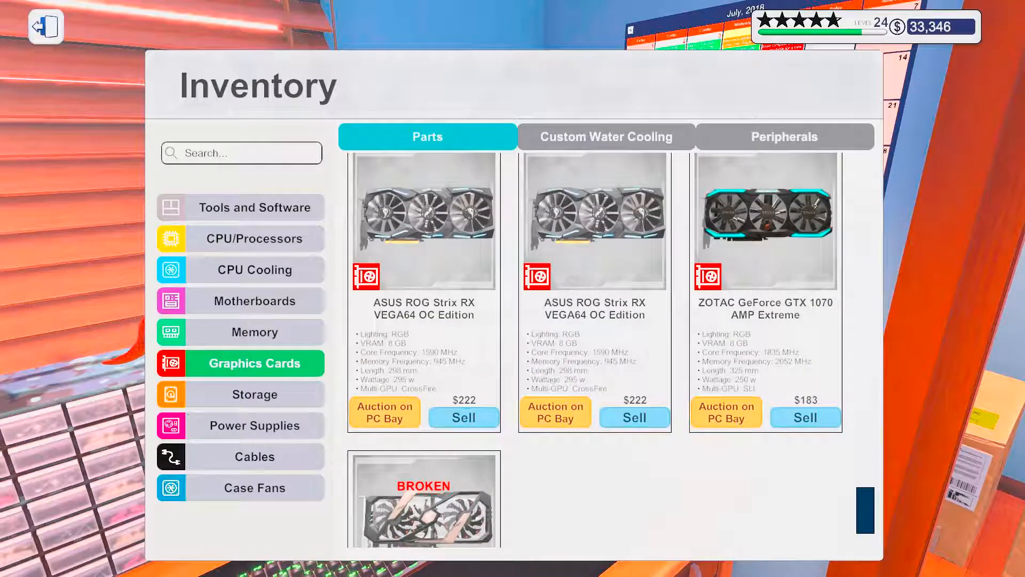
scroll("down", 3)
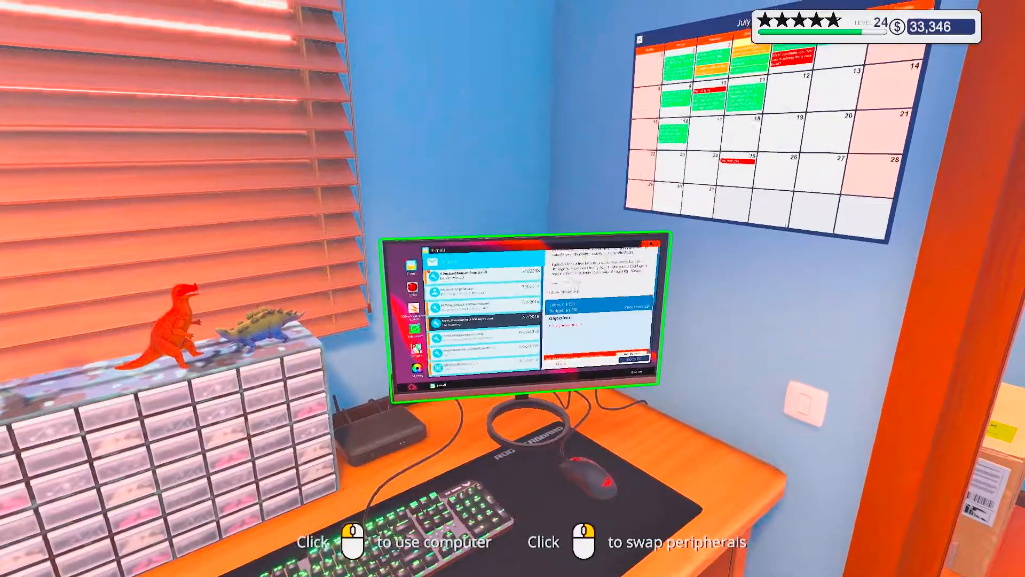
Step: Search the shop for a 2070 graphics card and add the RTX 2070 to the cart
left_click(517, 320)
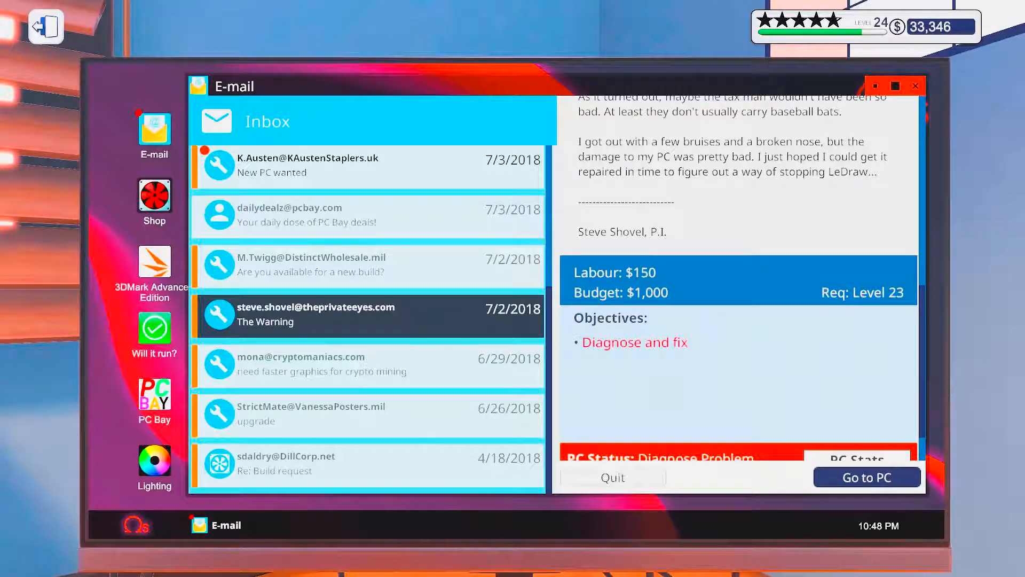
left_click(154, 203)
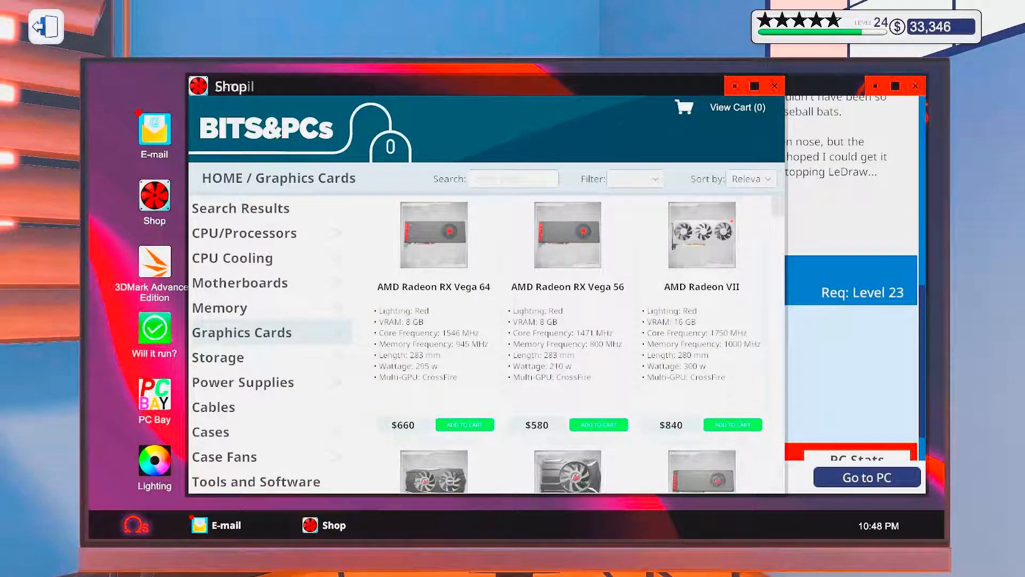
type("20")
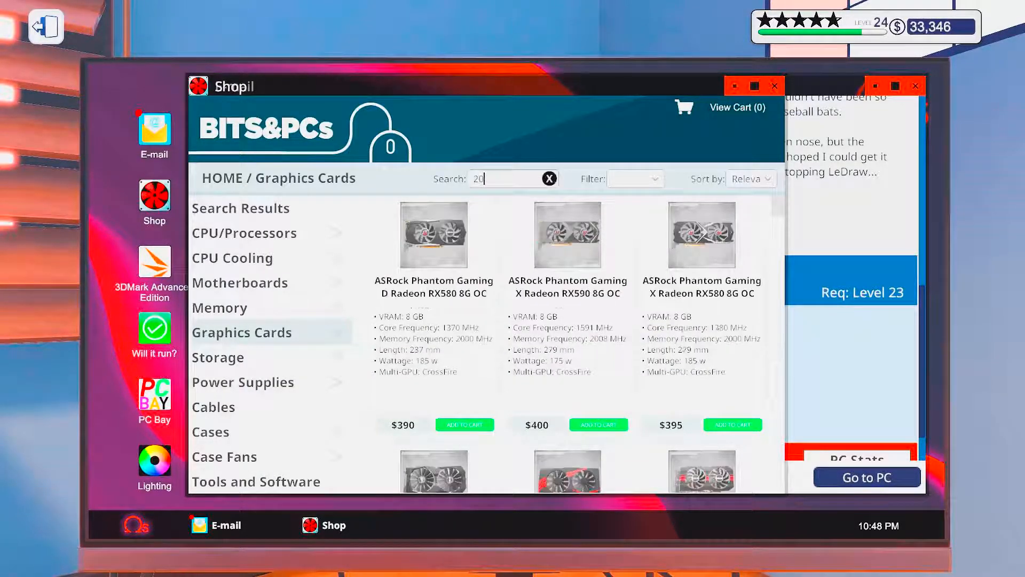
type("70")
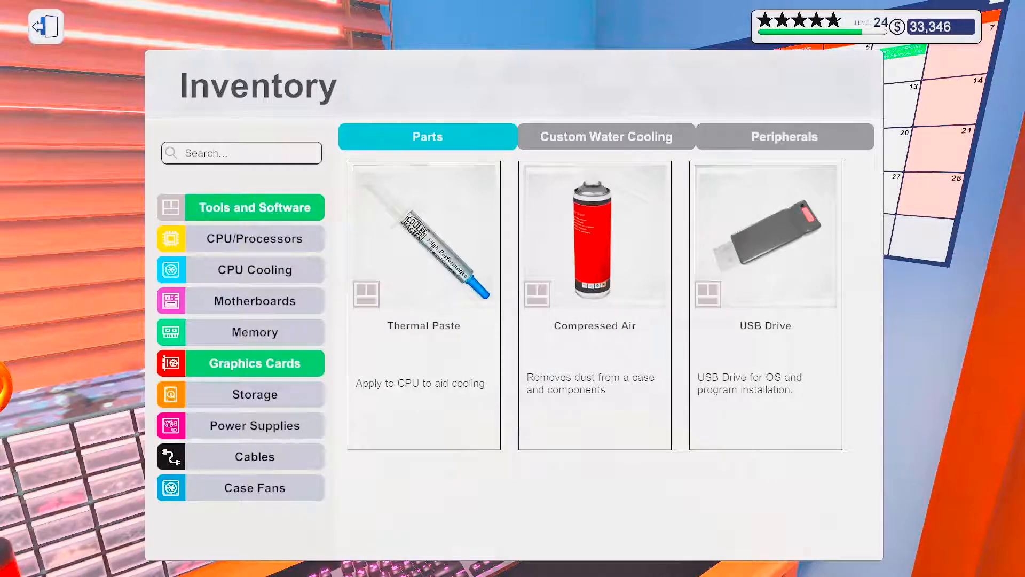
left_click(254, 363)
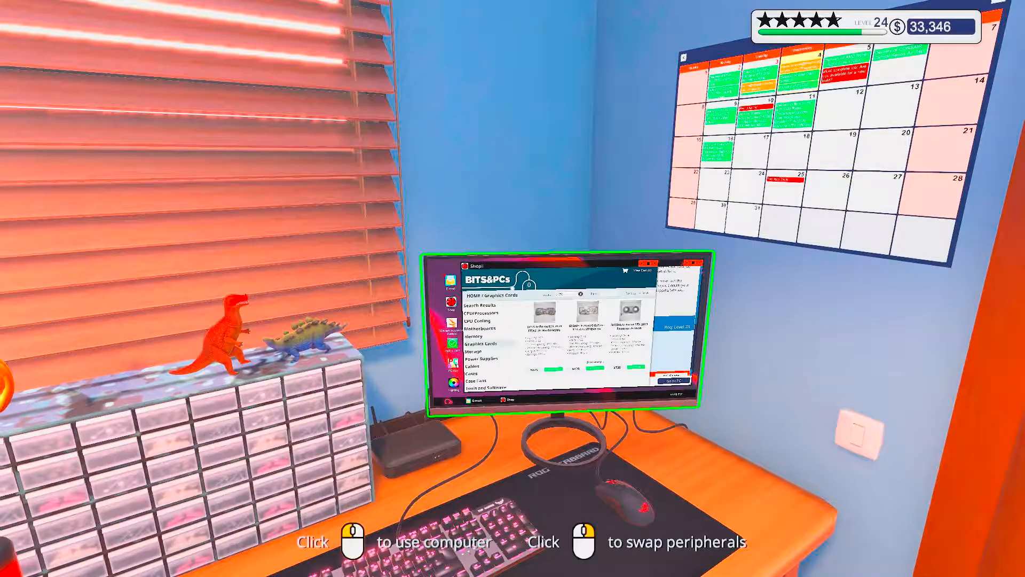
left_click(562, 326)
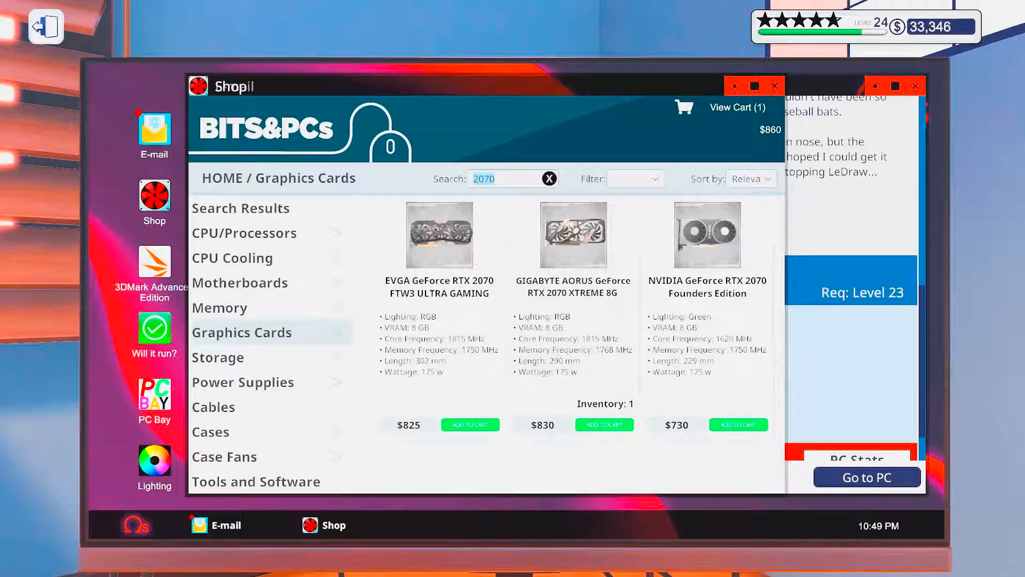
Step: Search power supplies for 1100 and add the SilverStone ST1100-TI, cart now $960
left_click(243, 383)
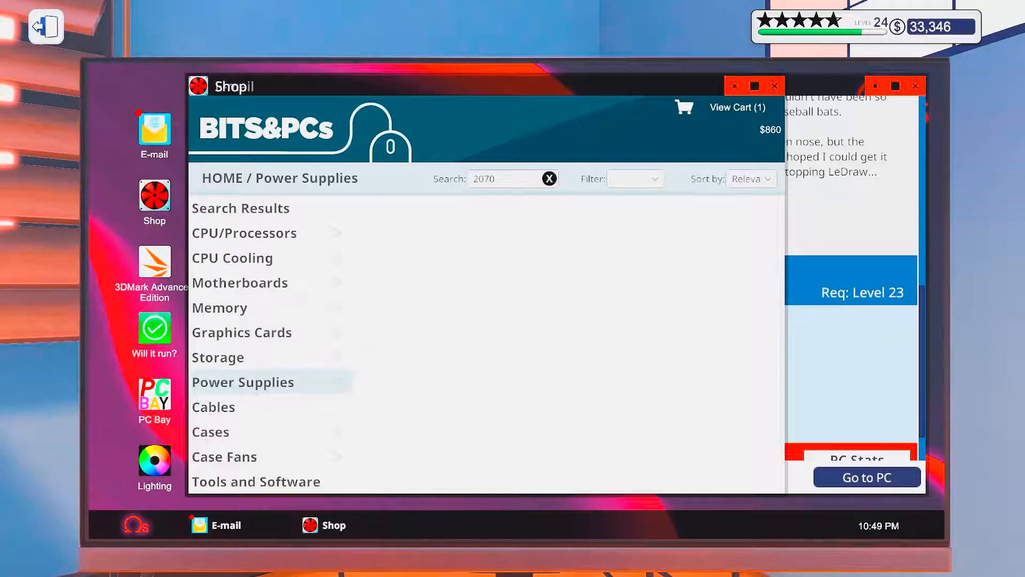
left_click(549, 178)
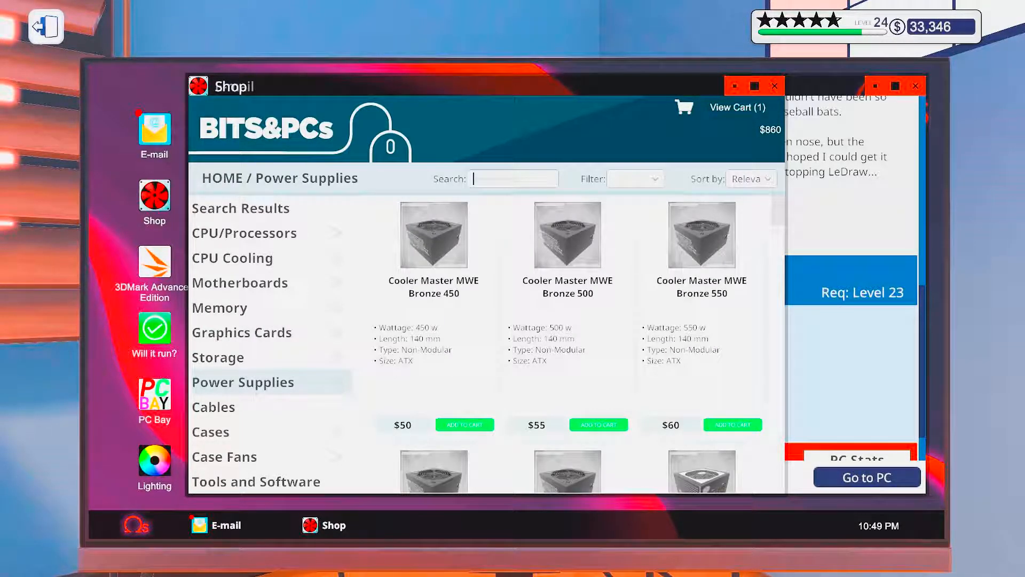
type("1100")
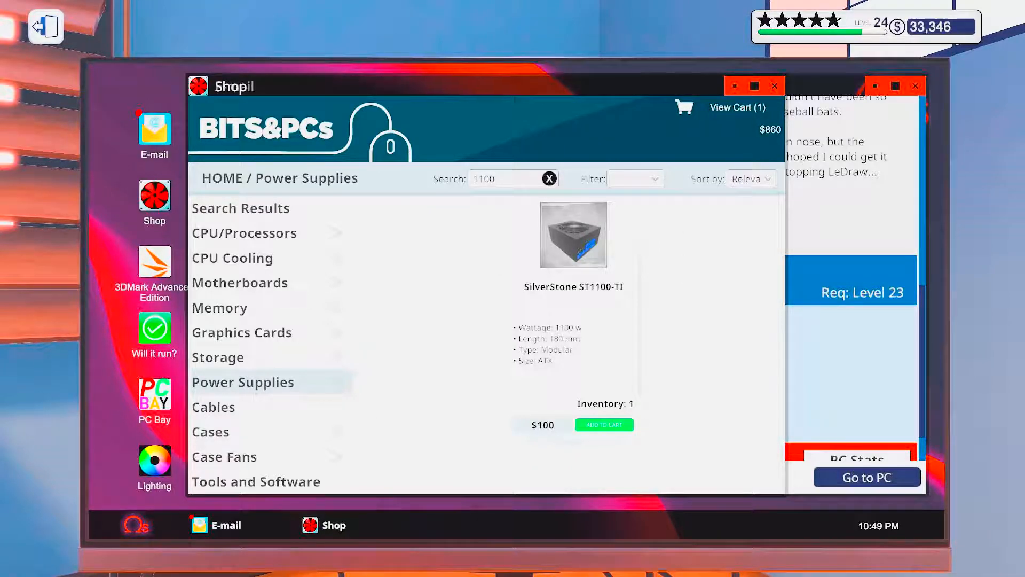
left_click(604, 424)
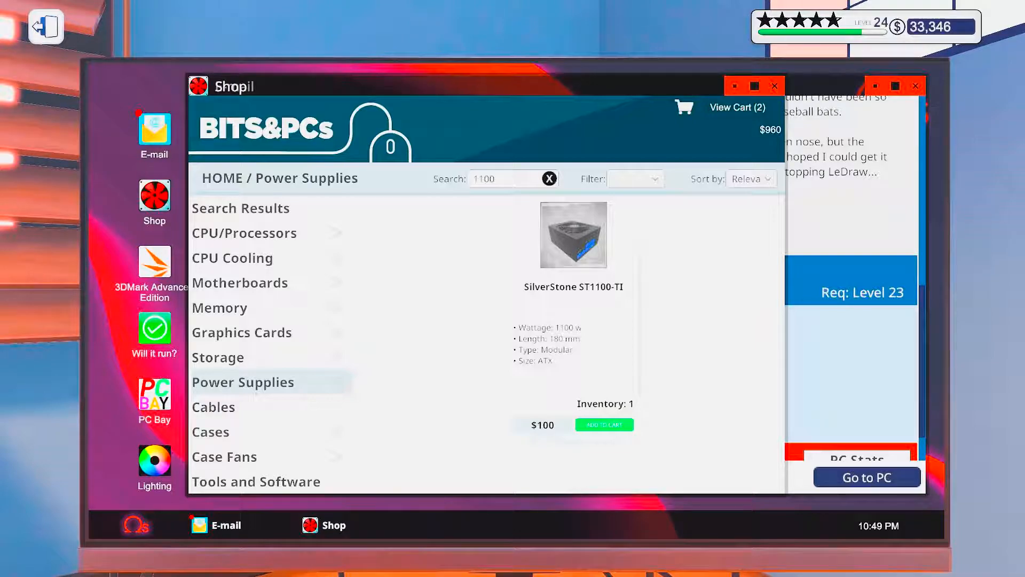
left_click(736, 107)
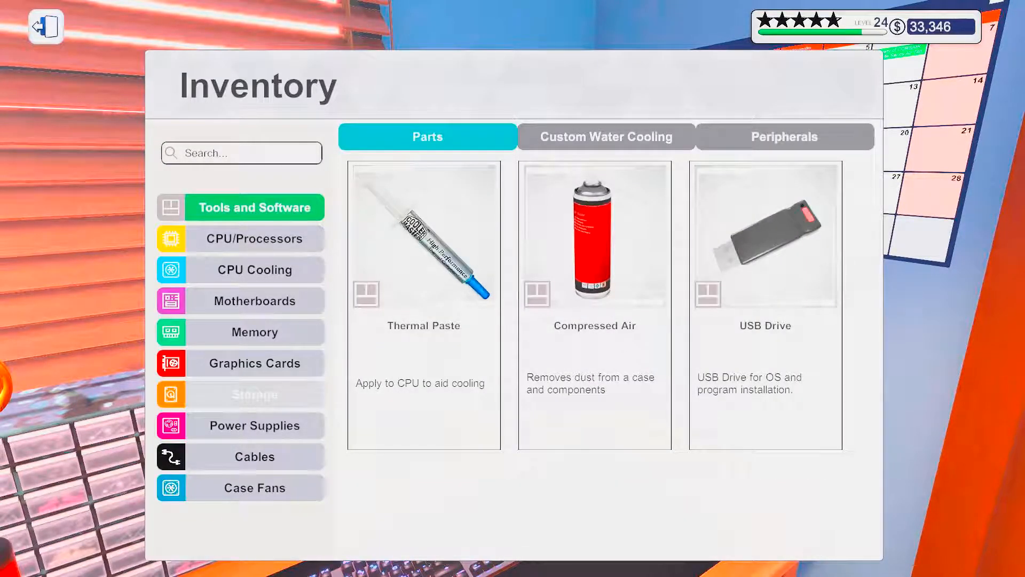
Step: Review the owned storage drives, processors and CPU coolers in the inventory
left_click(254, 394)
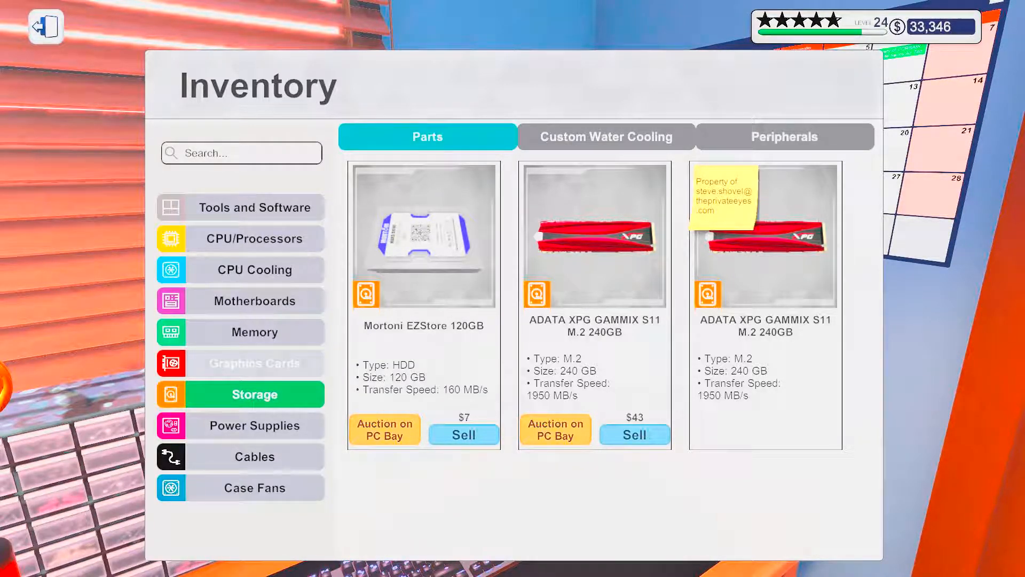
left_click(254, 238)
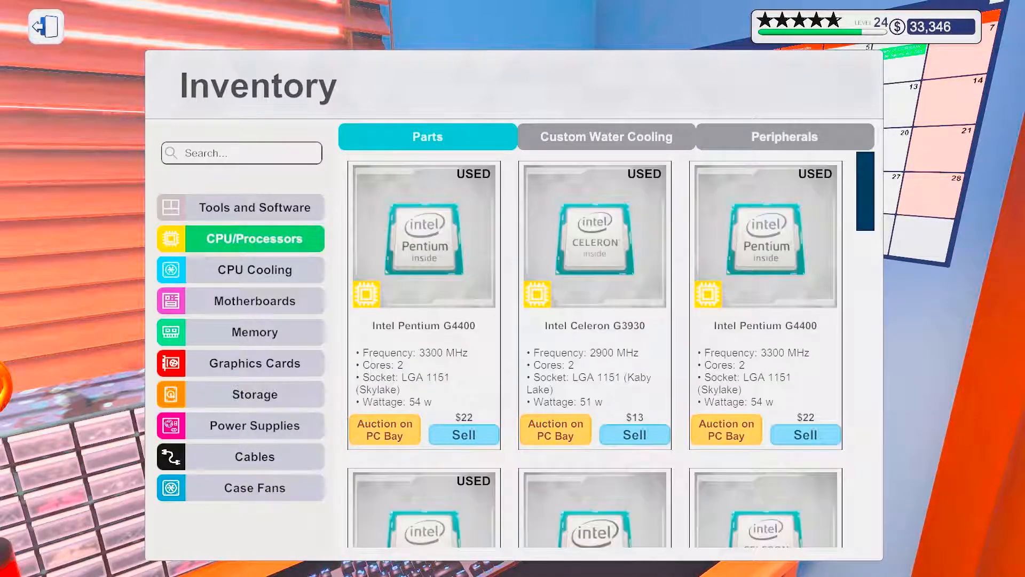
scroll("down", 3)
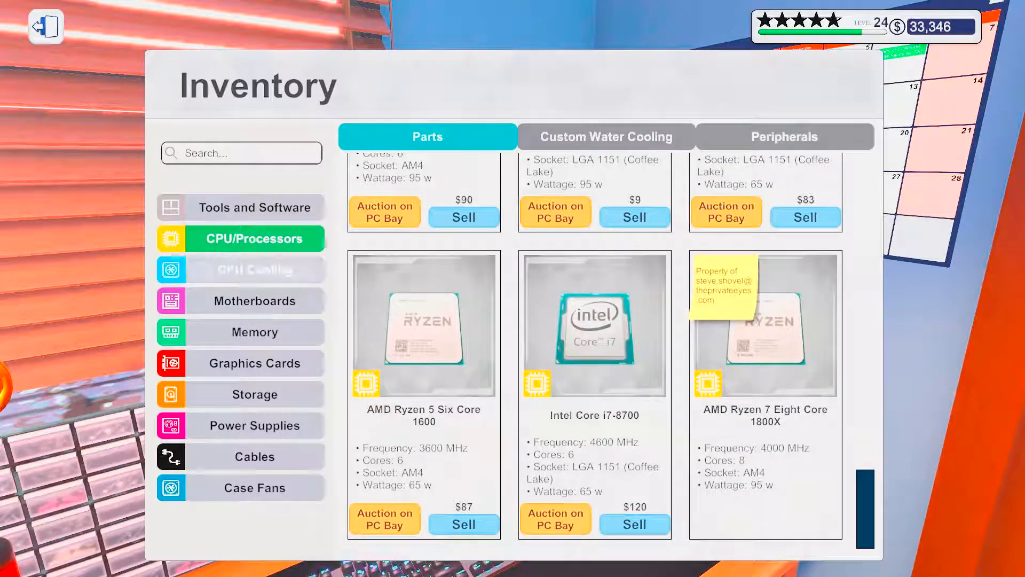
left_click(254, 269)
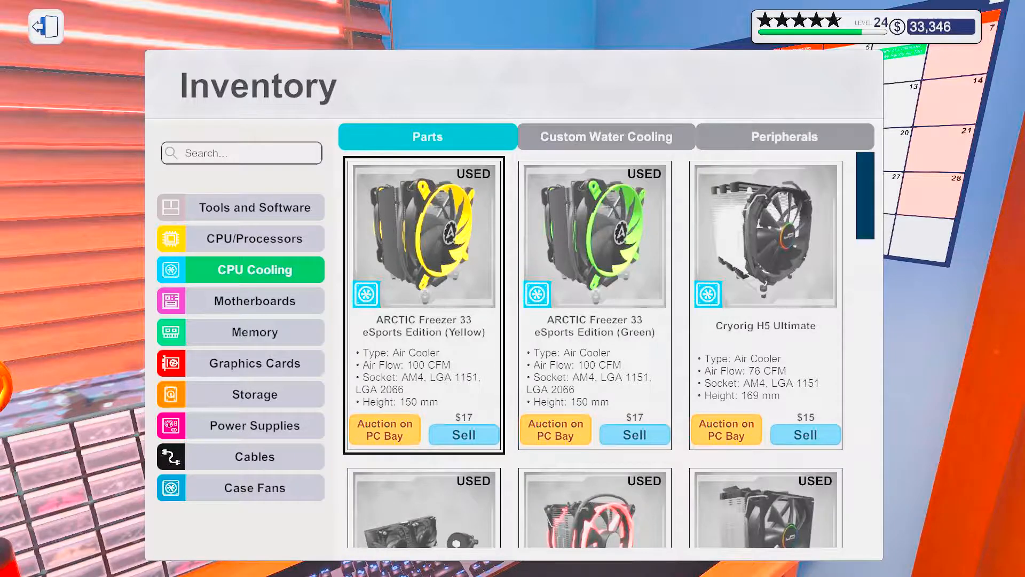
scroll("down", 3)
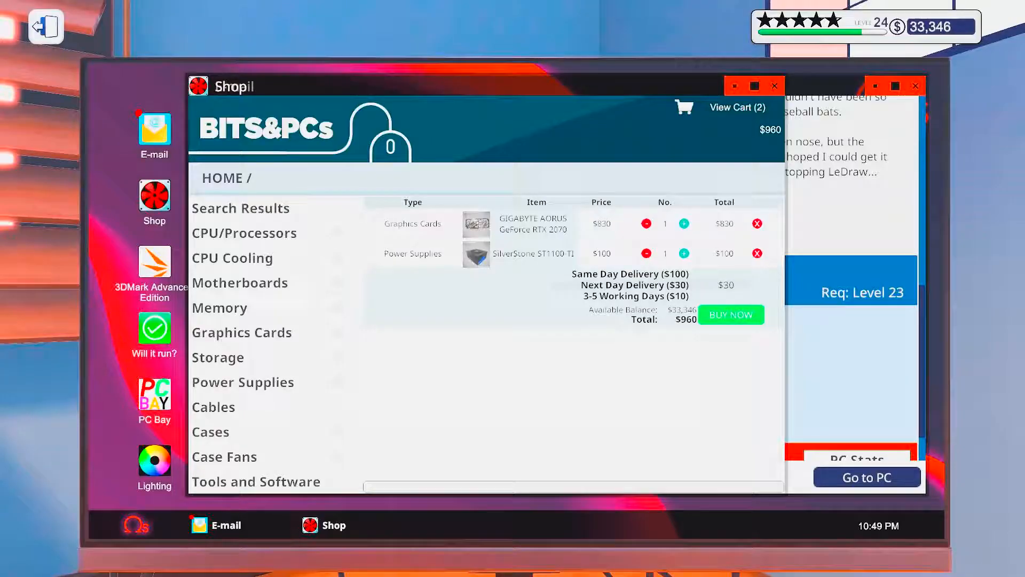
Step: Filter shop coolers to liquid, sort cheapest first, and add the EVGA CLC 120 for a $1,020 cart
left_click(231, 258)
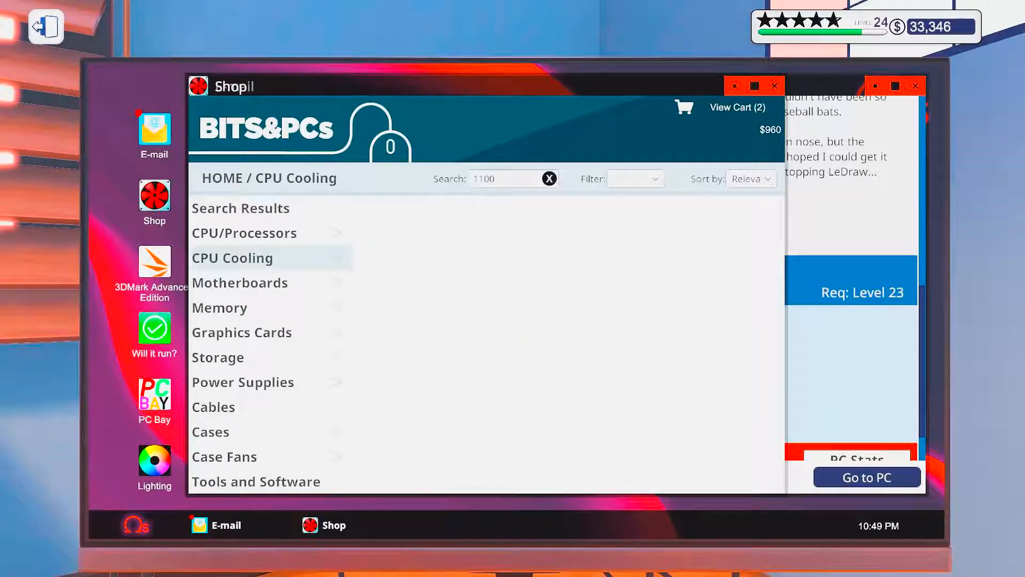
left_click(549, 178)
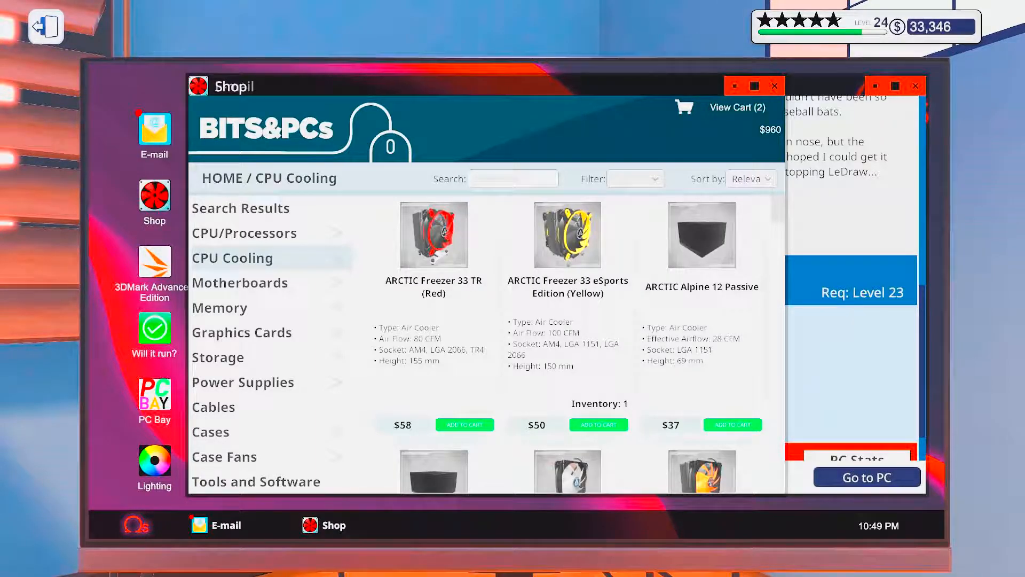
left_click(633, 179)
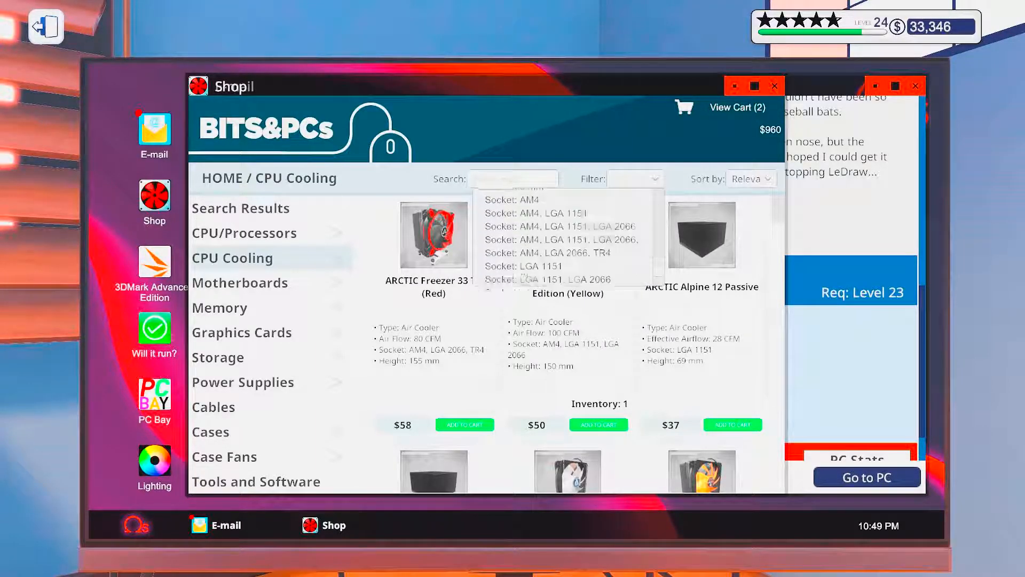
left_click(634, 179)
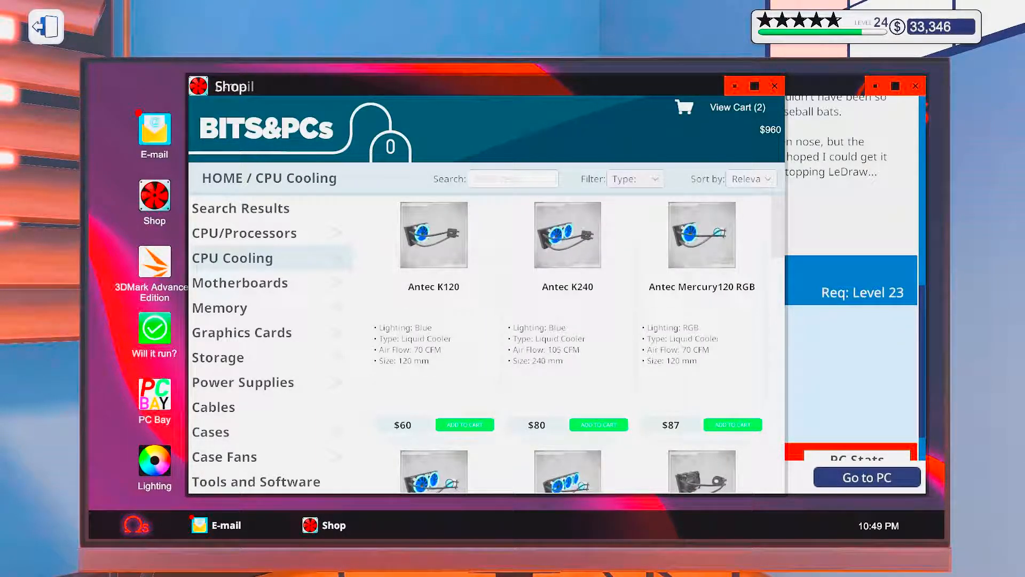
left_click(749, 178)
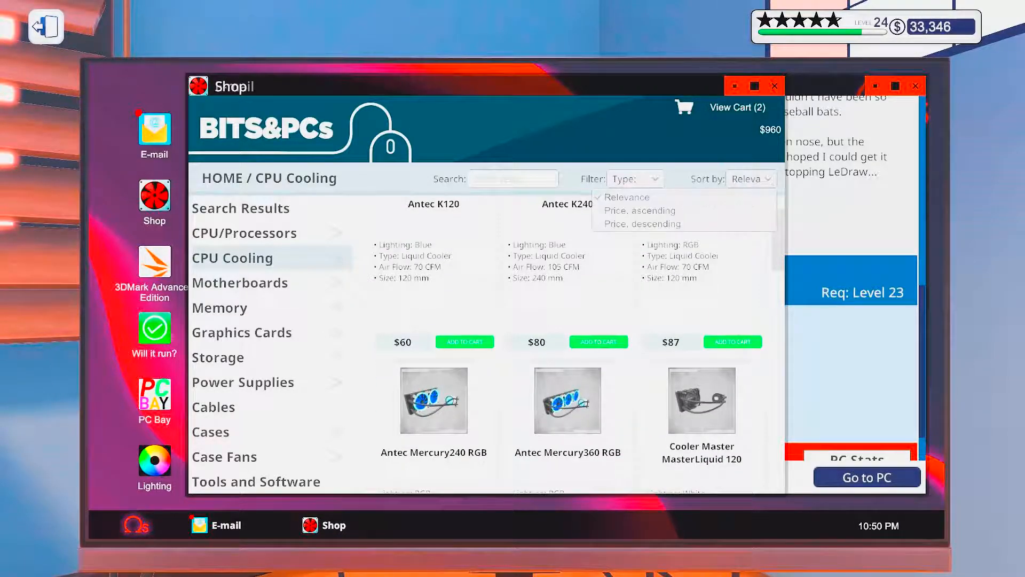
left_click(643, 211)
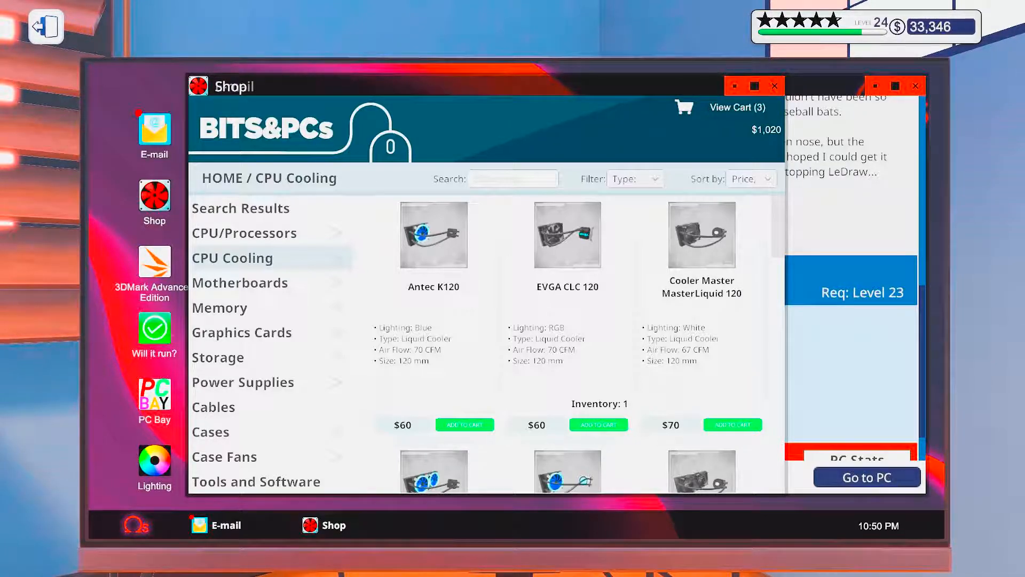
left_click(738, 107)
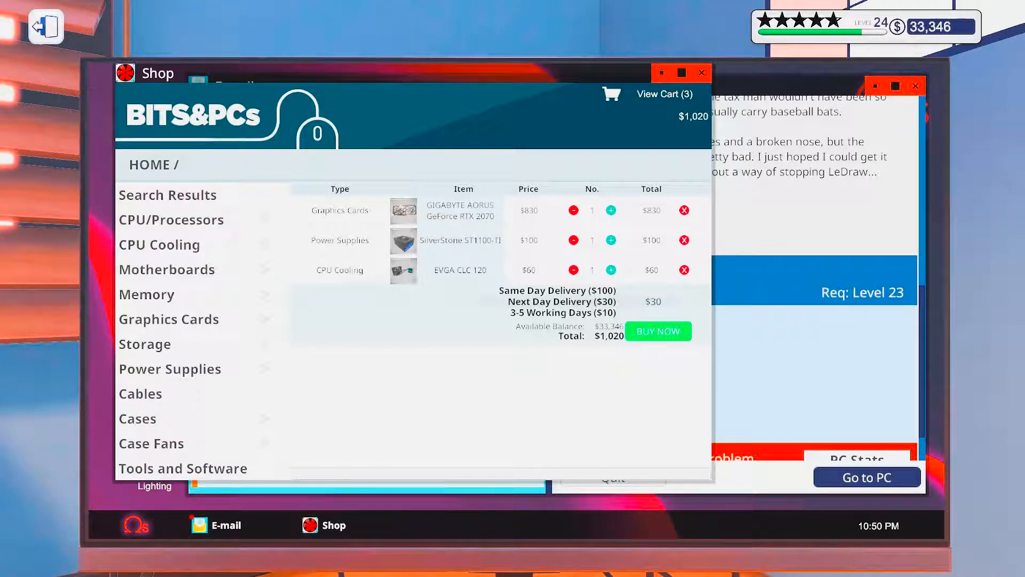
Step: Leave the computer, take the M.Twigg Build job from the board and set its case on the workbench
left_click(225, 525)
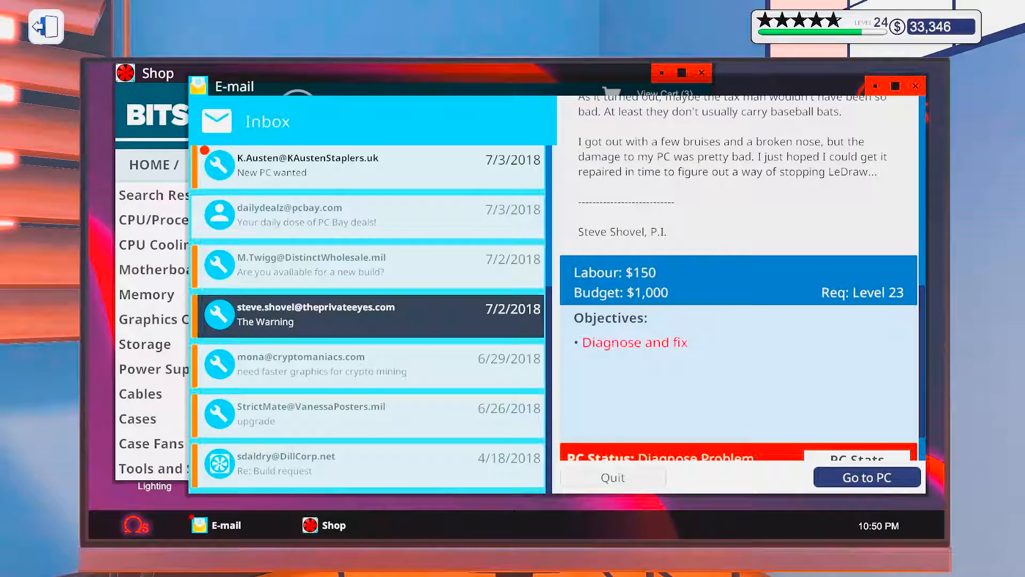
key("escape")
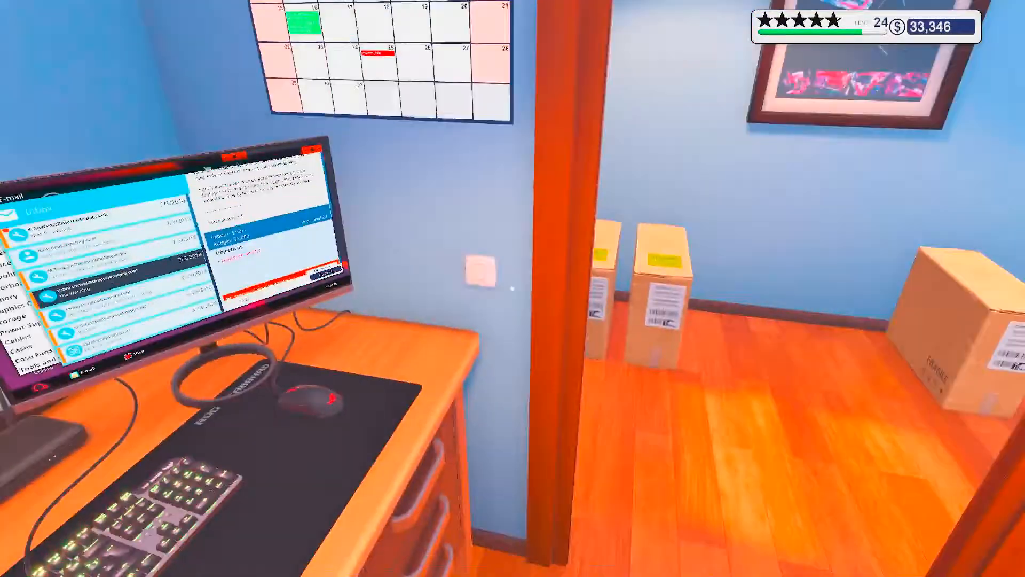
mouse_move(513, 288)
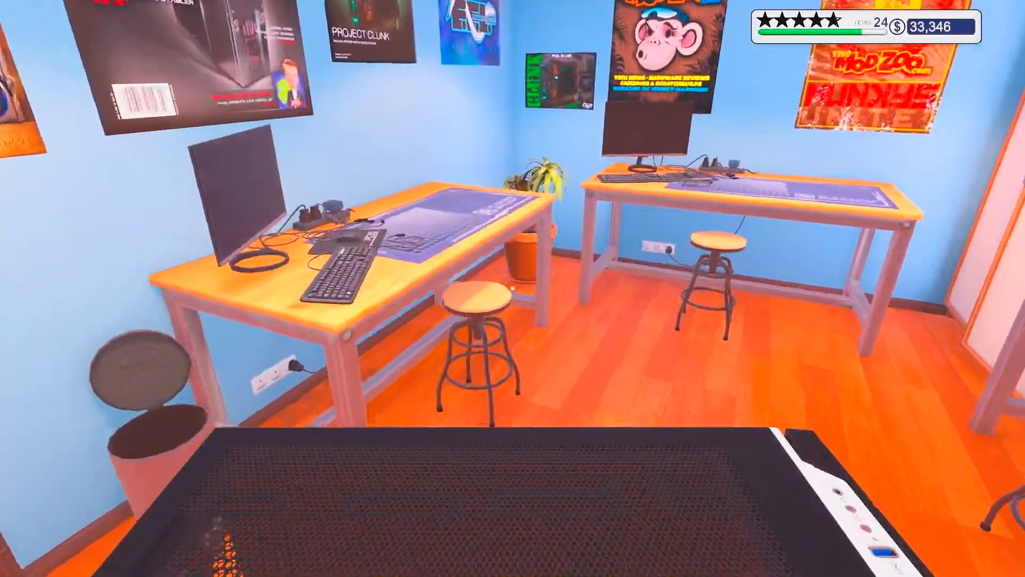
mouse_move(513, 288)
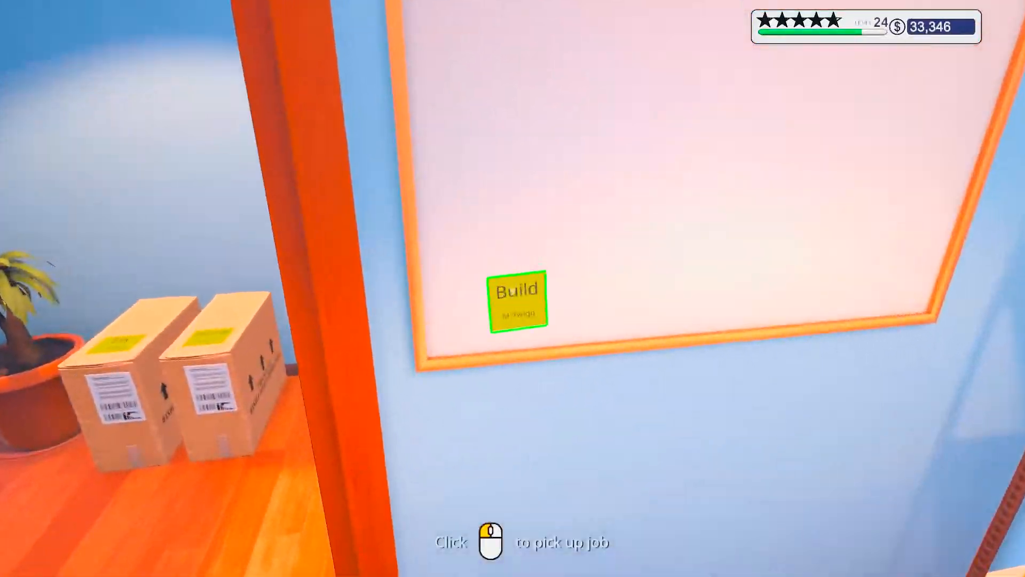
left_click(517, 290)
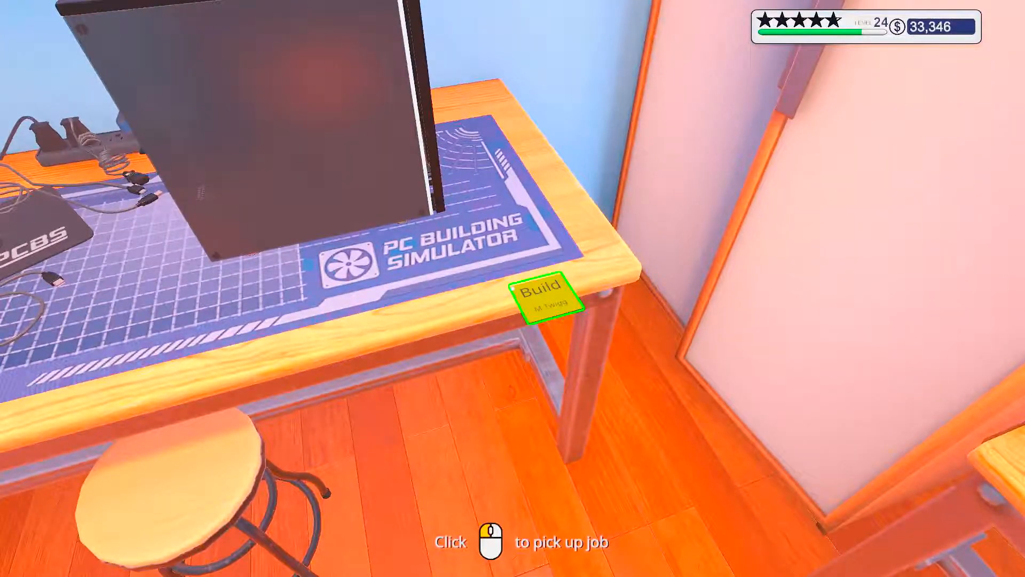
left_click(549, 290)
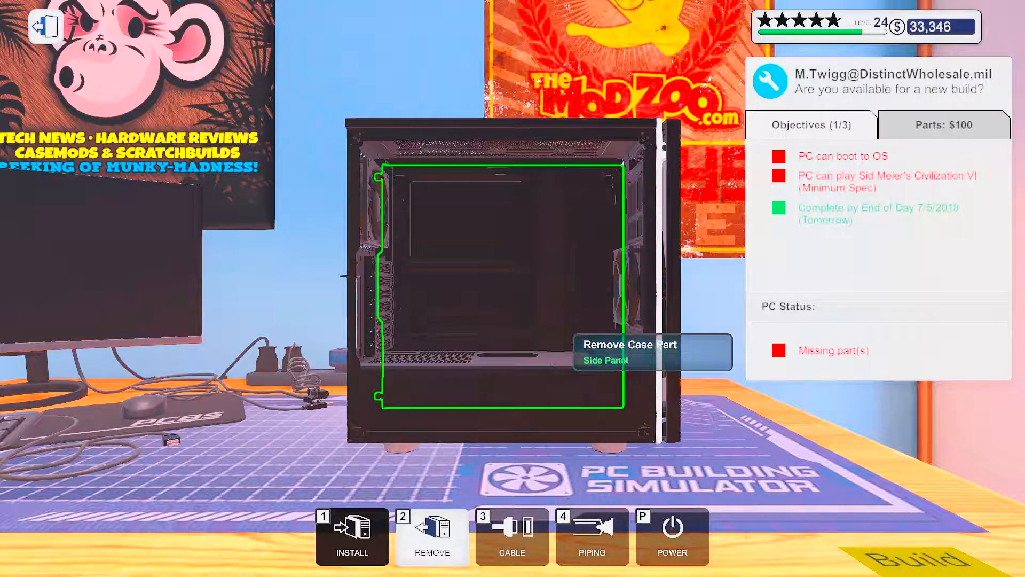
Step: Remove the case side panel and mount a motherboard from inventory, parts cost $265
left_click(510, 287)
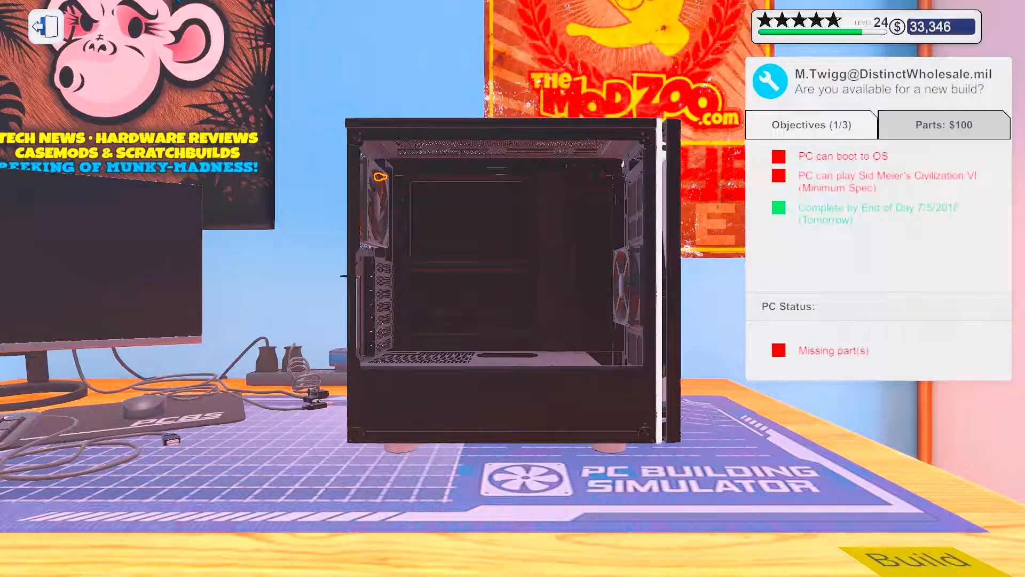
left_click(510, 274)
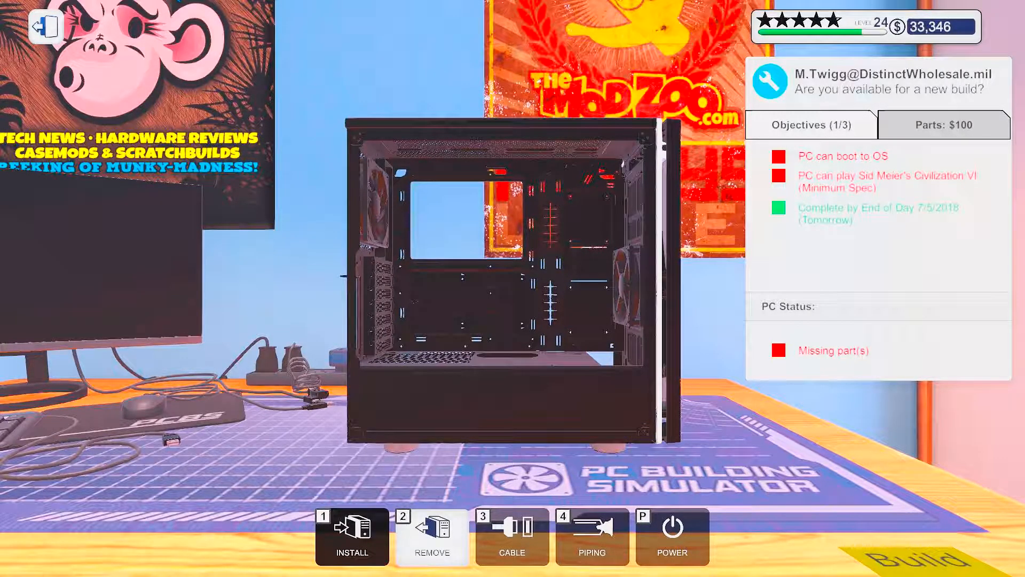
left_click(351, 536)
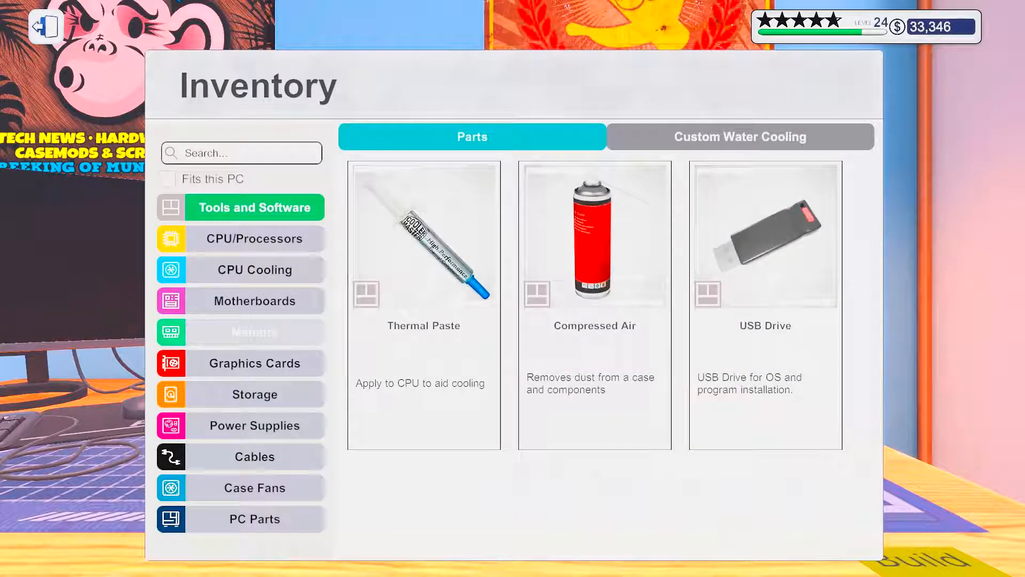
left_click(254, 300)
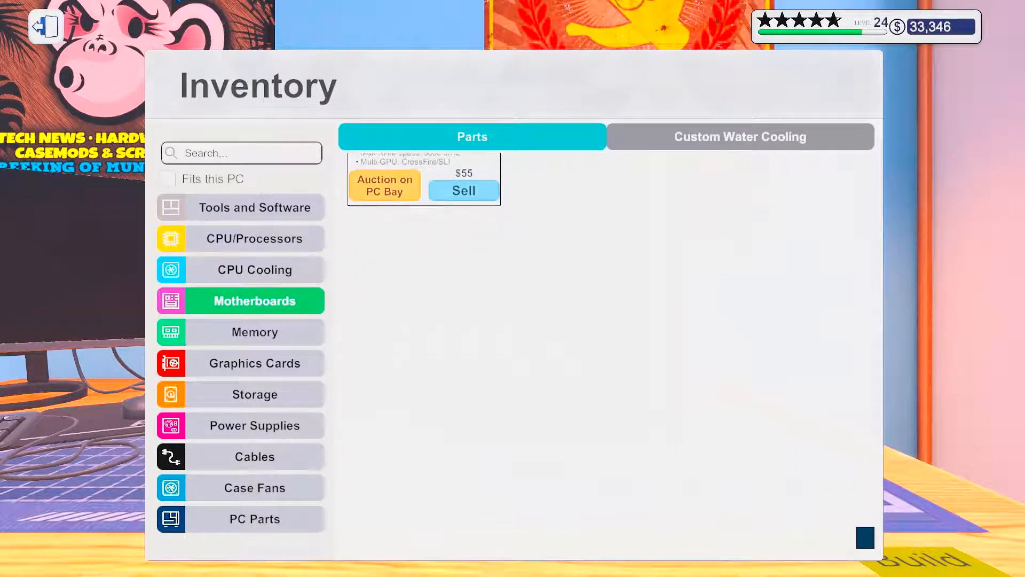
scroll("up", 3)
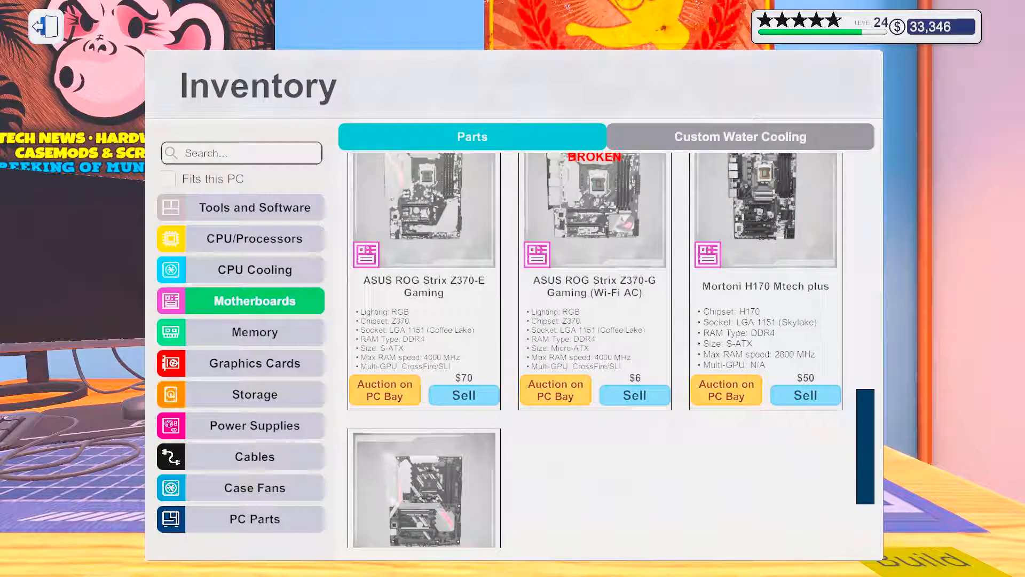
scroll("down", 3)
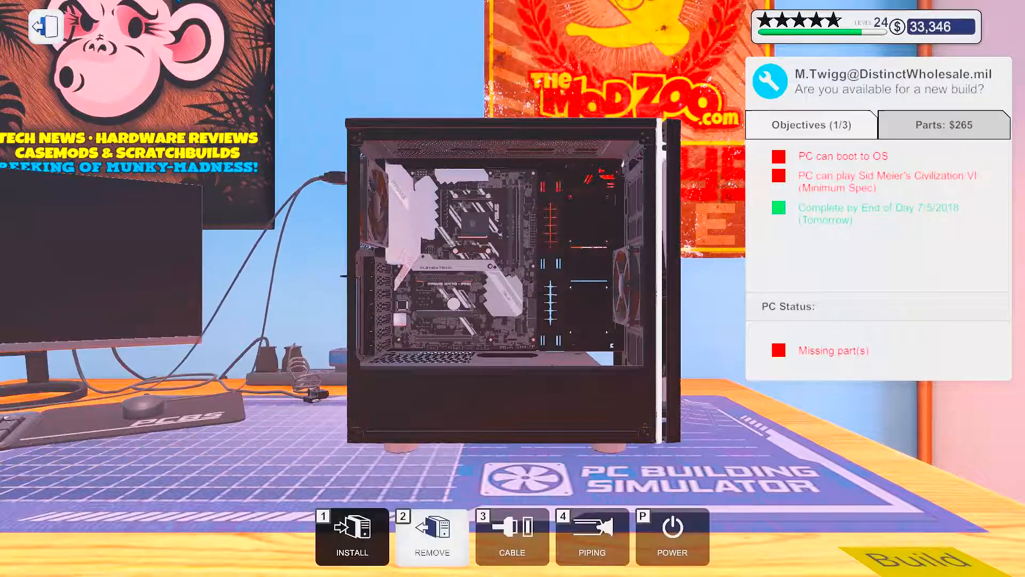
mouse_move(461, 262)
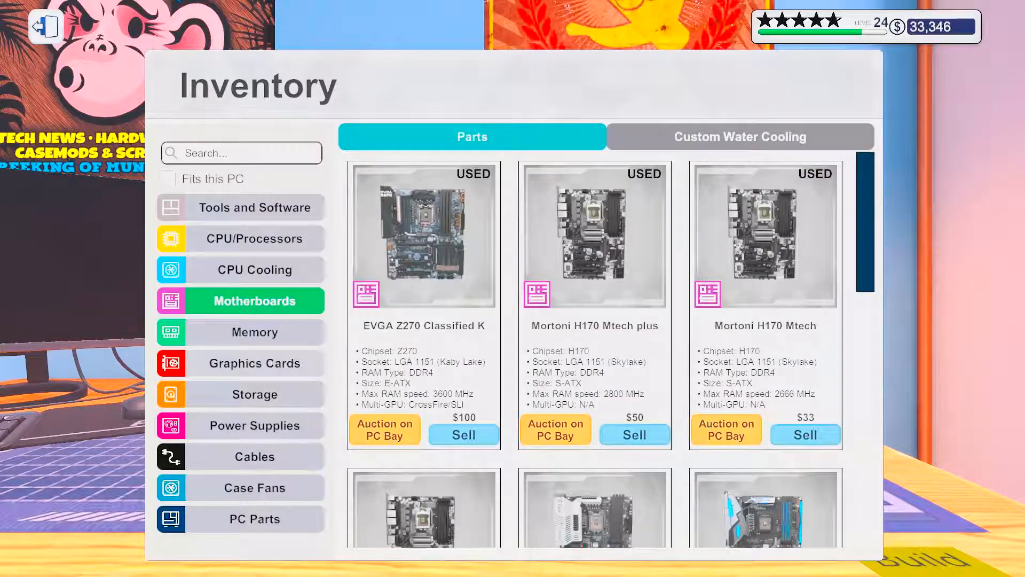
Step: Install the G.SKILL Trident Z (Black) memory kit, raising the build's parts cost to $480
left_click(254, 331)
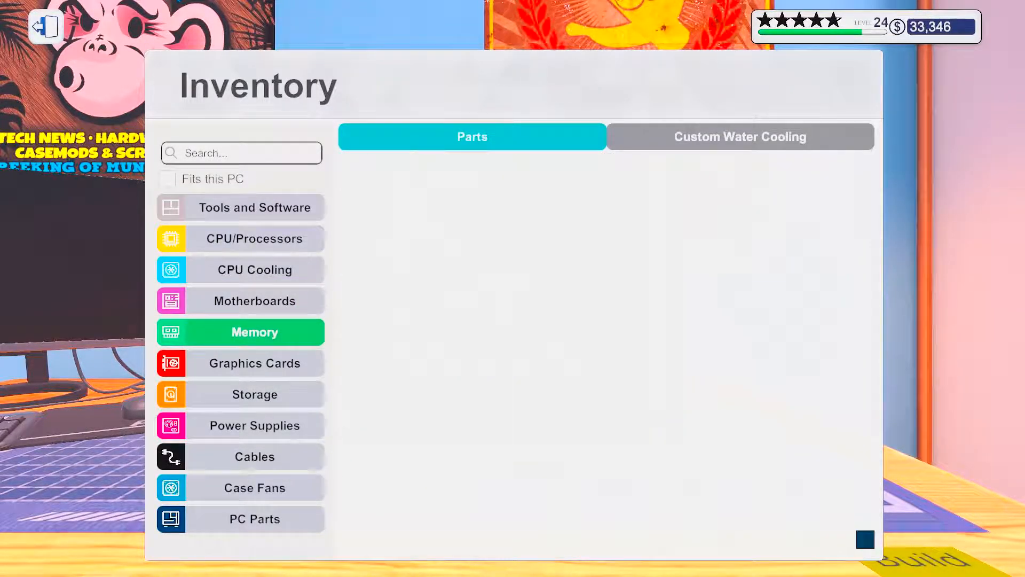
left_click(254, 331)
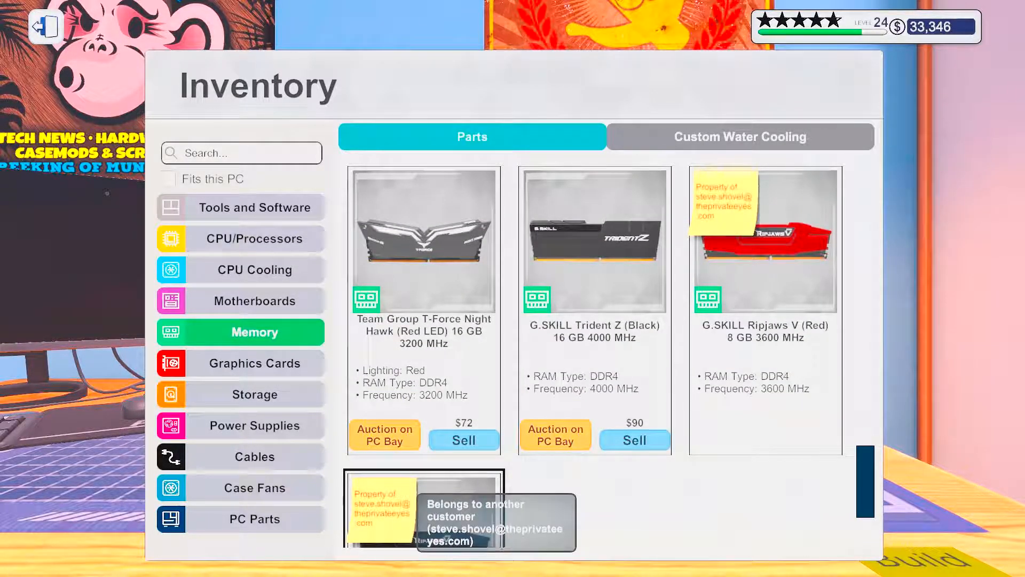
left_click(595, 307)
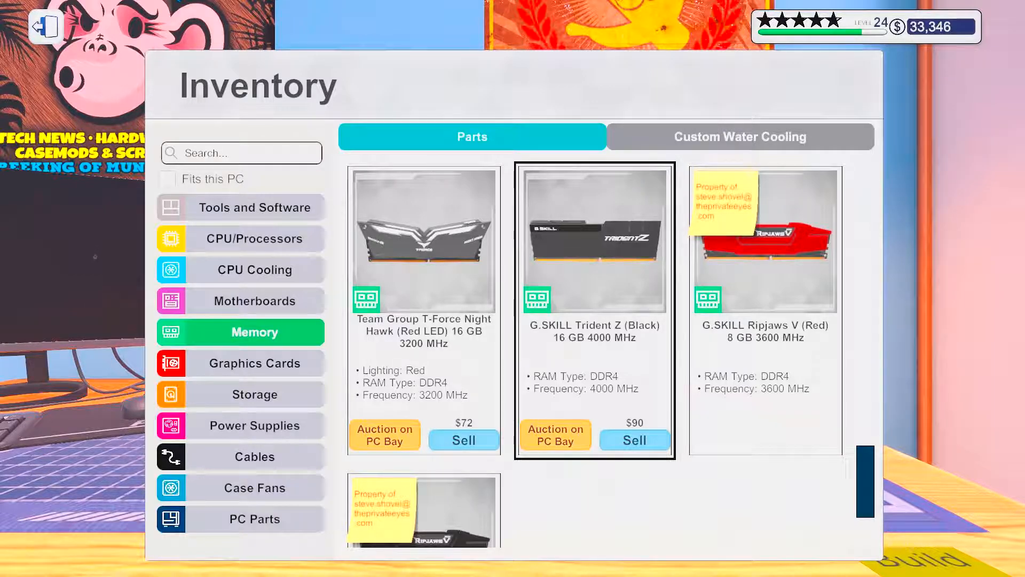
scroll("down", 3)
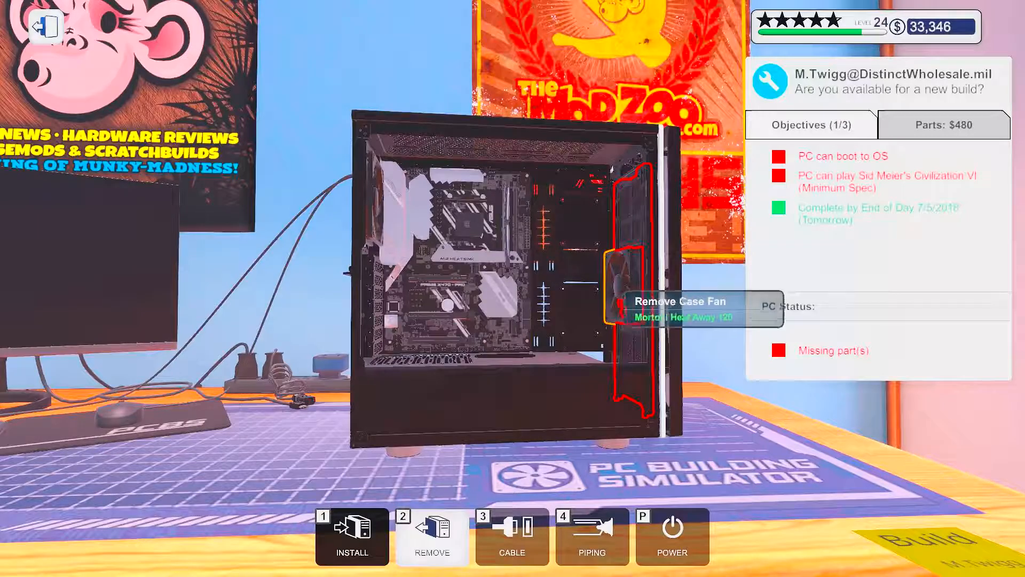
mouse_move(640, 235)
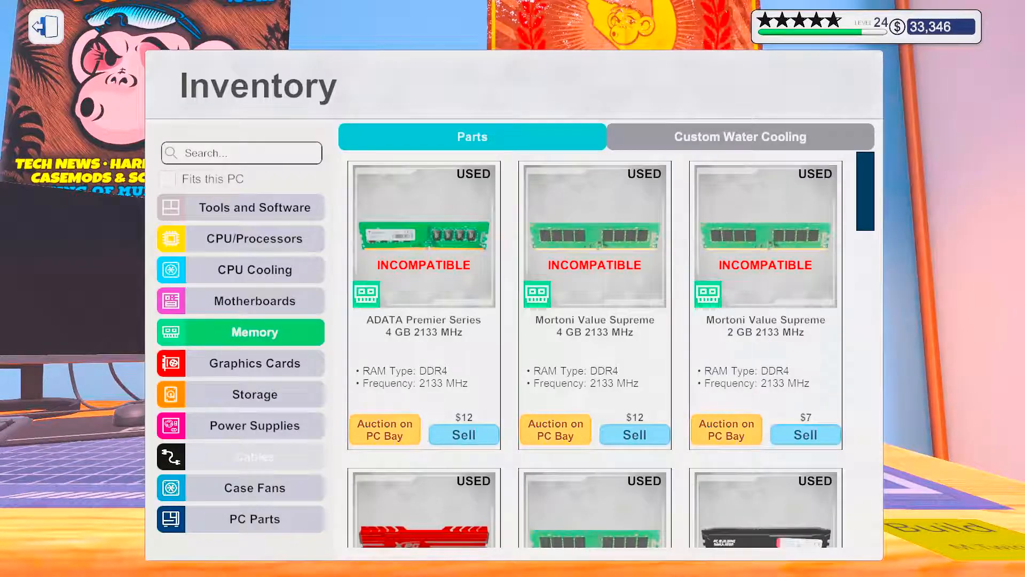
Step: Seat a processor in the socket for a $730 parts cost, then list the stored drives
left_click(255, 269)
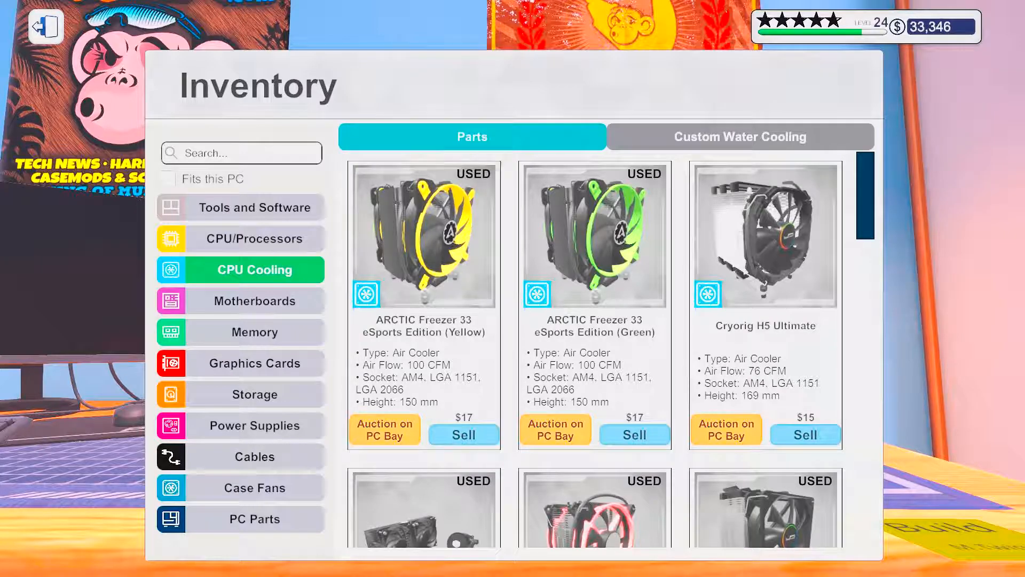
scroll("down", 3)
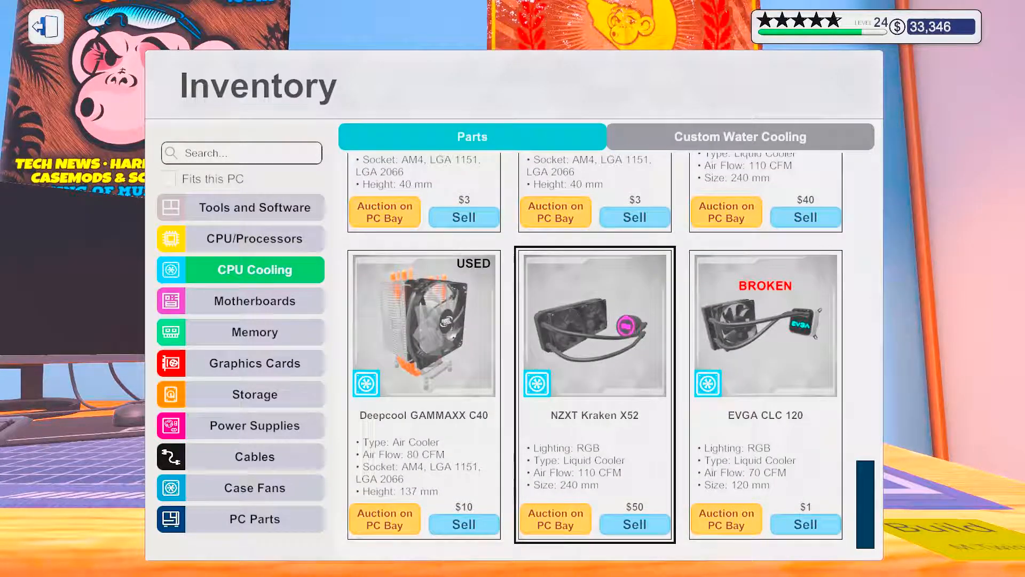
left_click(594, 326)
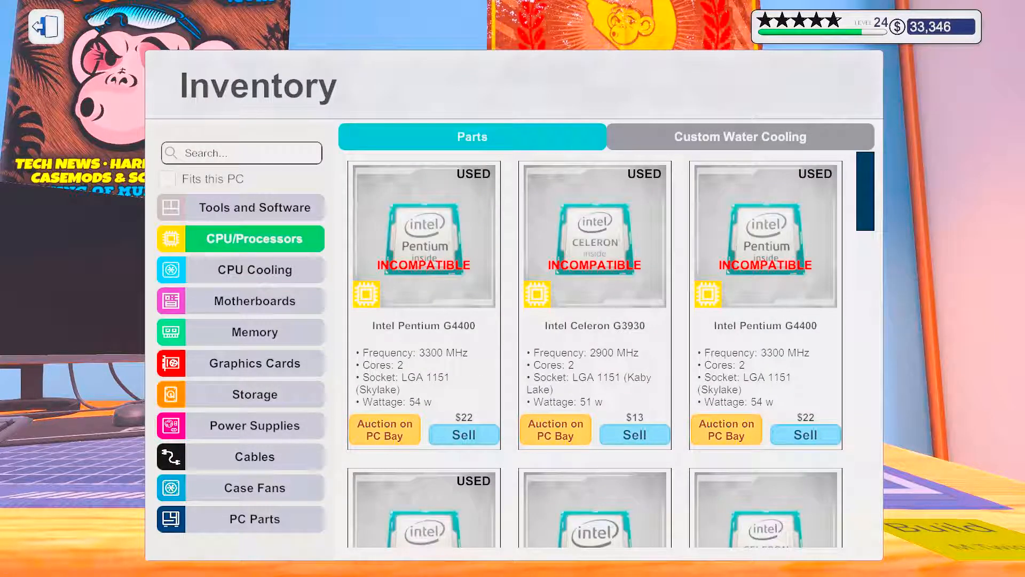
scroll("down", 3)
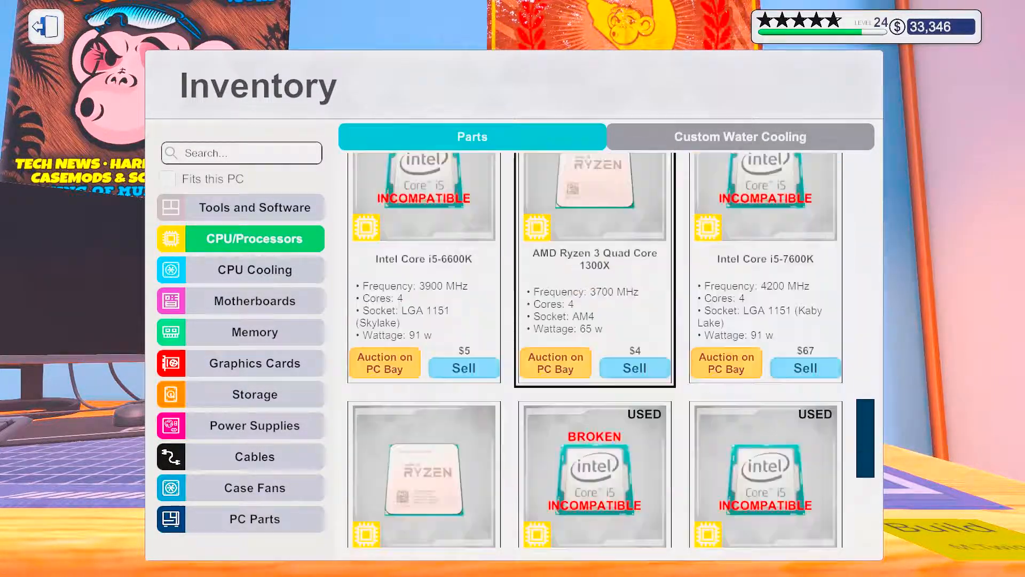
scroll("down", 3)
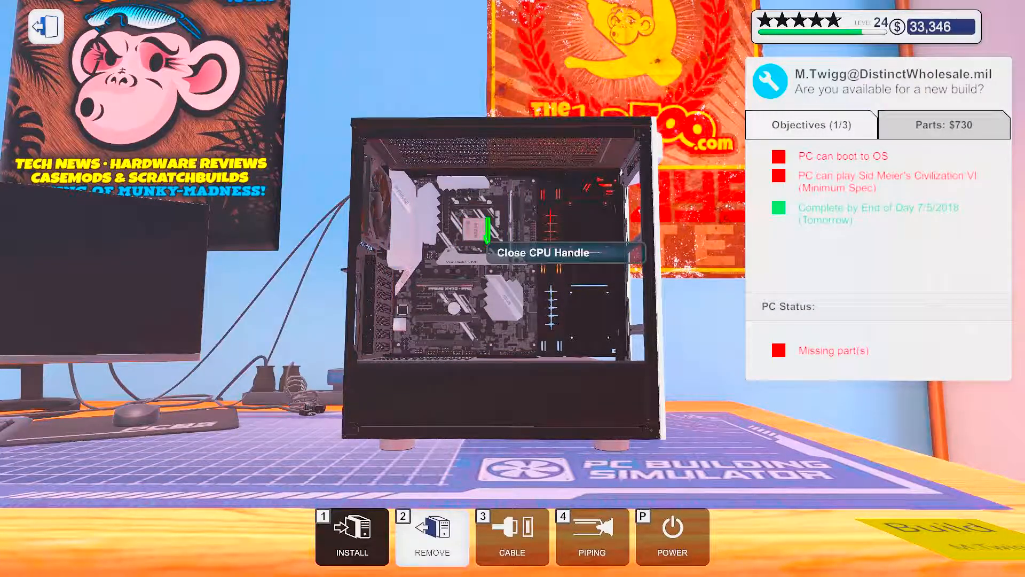
mouse_move(458, 271)
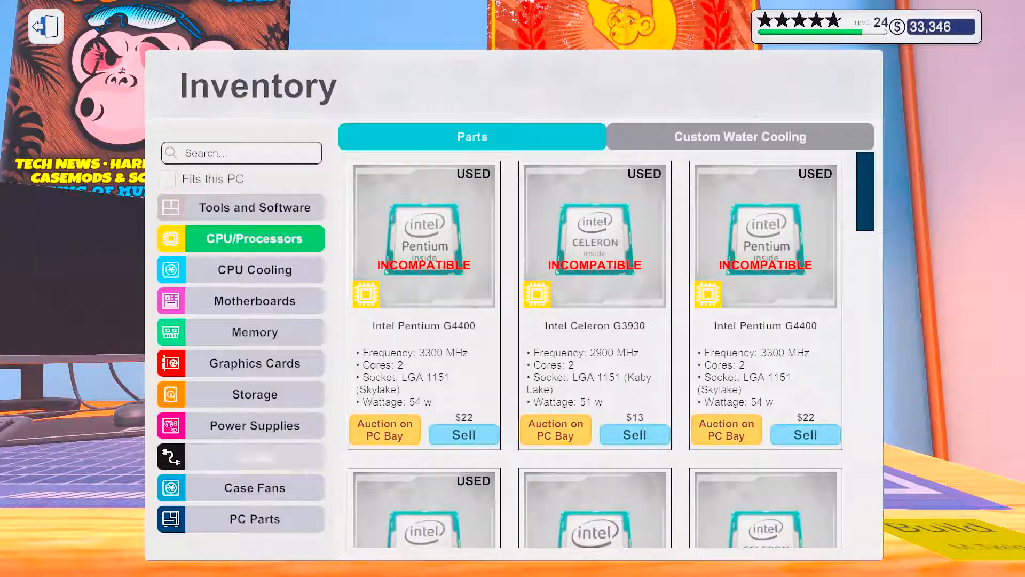
left_click(45, 27)
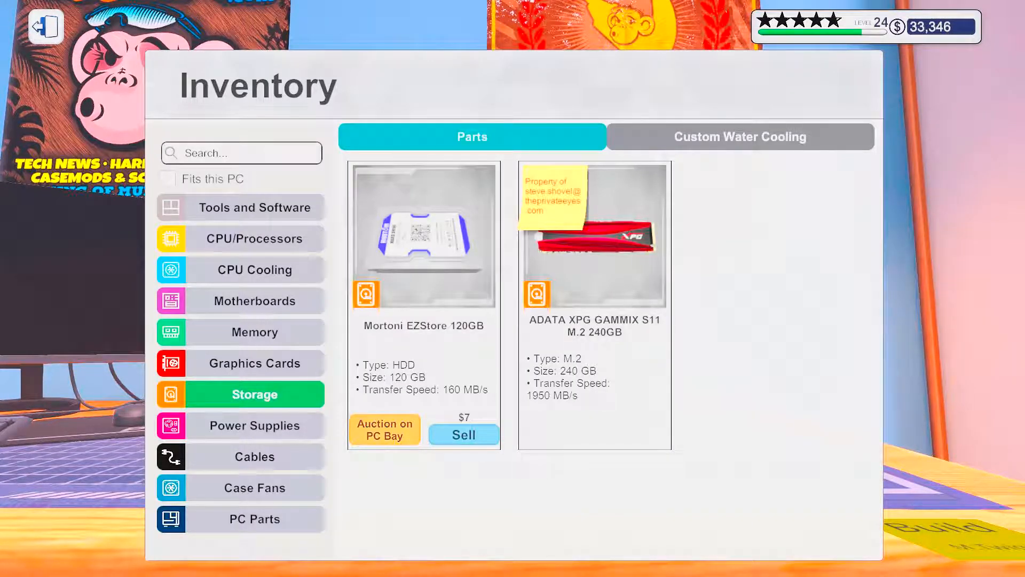
Step: Browse the inventory's Tools and Software, then the CPU Cooling category
left_click(254, 207)
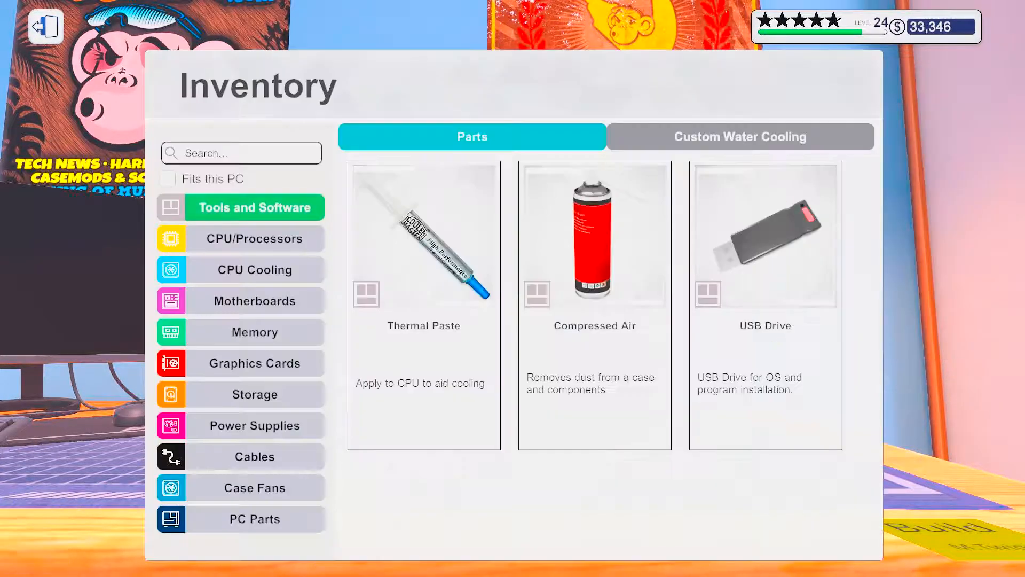
left_click(254, 269)
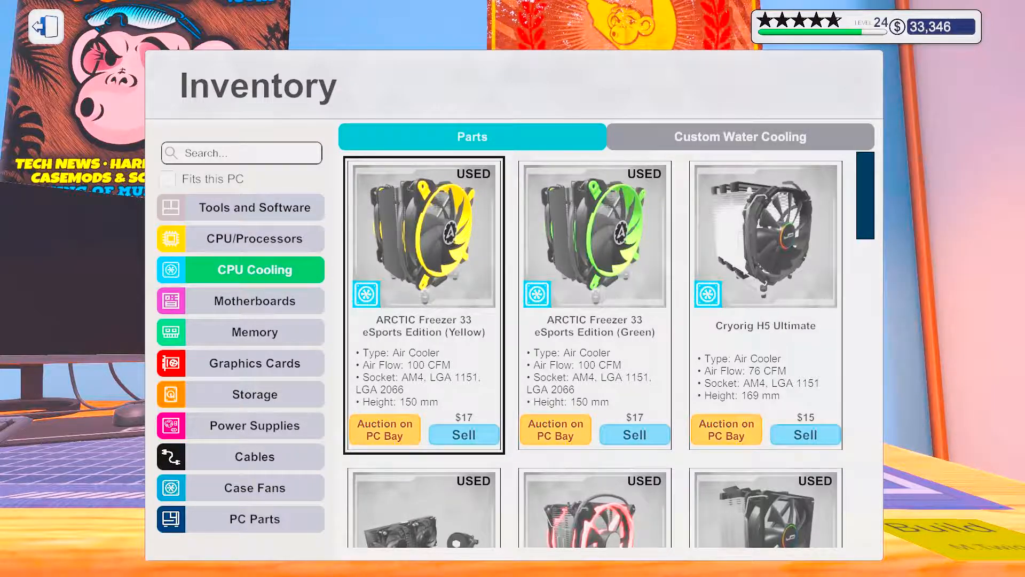
scroll("down", 3)
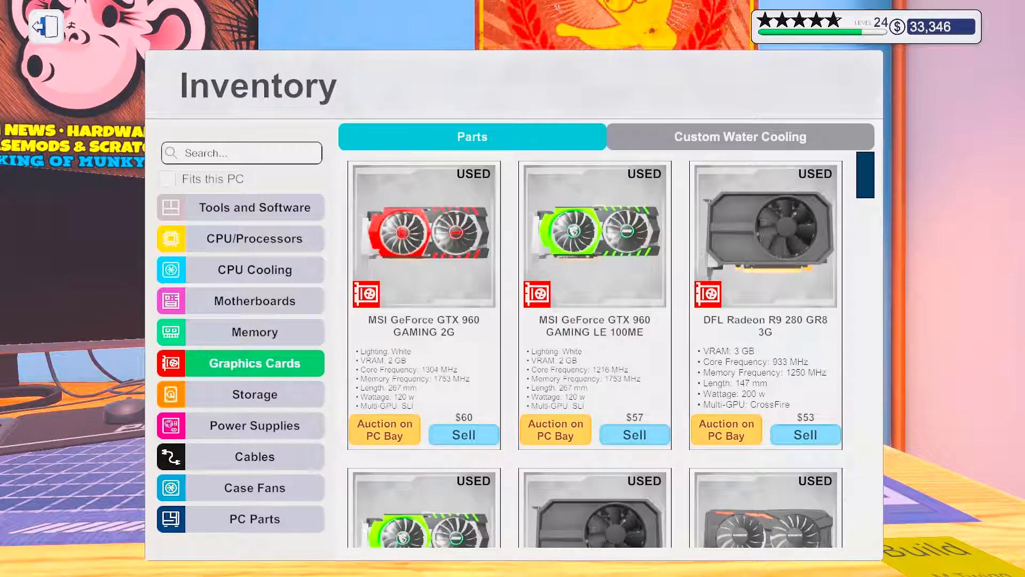
Step: Fit the ZOTAC GeForce GTX 1070 AMP Extreme into the case's PCIe slot
scroll("down", 3)
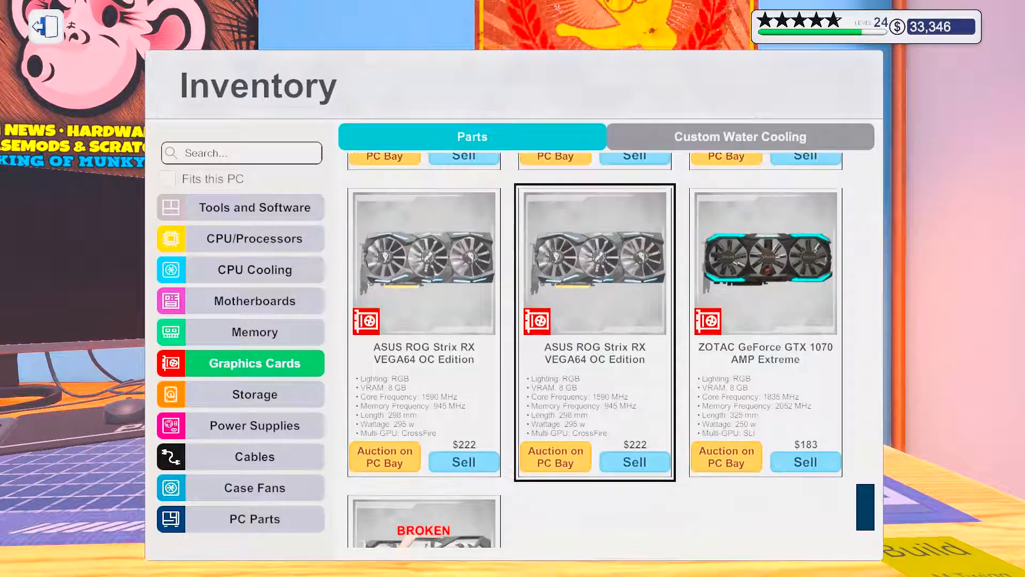
left_click(765, 262)
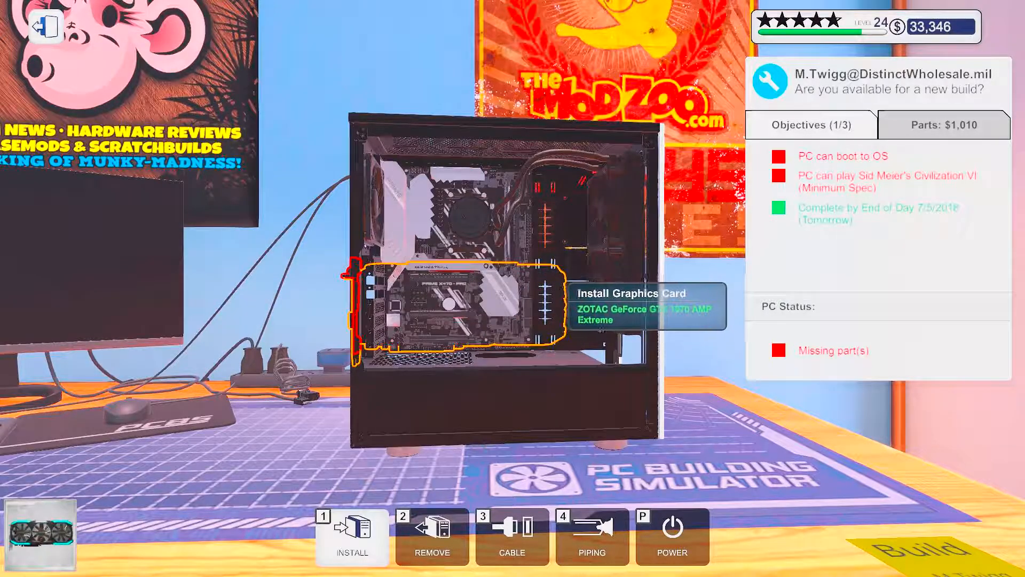
left_click(351, 536)
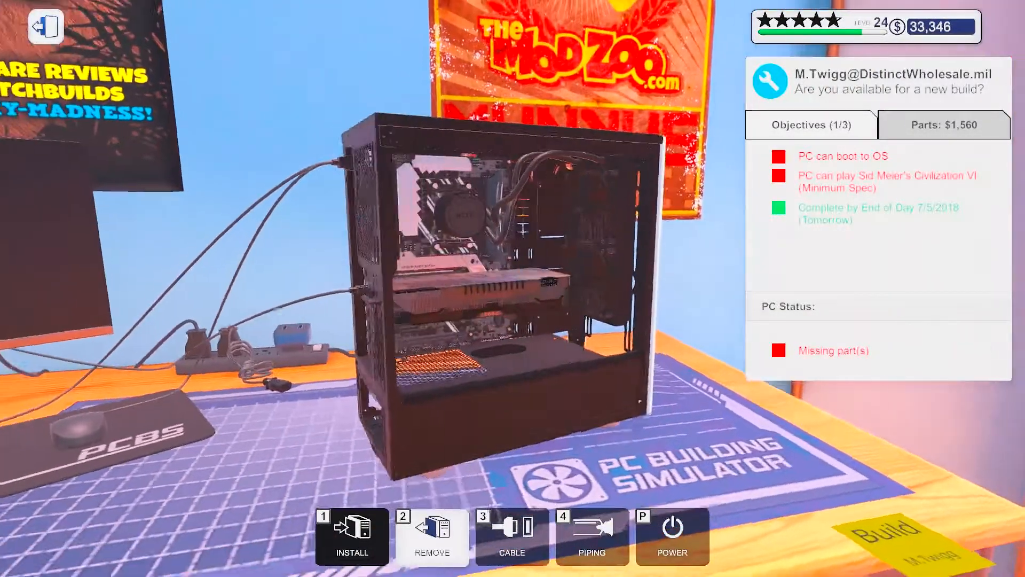
left_click(351, 536)
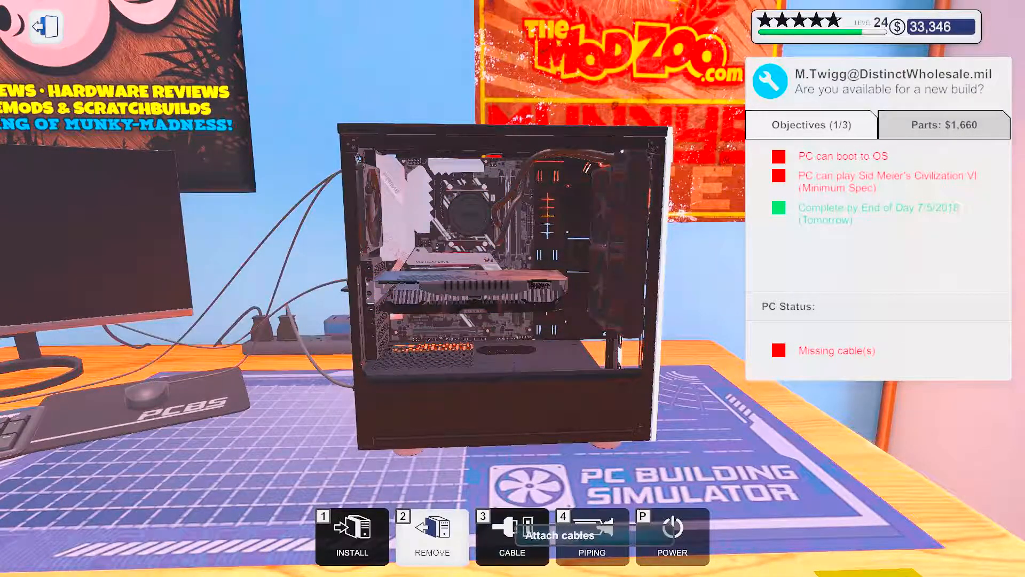
Step: Attach power cables to the motherboard and the ZOTAC graphics card
left_click(512, 534)
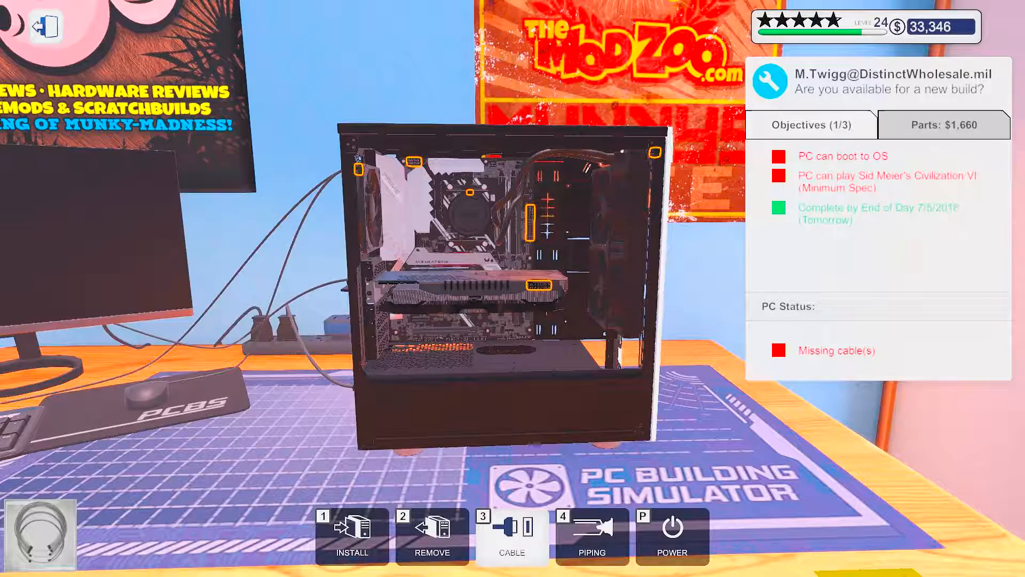
left_click(512, 536)
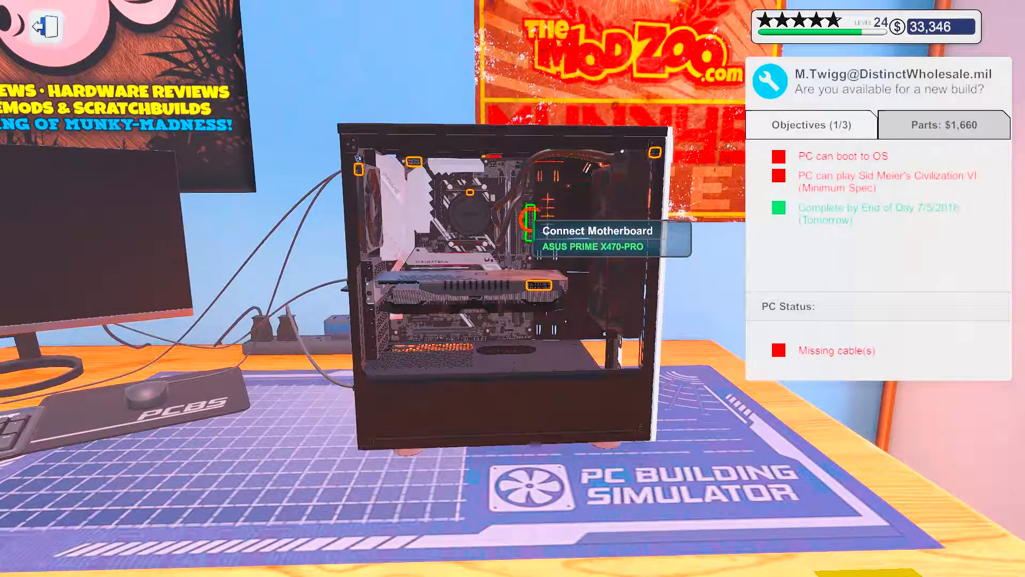
left_click(529, 222)
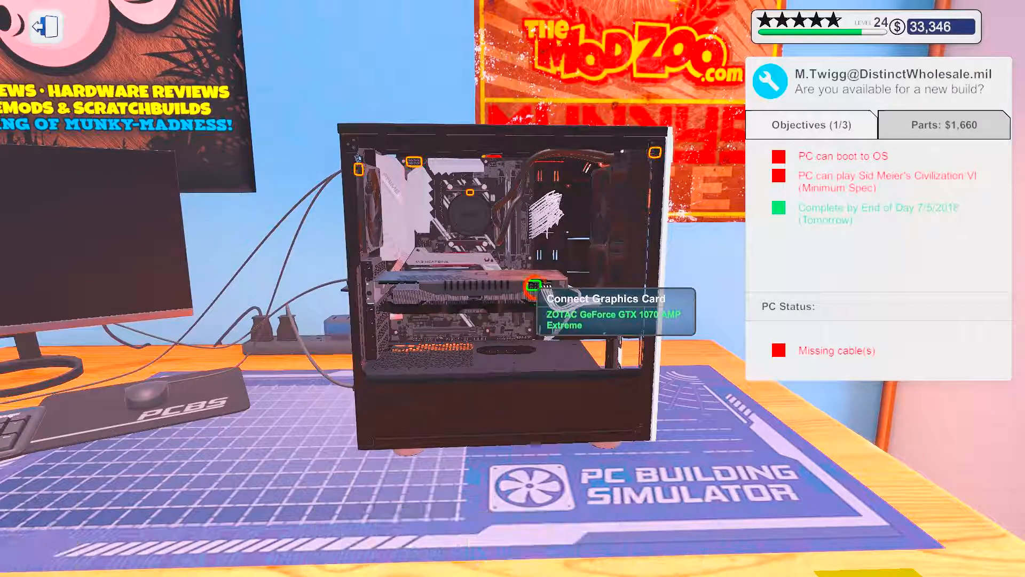
left_click(533, 286)
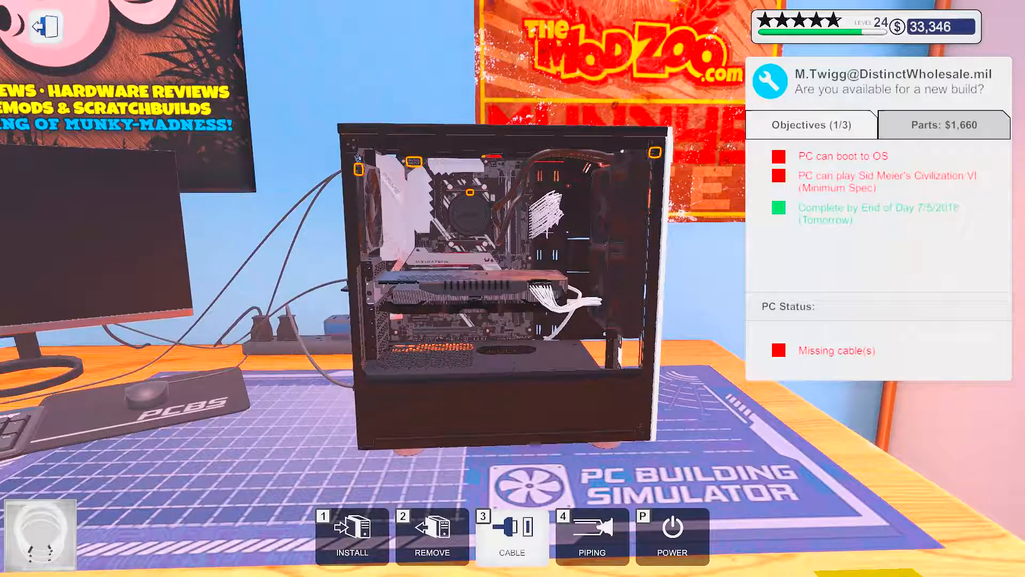
mouse_move(480, 383)
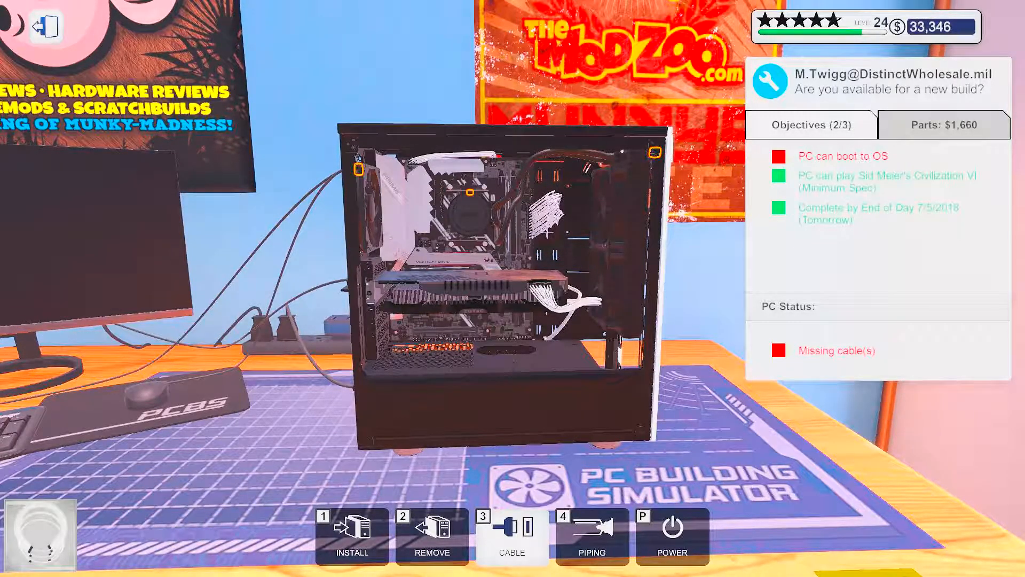
mouse_move(492, 162)
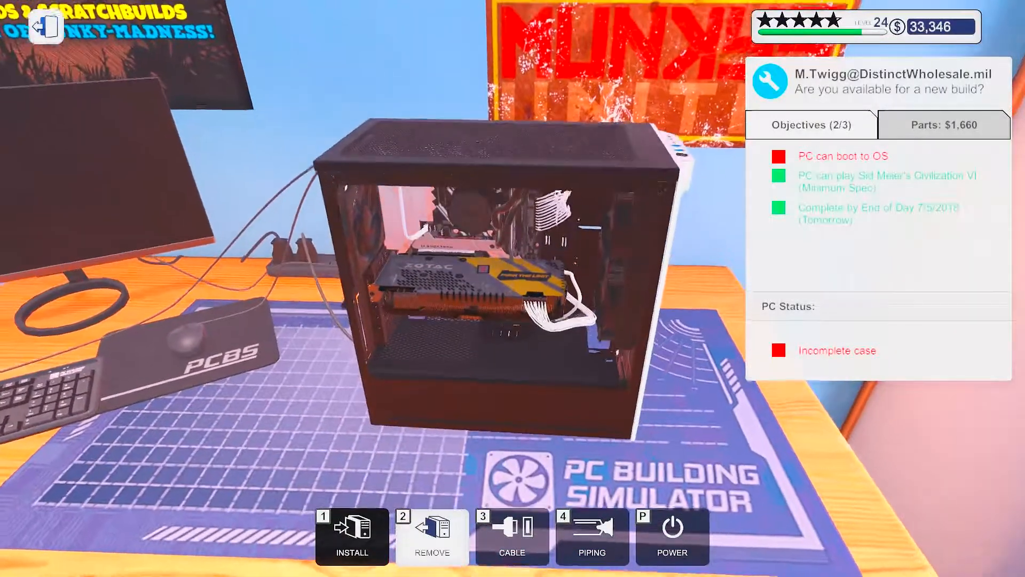
Step: Browse Case Fans, then take the Side Panel from PC Parts for the case
left_click(352, 536)
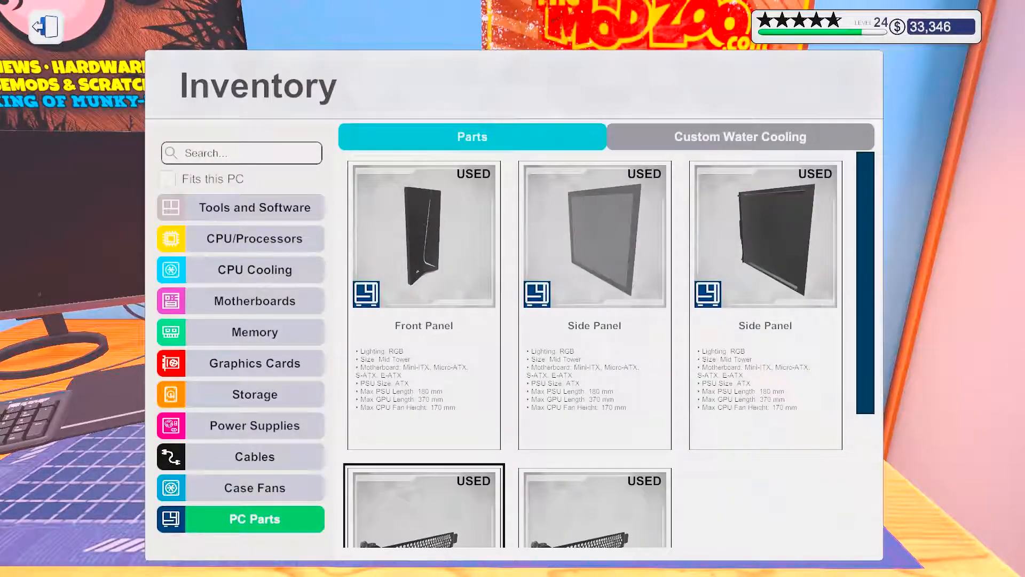
left_click(254, 487)
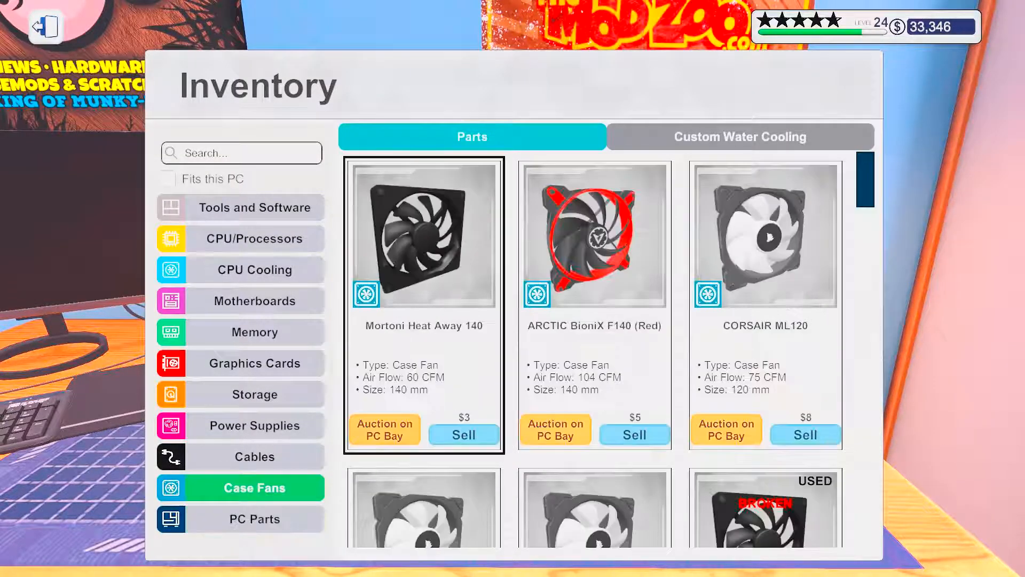
scroll("down", 3)
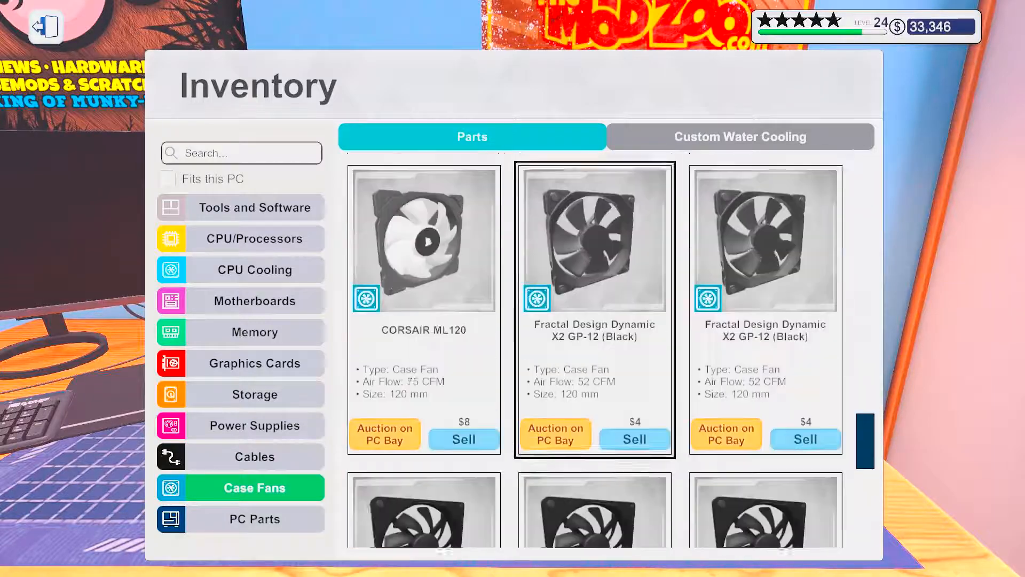
scroll("down", 3)
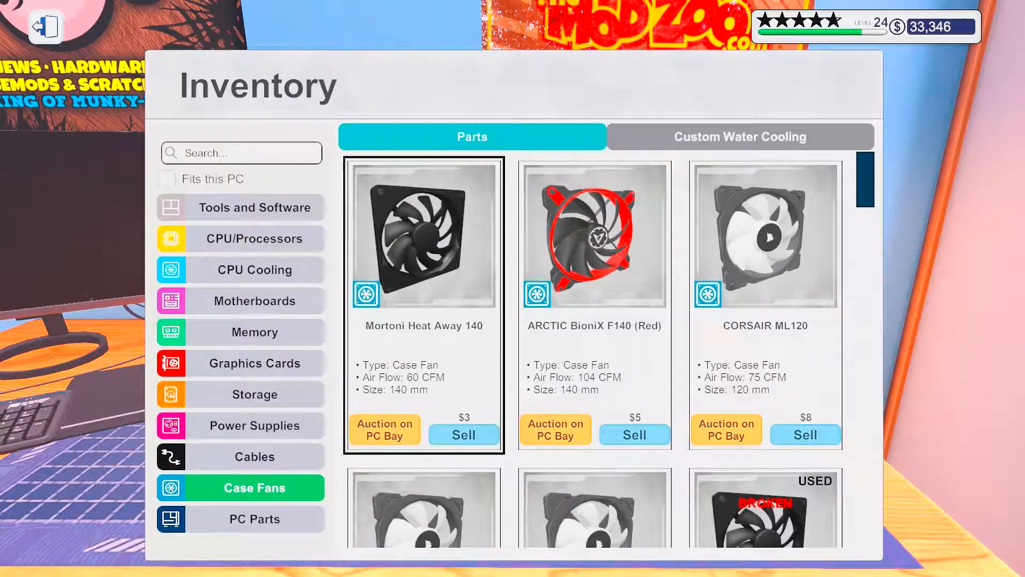
left_click(255, 519)
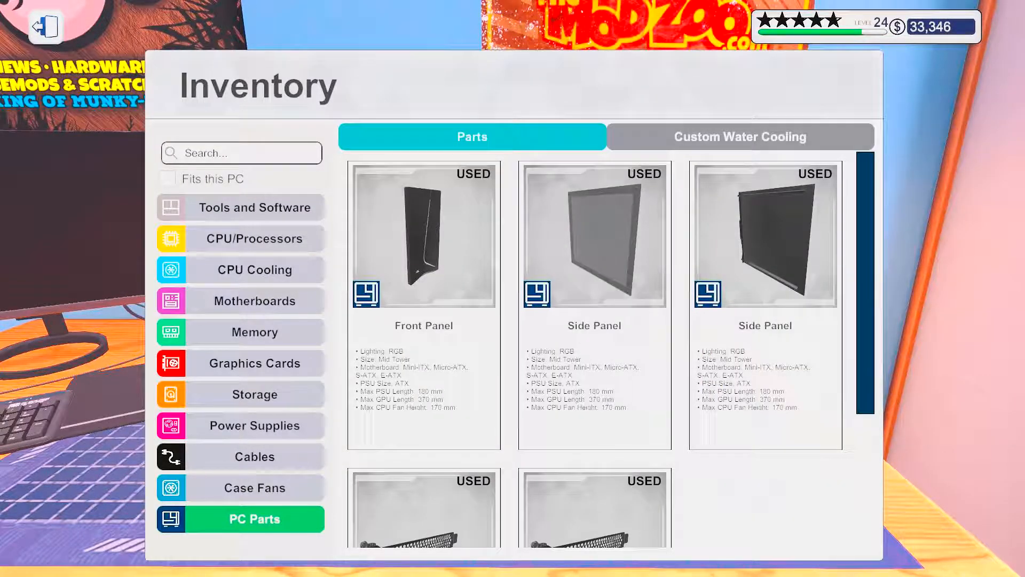
scroll("down", 3)
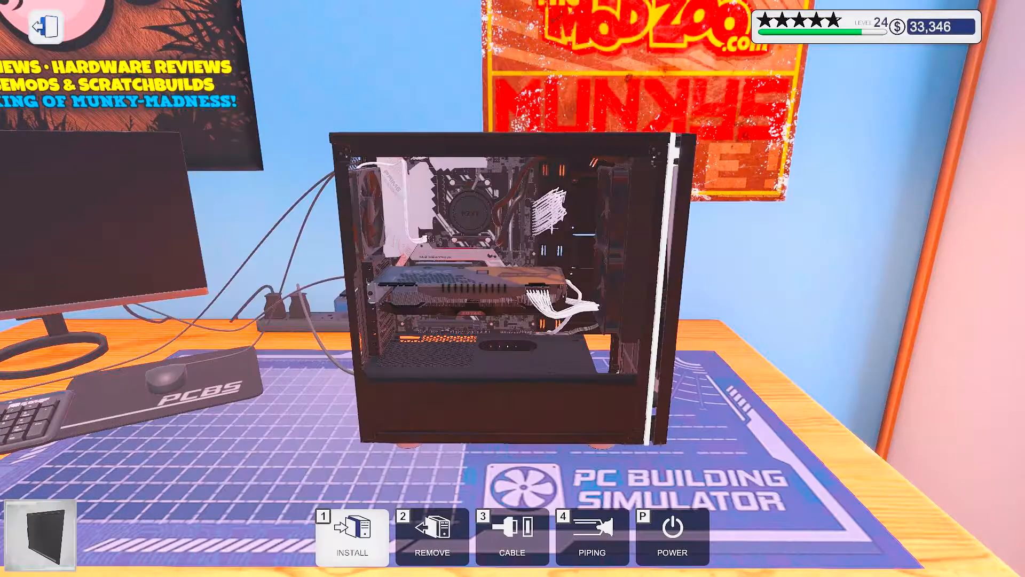
mouse_move(503, 261)
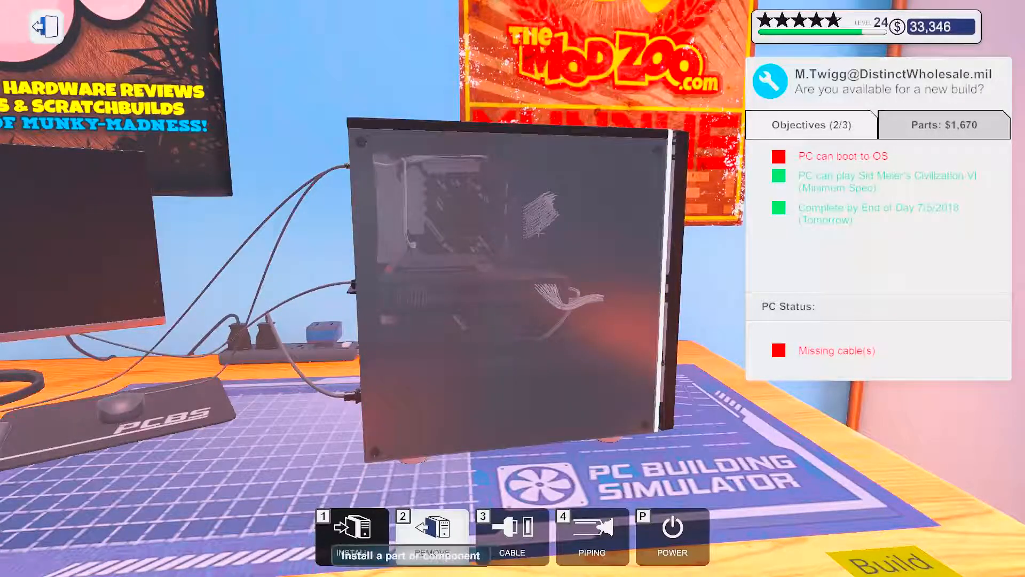
Step: Power on the PC so it boots into the UEFI BIOS System page
left_click(353, 533)
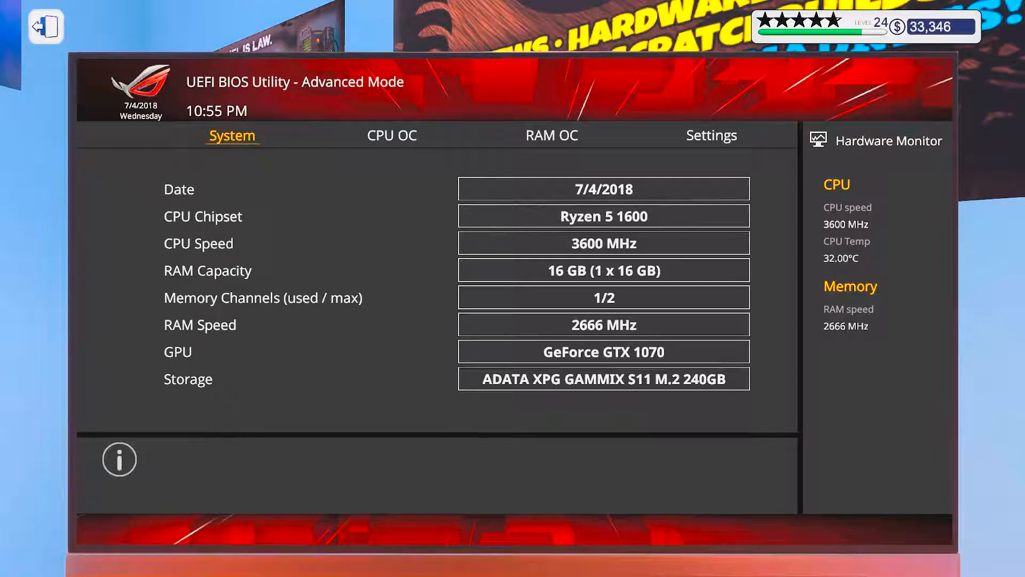
Step: Set the CPU overclock to ratio x38.25 (3825 MHz) with raised voltage
left_click(392, 136)
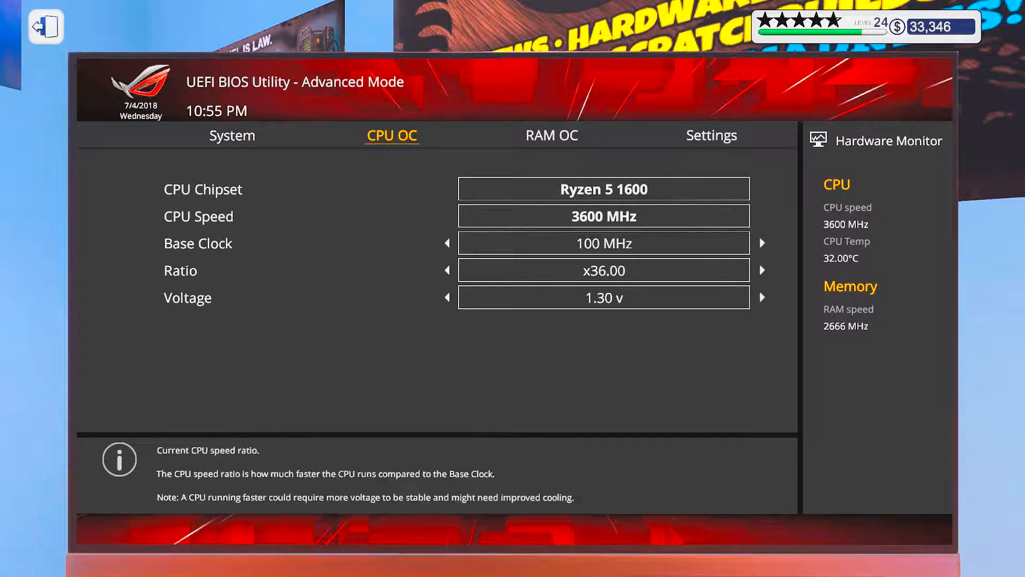
left_click(761, 270)
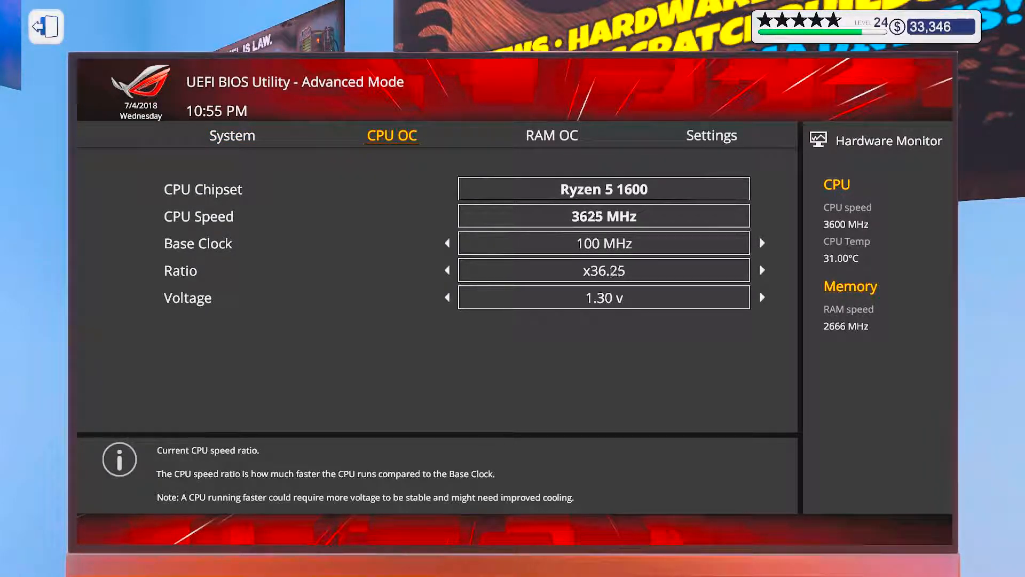
left_click(762, 270)
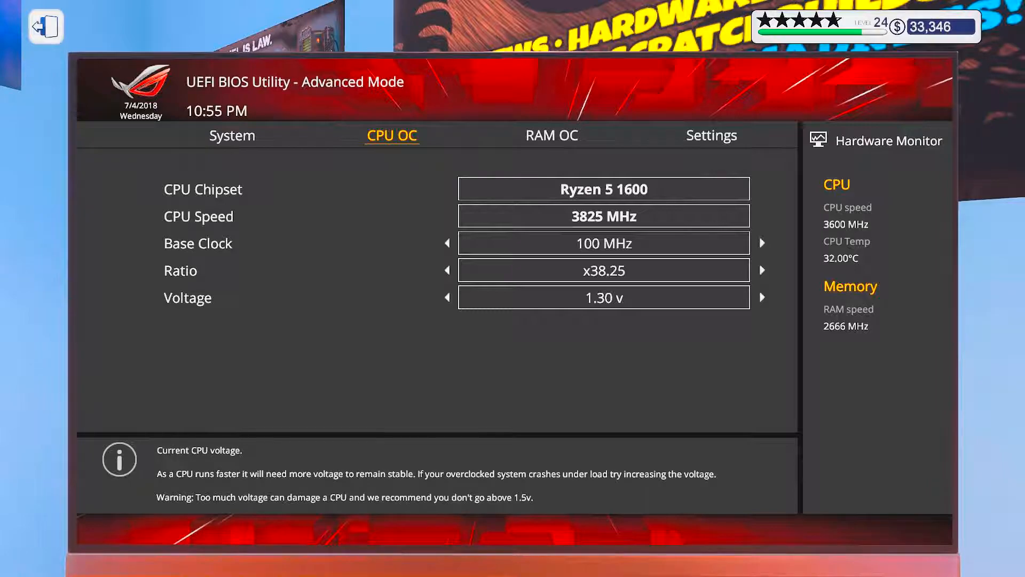
left_click(760, 297)
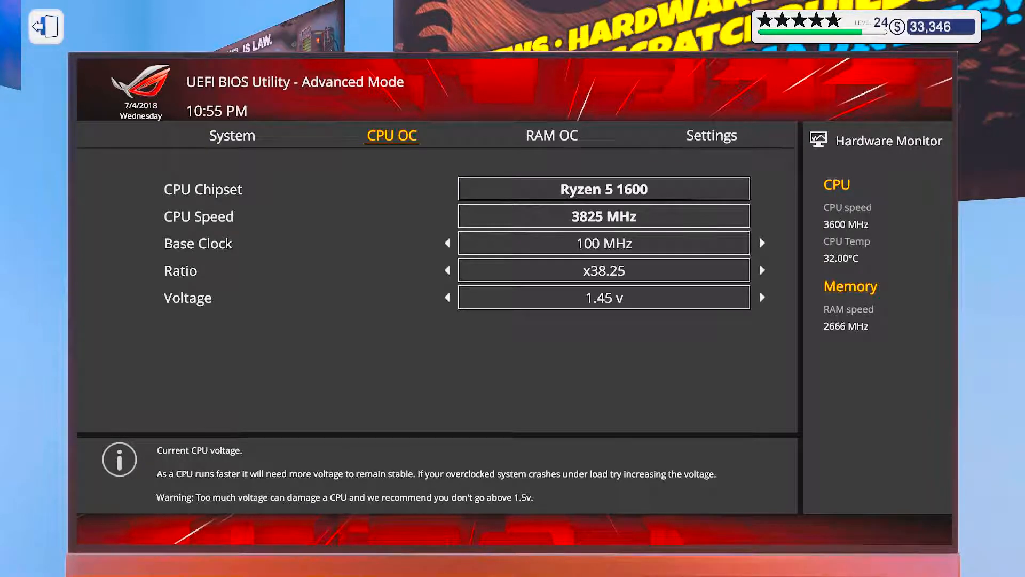
left_click(447, 297)
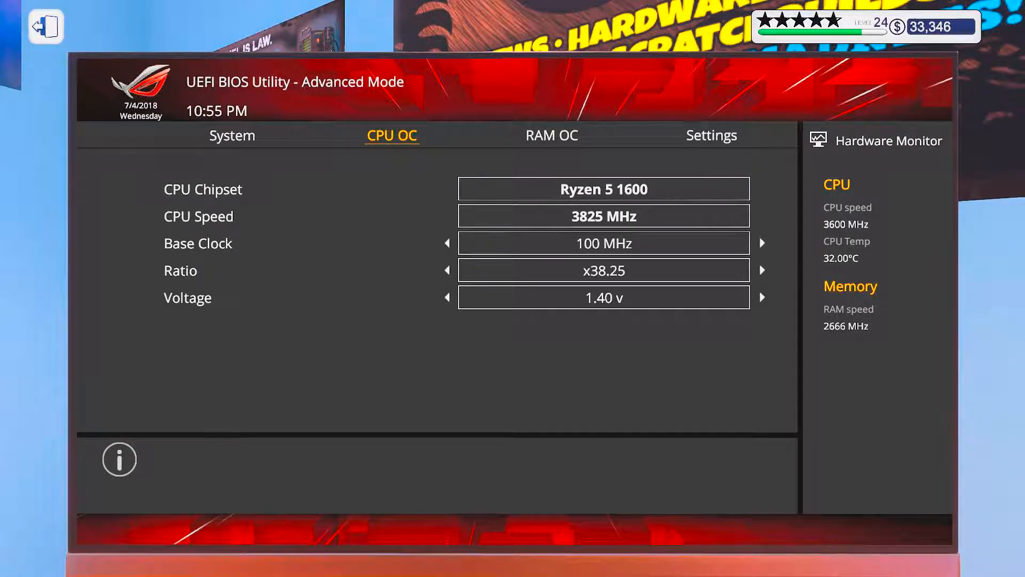
Step: Review the XMP memory profile, apply the BIOS changes and restart to the desktop
left_click(550, 136)
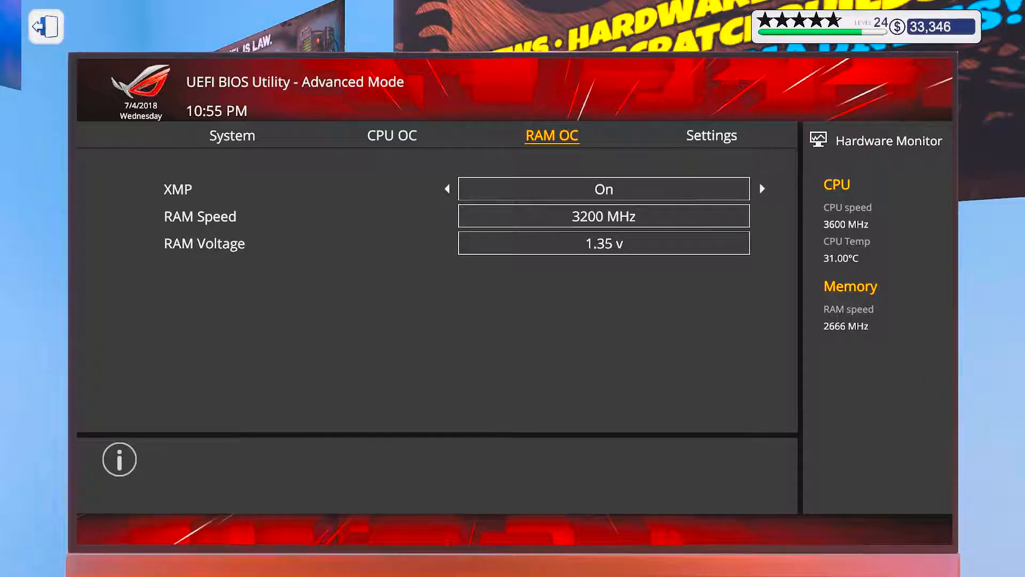
left_click(711, 135)
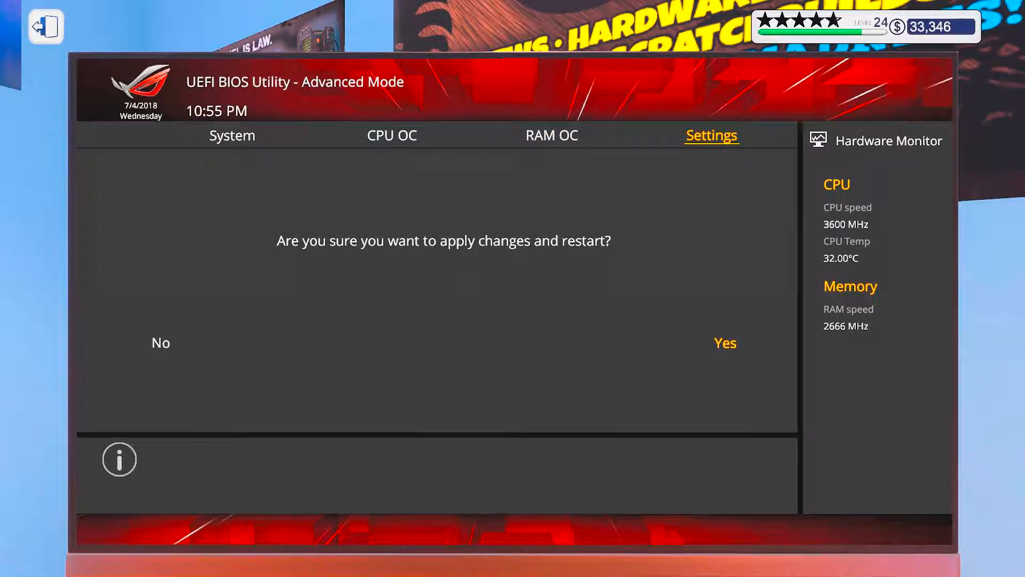
left_click(724, 342)
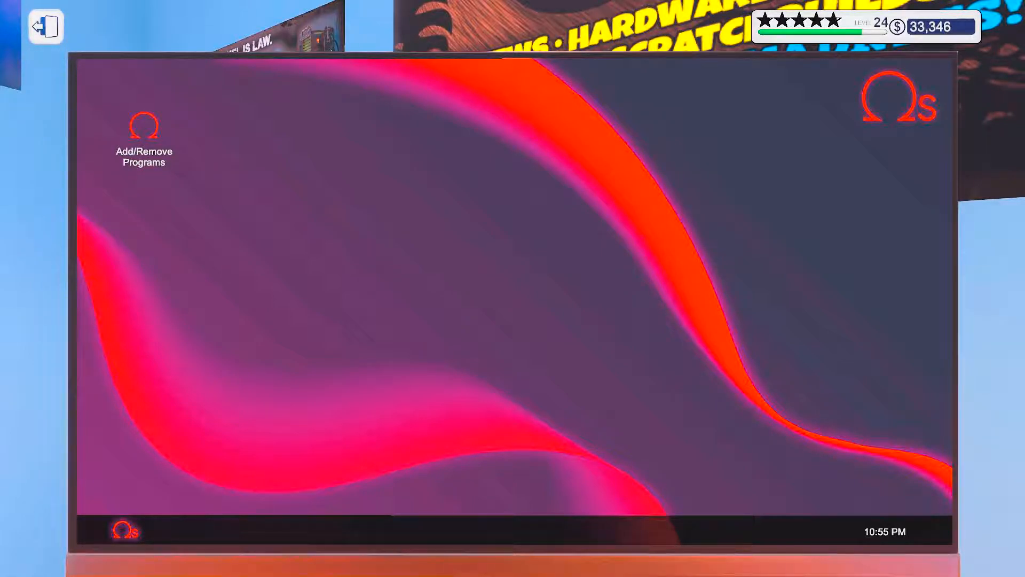
Step: Install 3DMark, Lighting, GPU Tuner and OCCT via Add/Remove Programs and restart
double_click(143, 124)
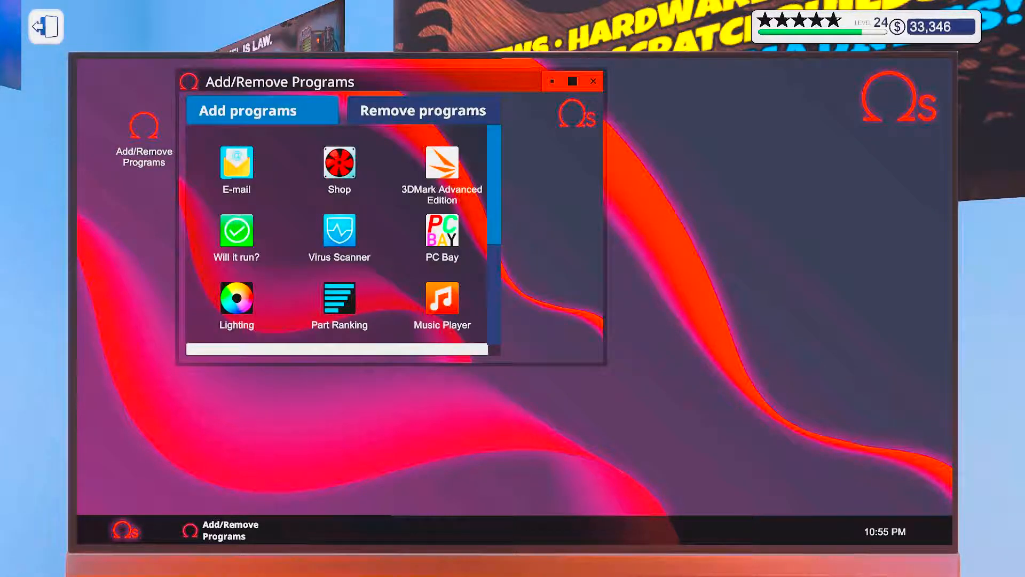
left_click(441, 171)
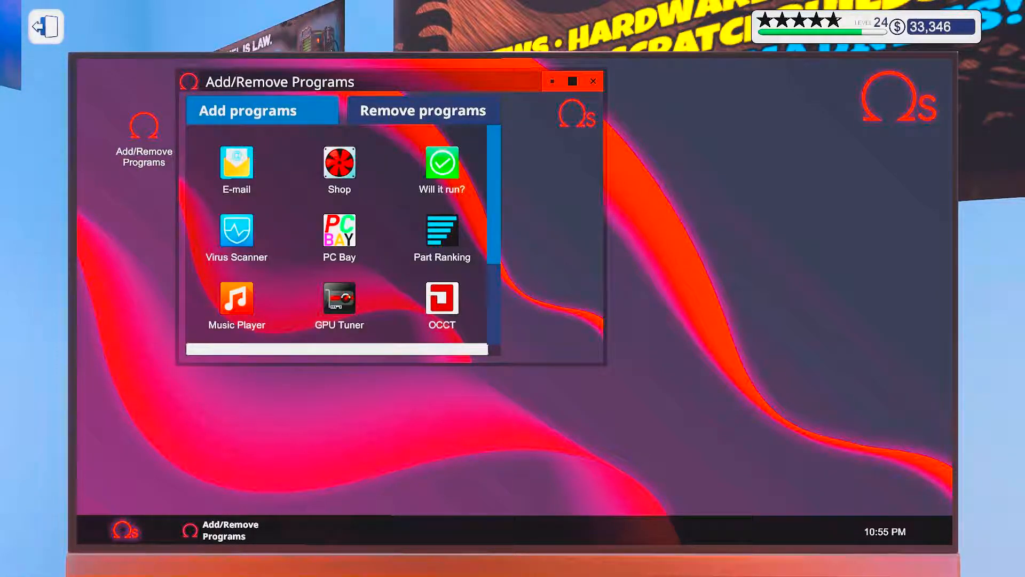
left_click(339, 303)
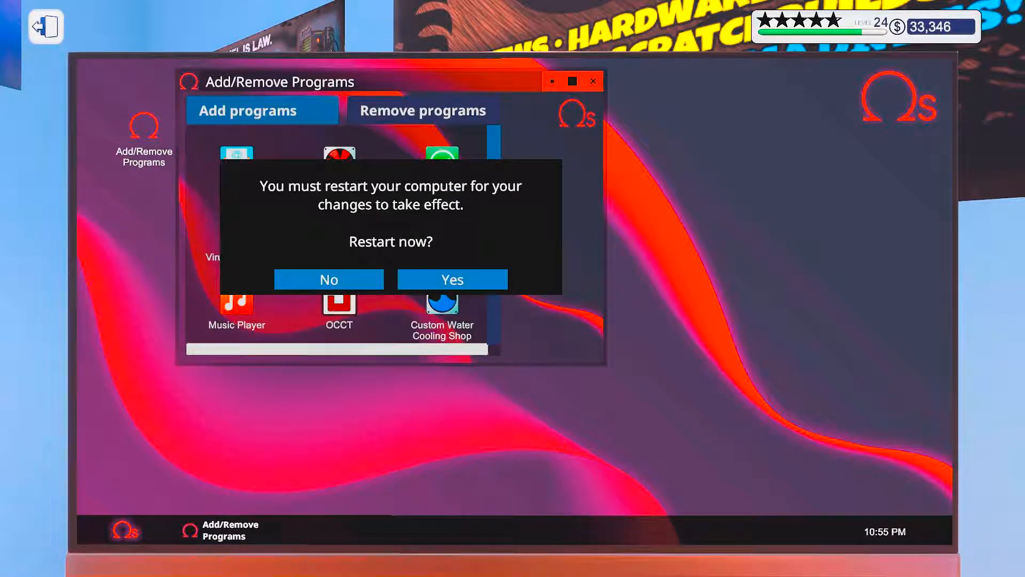
left_click(451, 278)
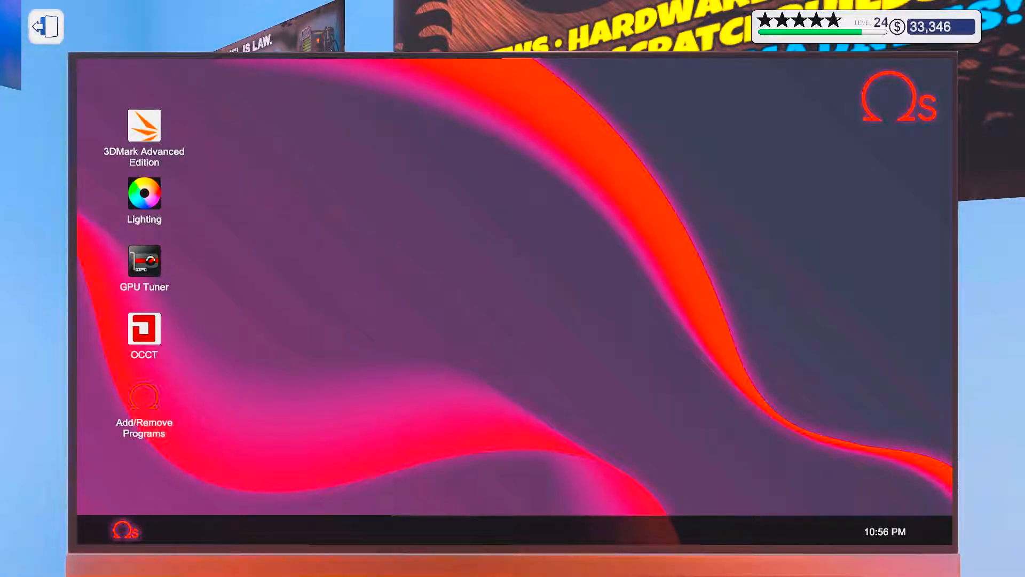
Step: Check CPU readings in OCCT (3825 MHz near 50°C), then restart the PC
double_click(144, 332)
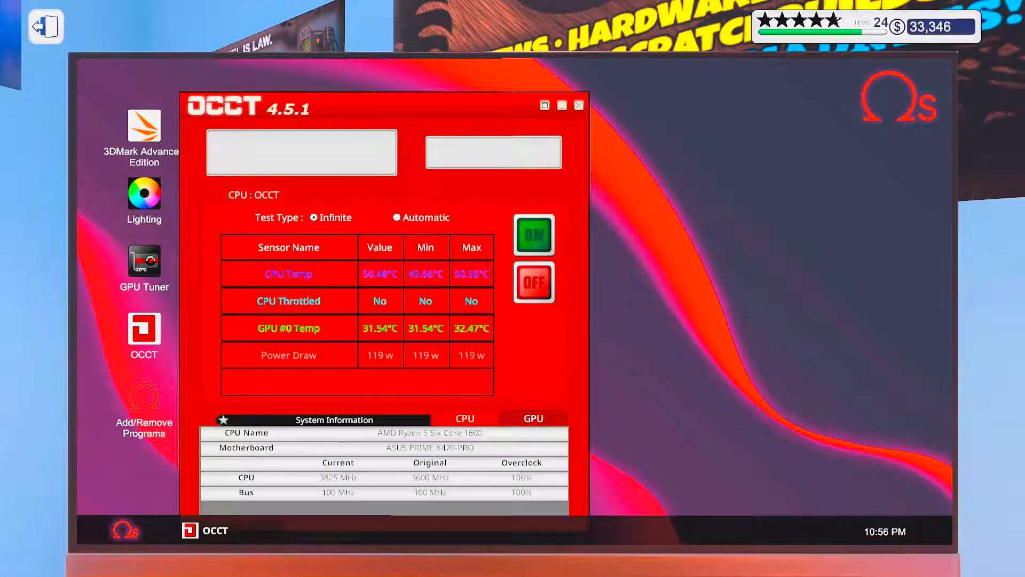
left_click(533, 235)
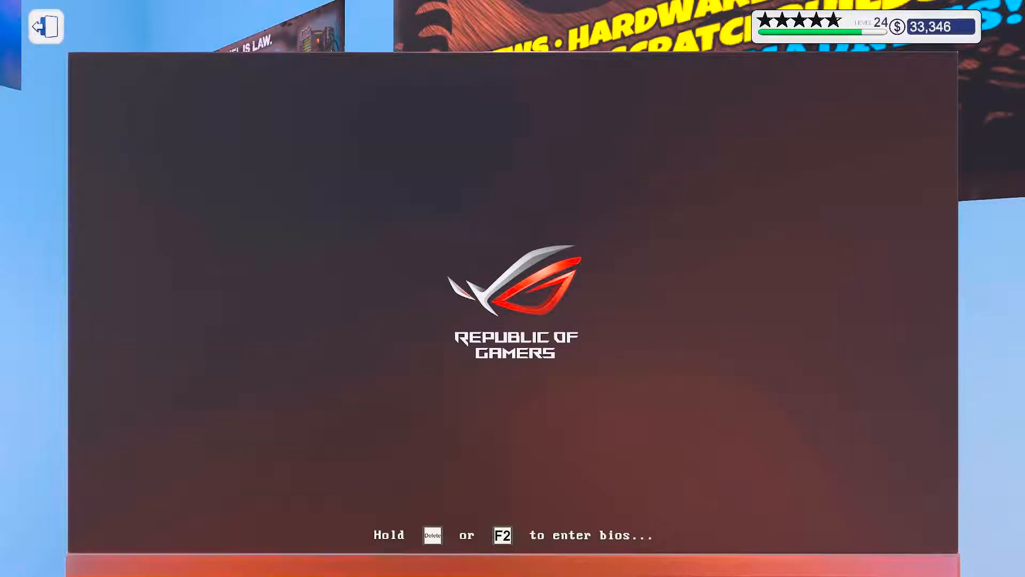
Step: In the BIOS, raise the CPU ratio to x39.00 (3900 MHz), apply and restart
key("delete")
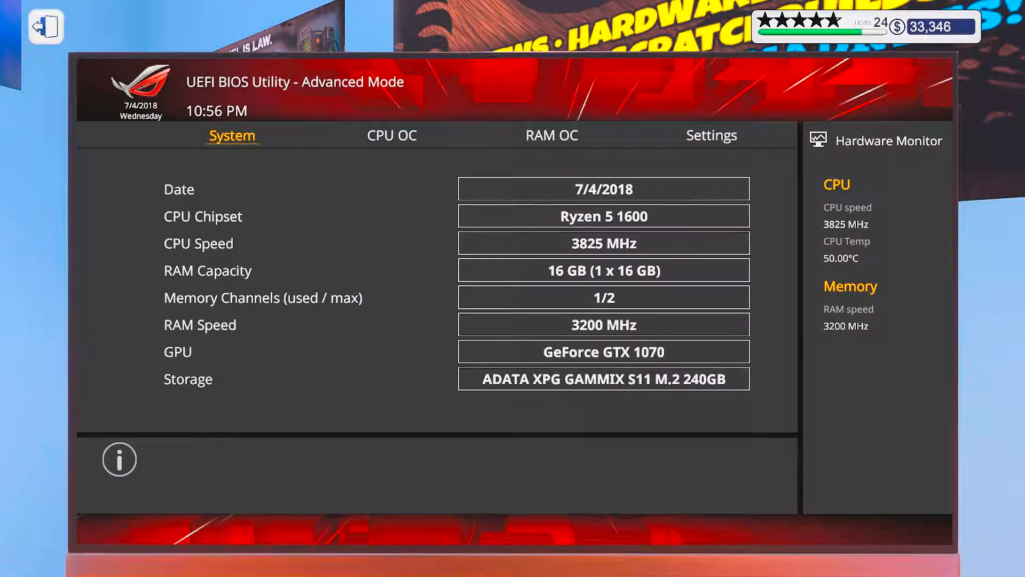
left_click(391, 136)
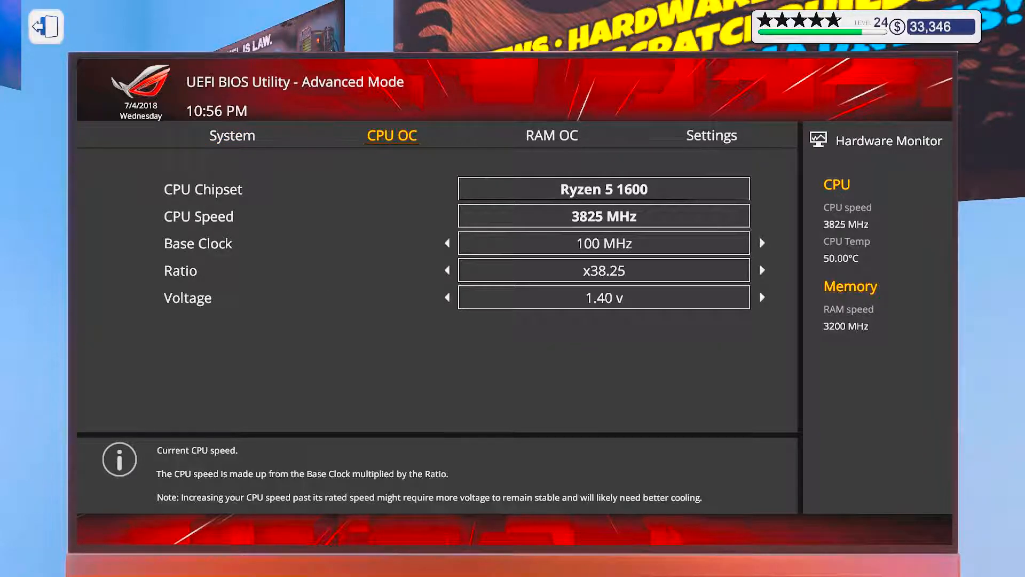
left_click(761, 270)
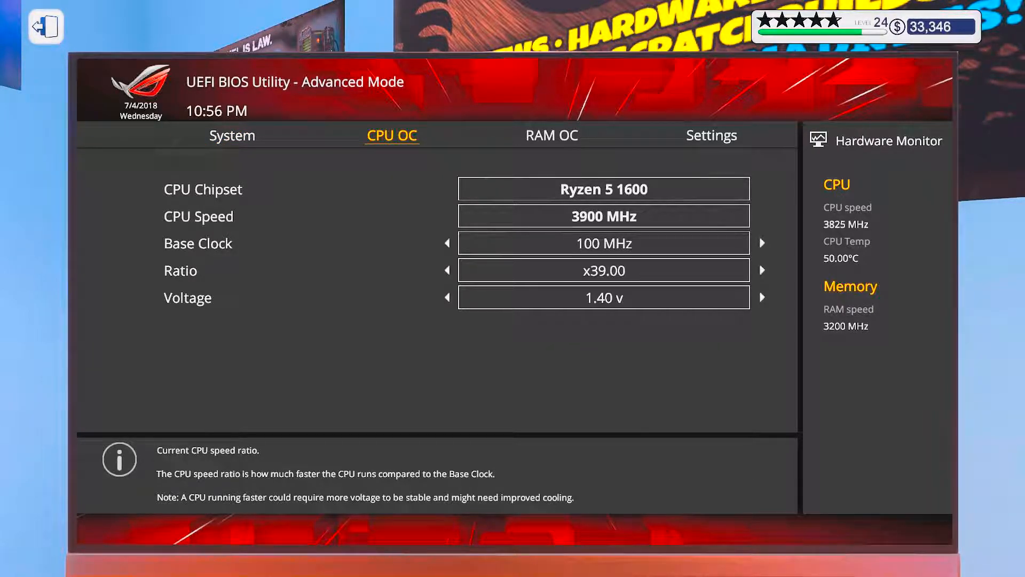
left_click(711, 135)
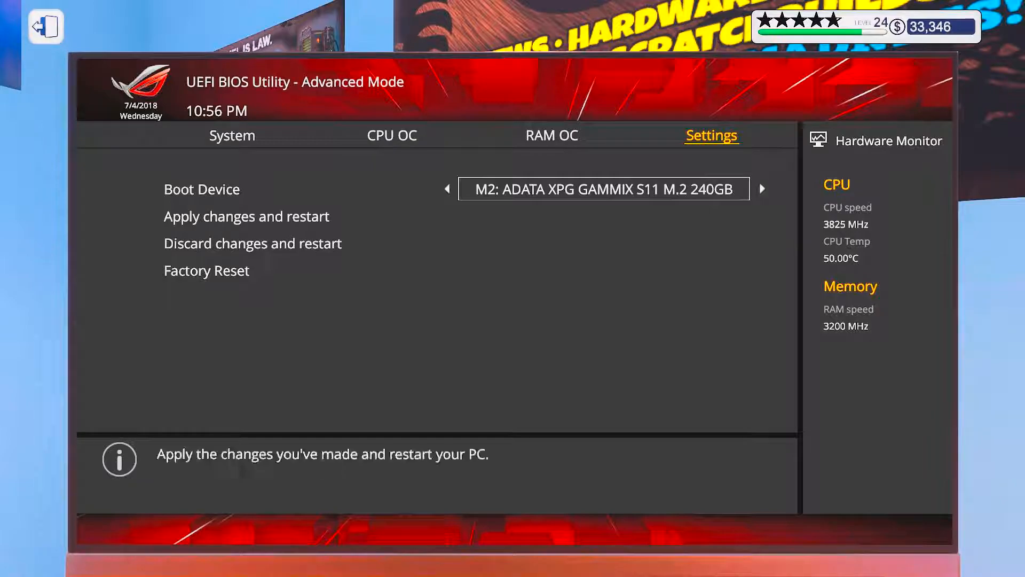
left_click(246, 216)
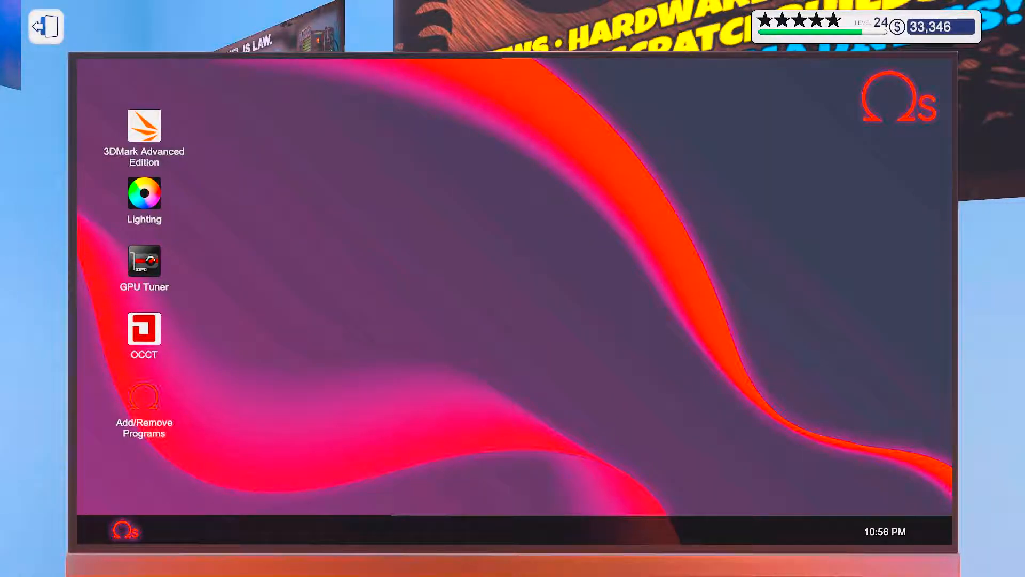
Step: Confirm the 3900 MHz overclock in OCCT, then reboot into the BIOS
double_click(144, 333)
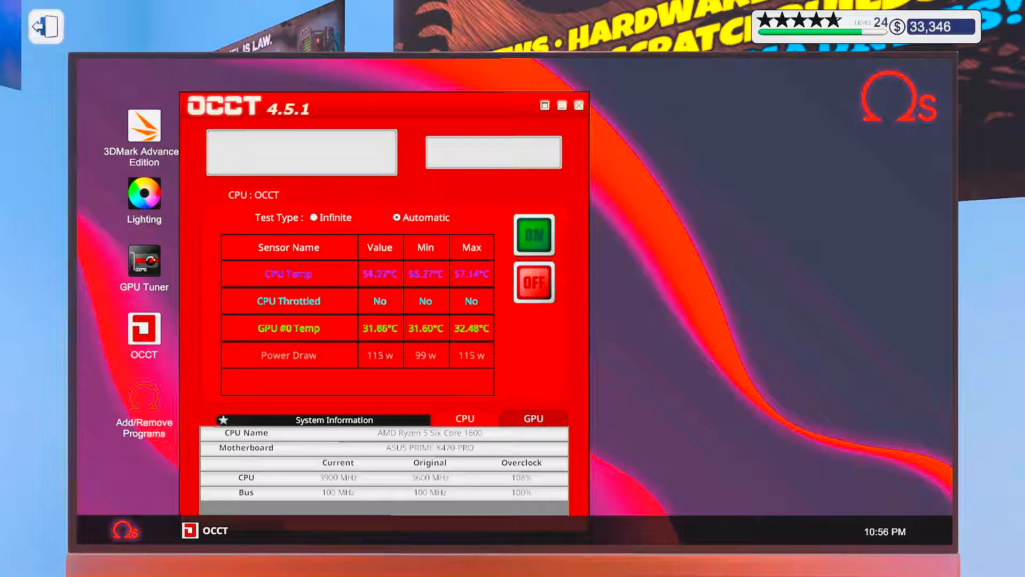
left_click(534, 235)
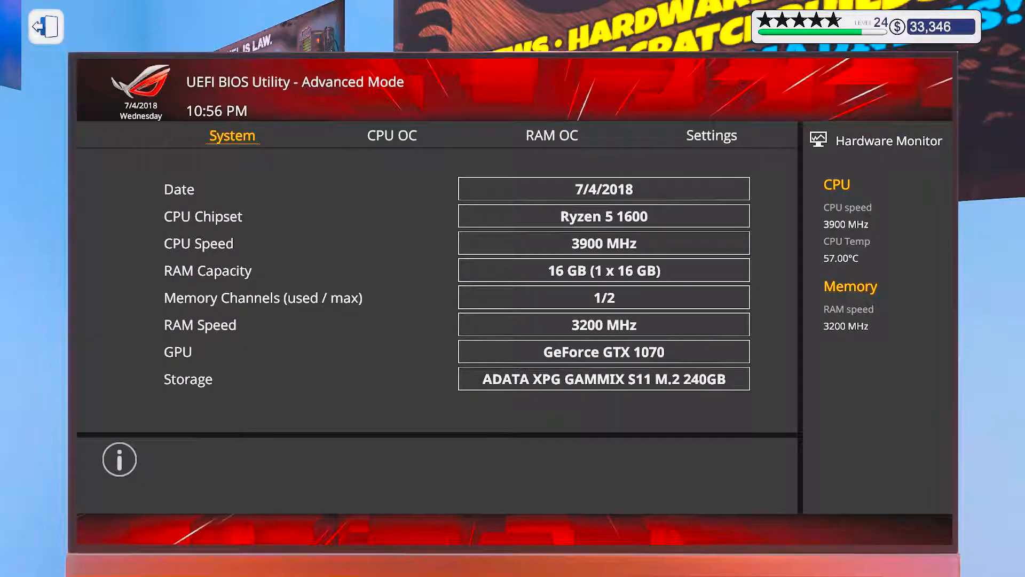
Step: Raise the CPU voltage to 1.50 V at 3900 MHz and apply with a restart
left_click(392, 135)
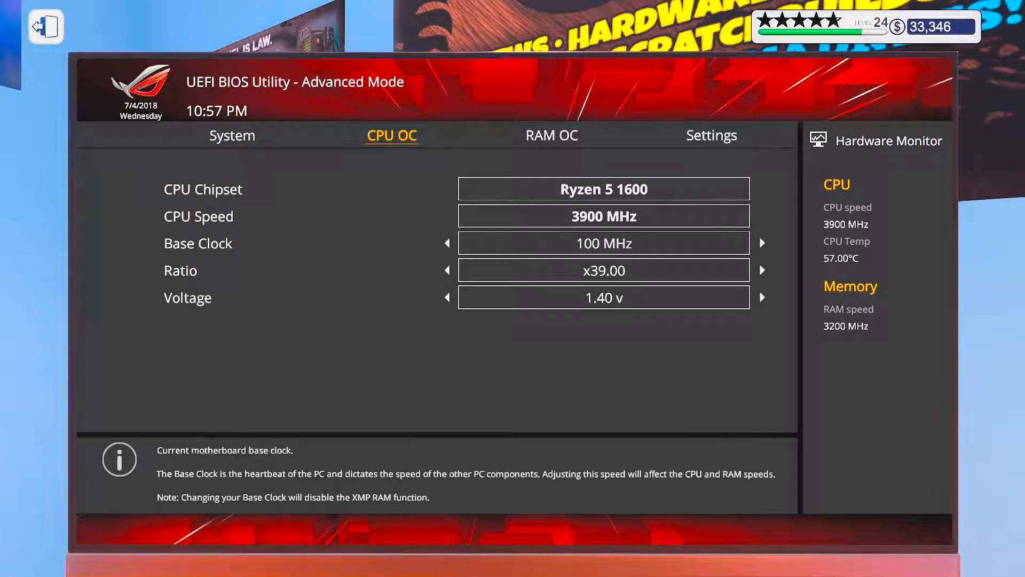
left_click(761, 296)
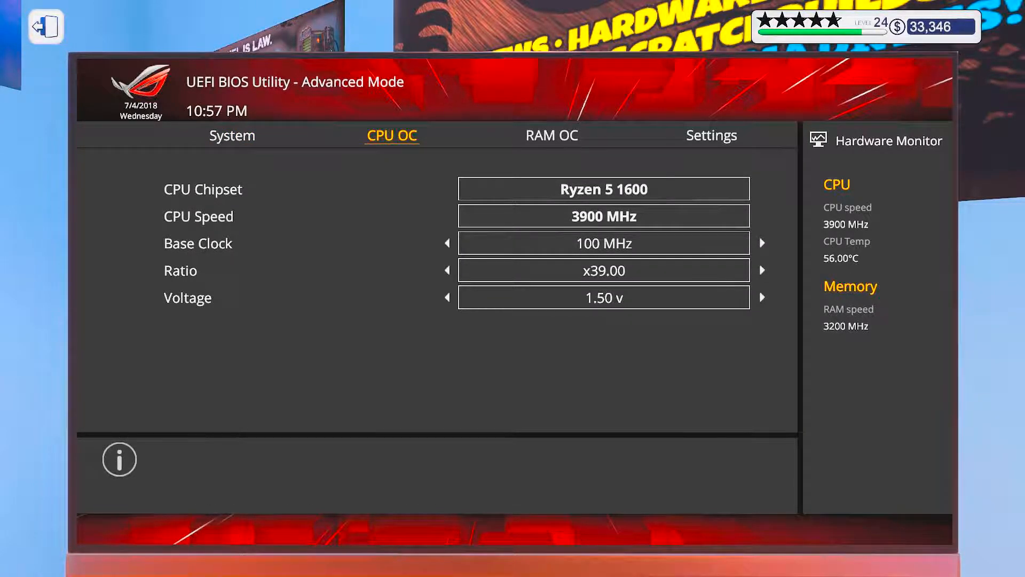
left_click(711, 135)
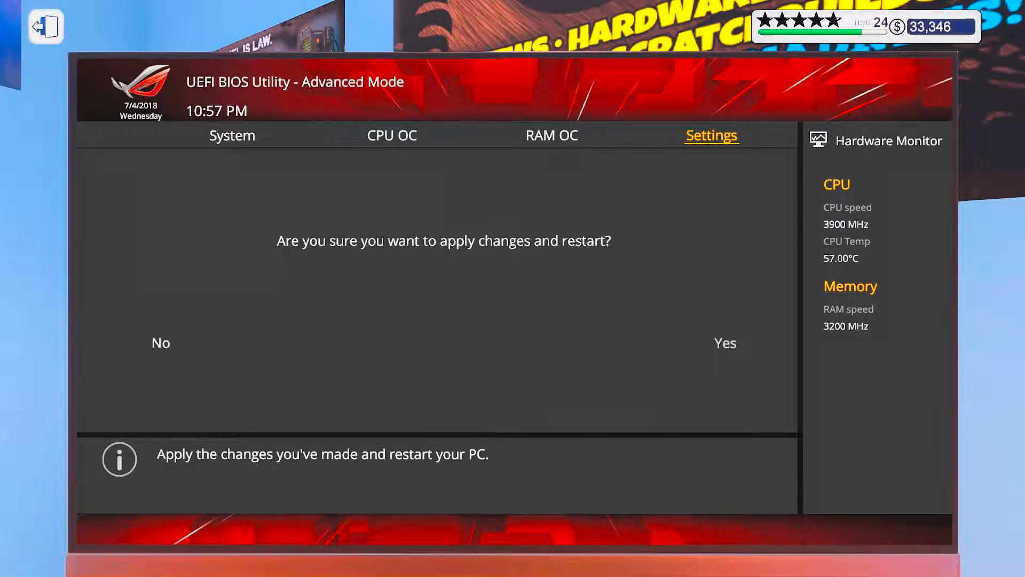
left_click(725, 343)
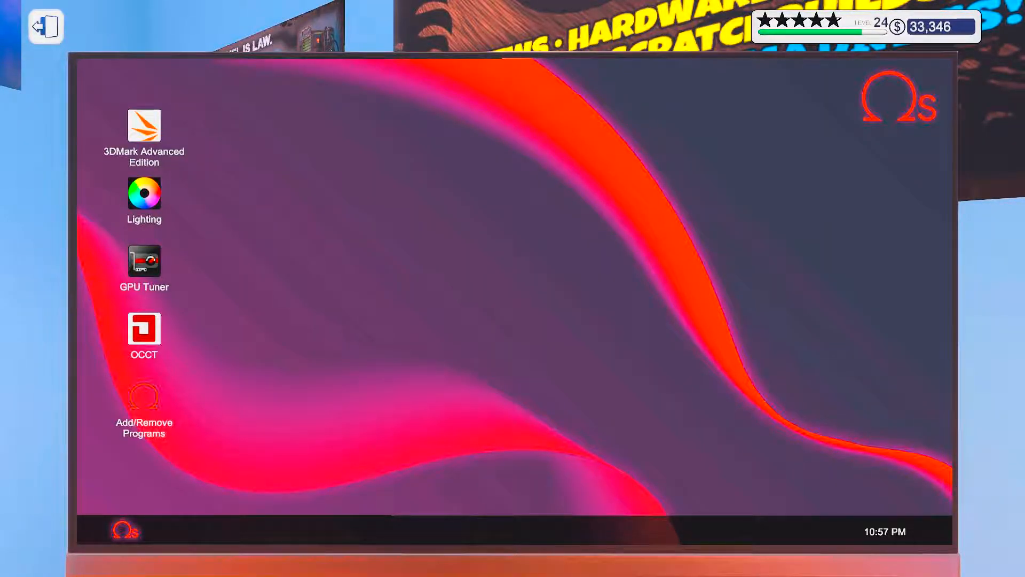
Step: Launch OCCT and let the CPU stress test run past a minute near 93°C
double_click(144, 326)
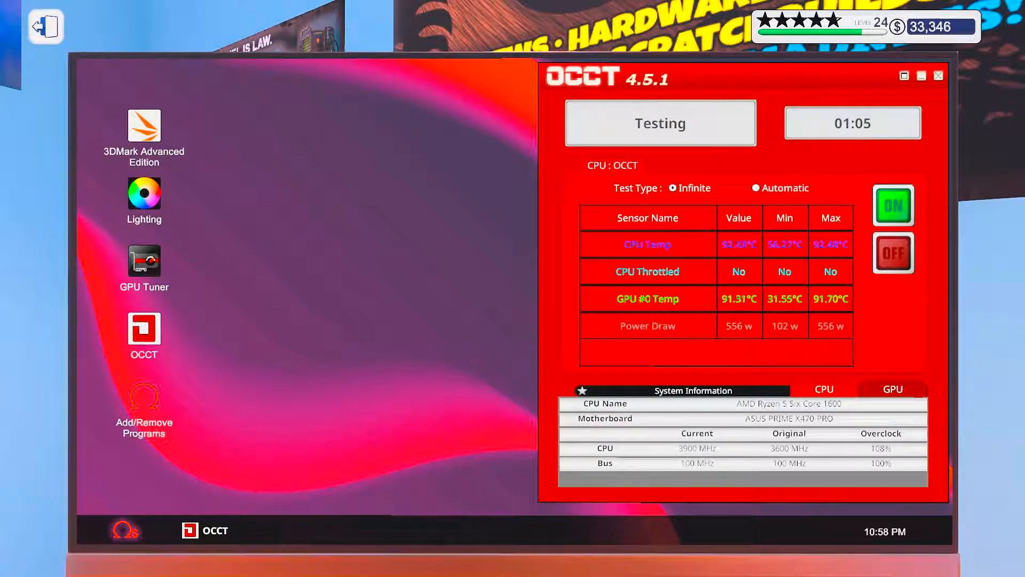
Step: Select all four lights, set the effect to Static and first apply a cyan colour
double_click(144, 193)
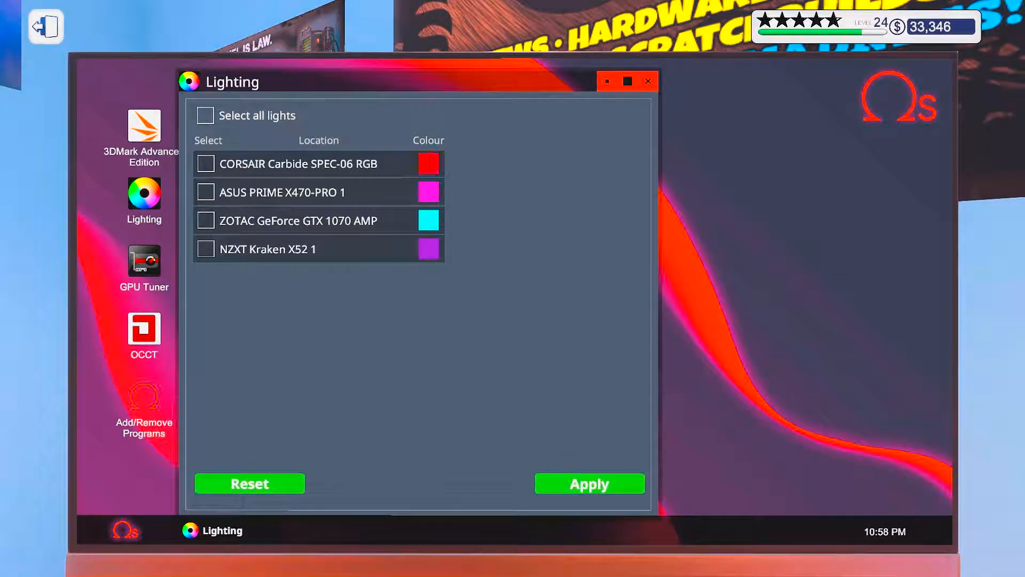
left_click(205, 115)
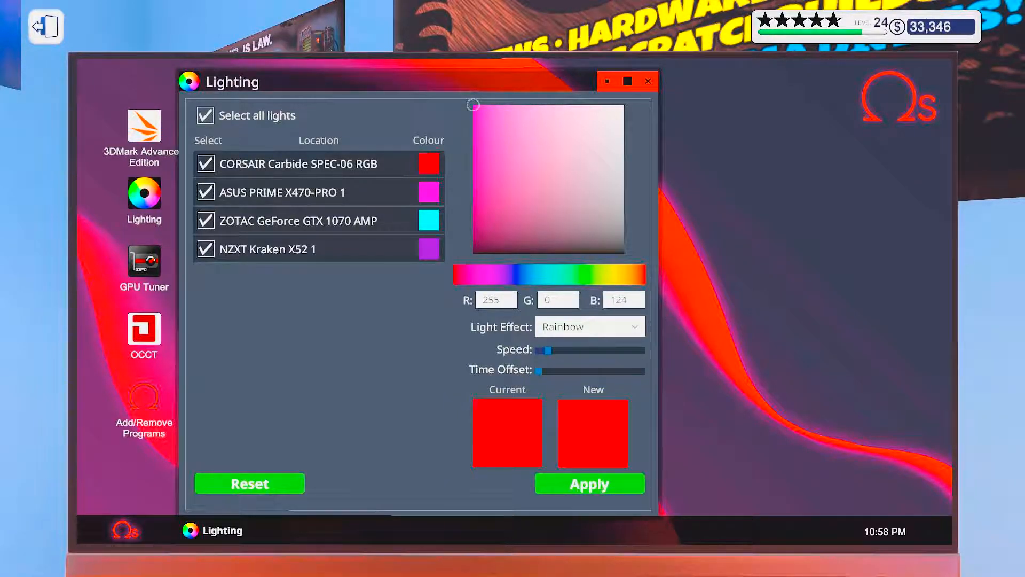
left_click(623, 104)
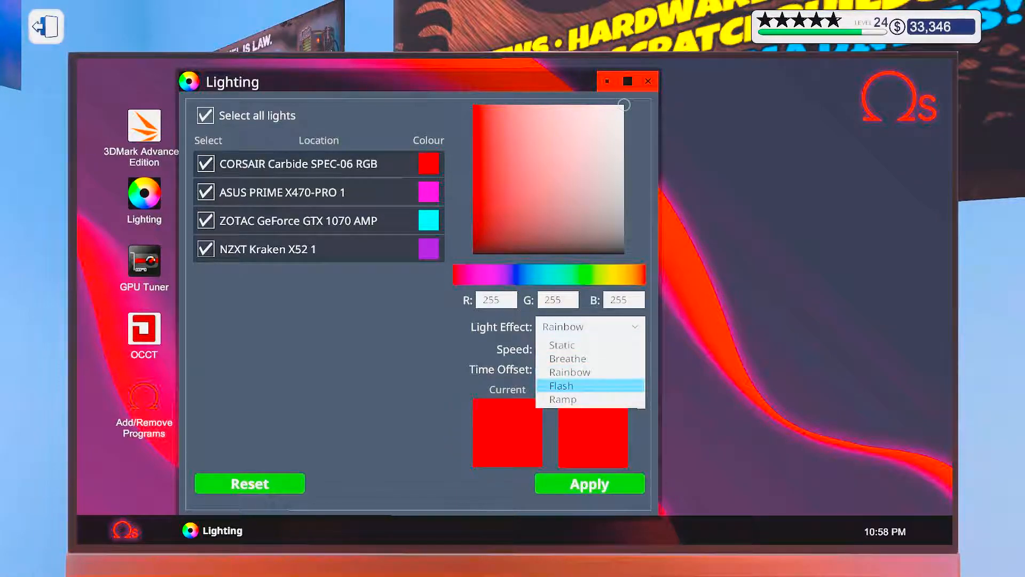
left_click(561, 345)
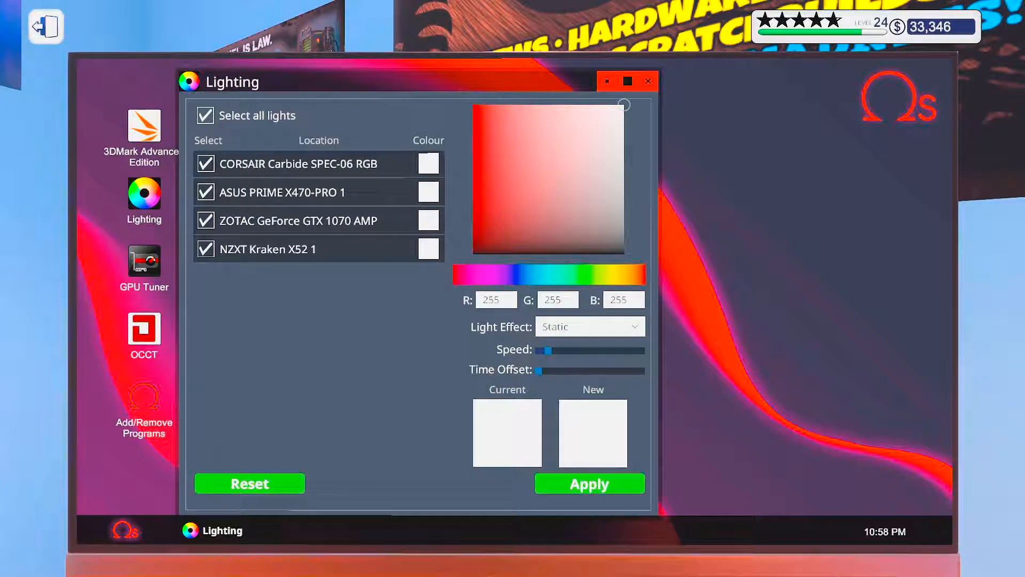
left_click(648, 81)
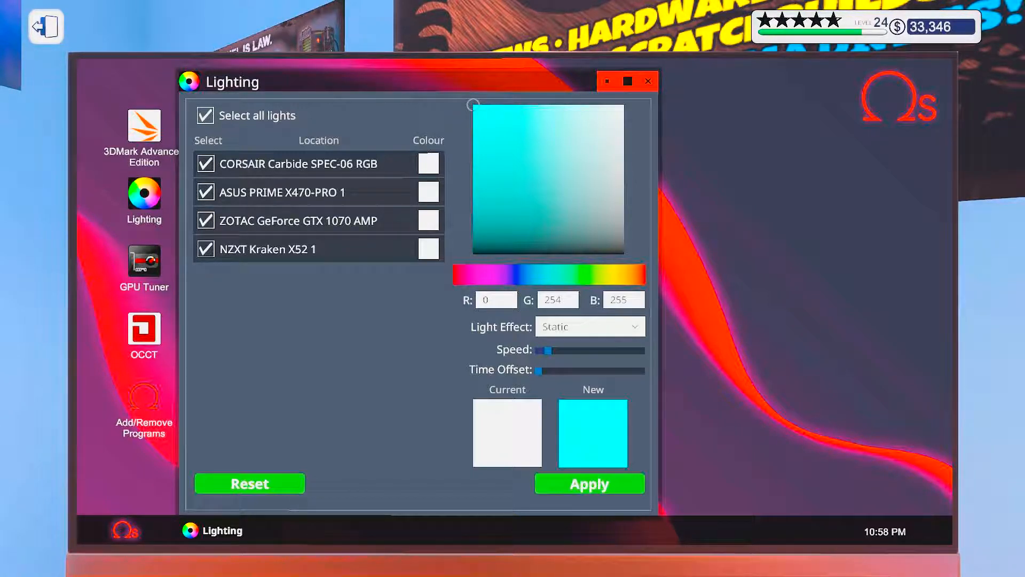
key("escape")
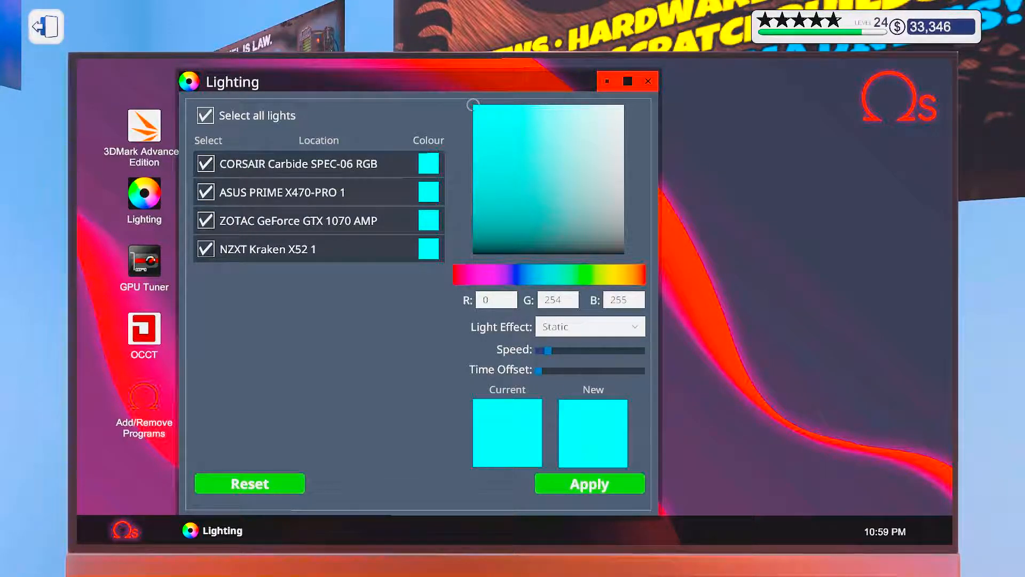
Step: Change the lights to pure red (255,0,0), apply it and close the Lighting app
left_click(464, 274)
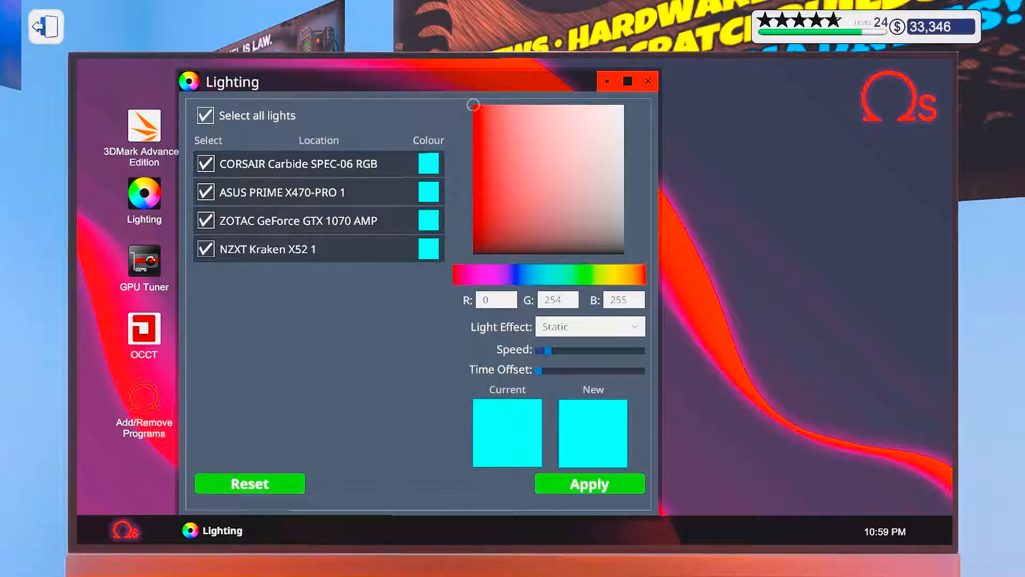
left_click(496, 121)
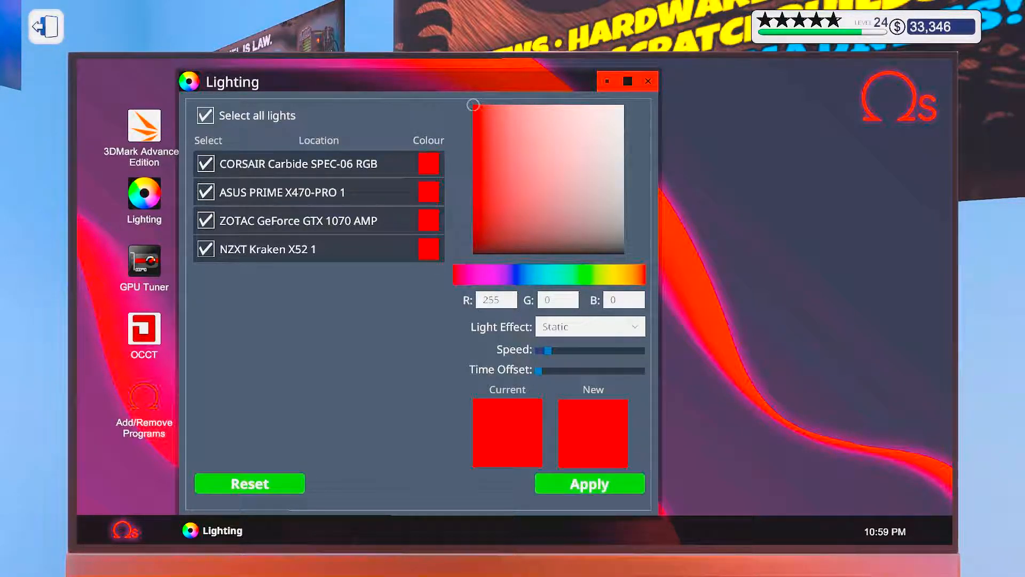
left_click(647, 81)
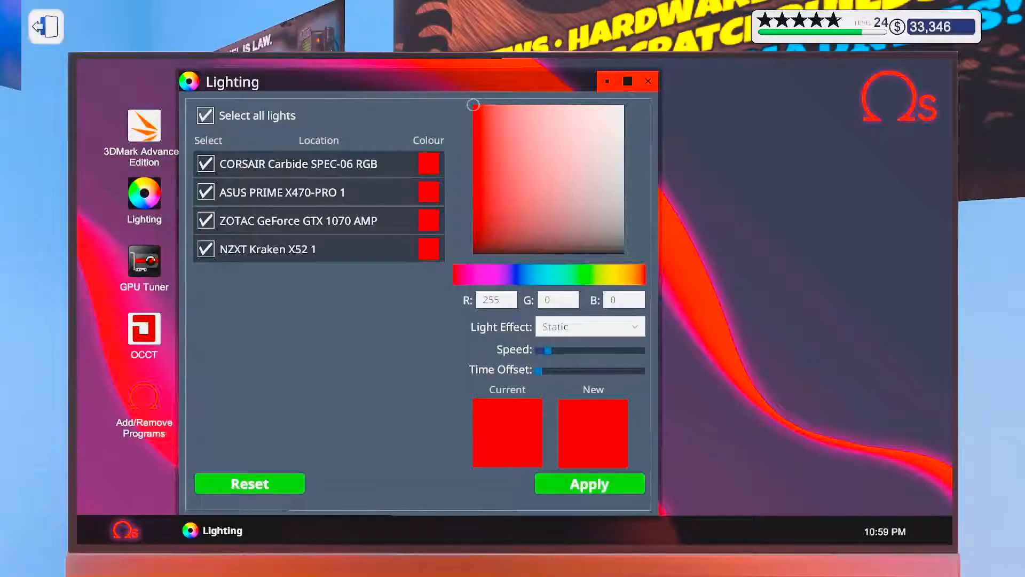
left_click(647, 81)
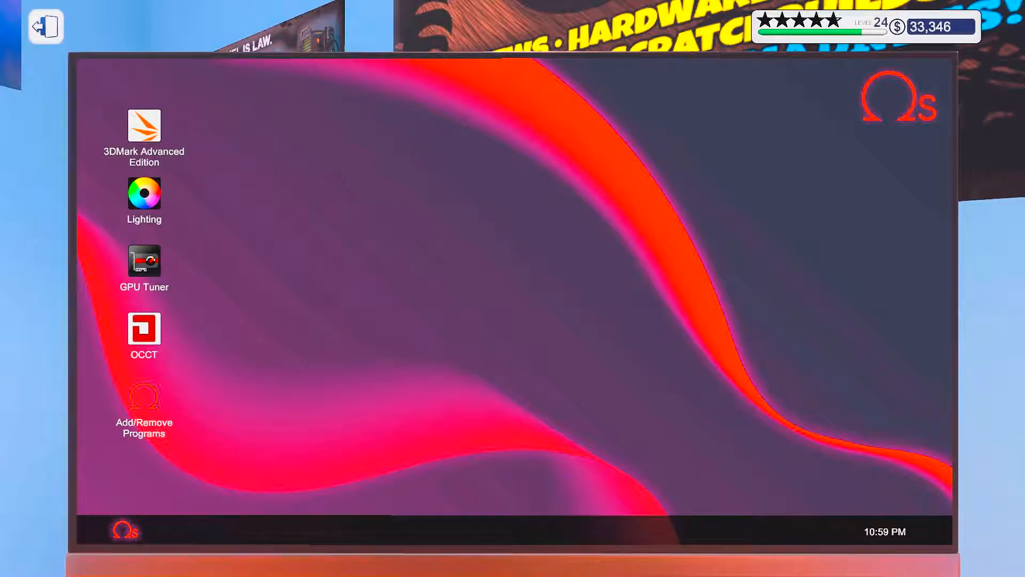
Step: Run 3DMark Time Spy Extreme, review the 6,417 score and system details, then close it
double_click(144, 127)
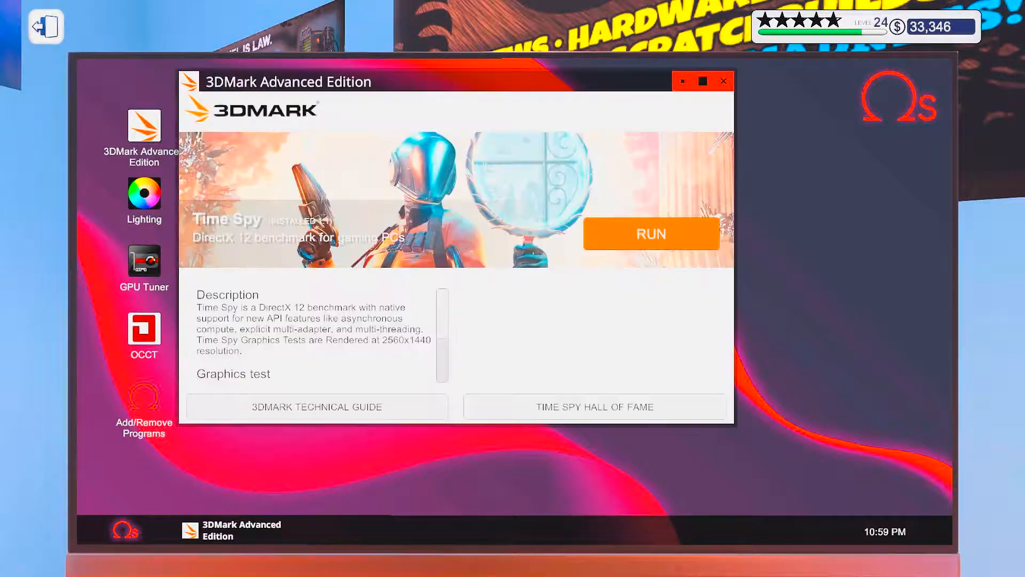
left_click(650, 234)
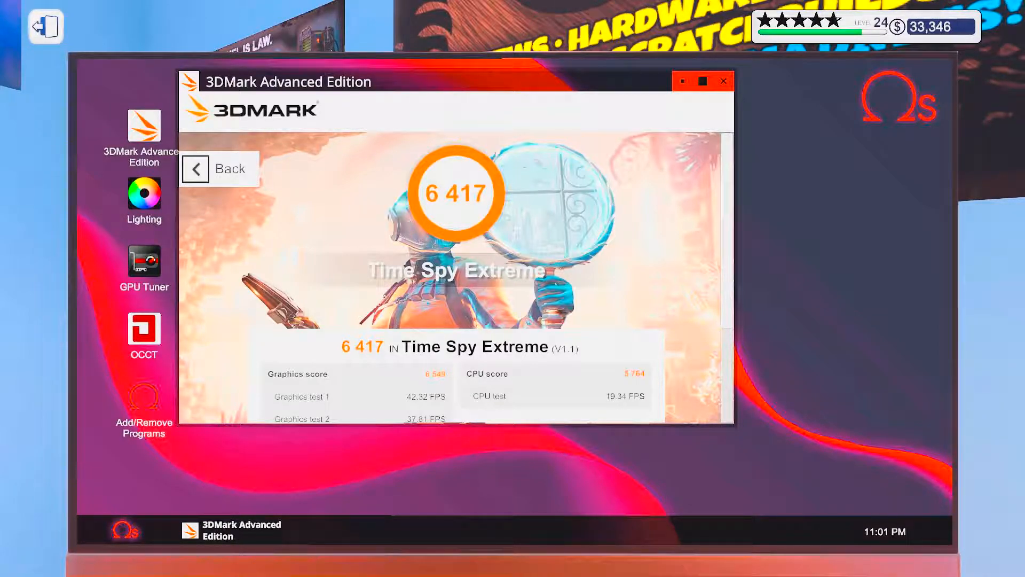
scroll("down", 3)
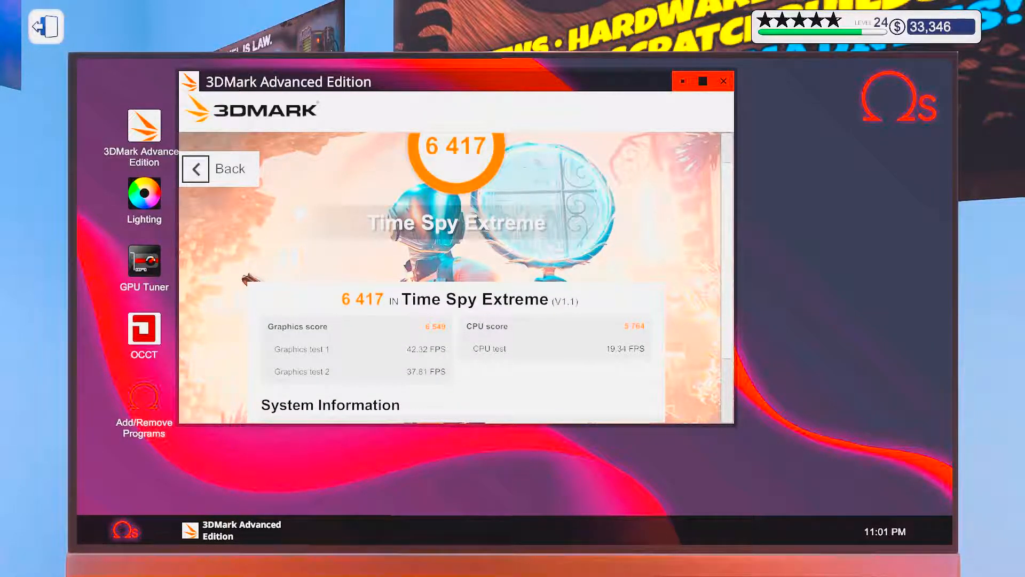
scroll("down", 3)
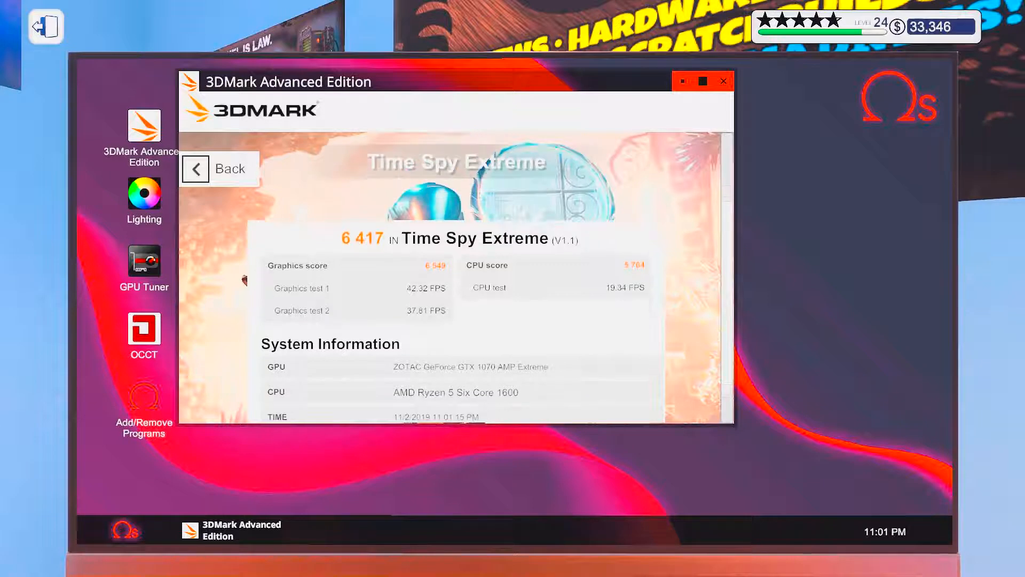
scroll("down", 3)
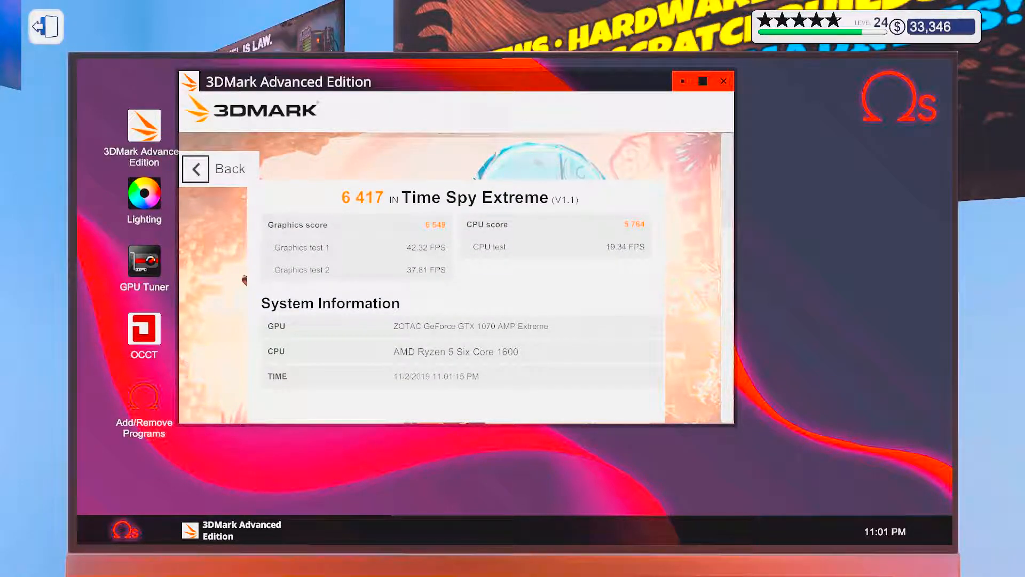
left_click(723, 80)
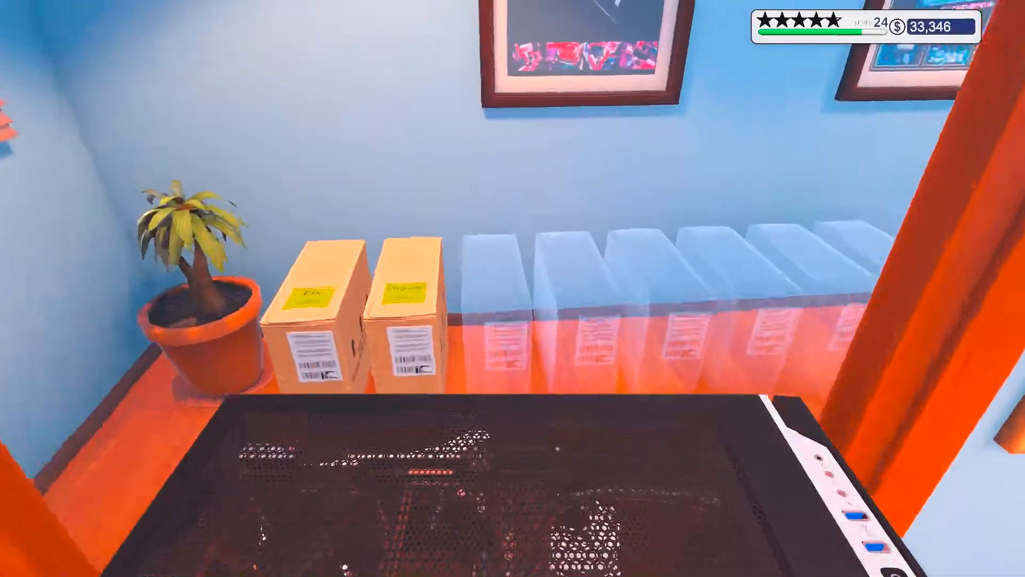
mouse_move(512, 288)
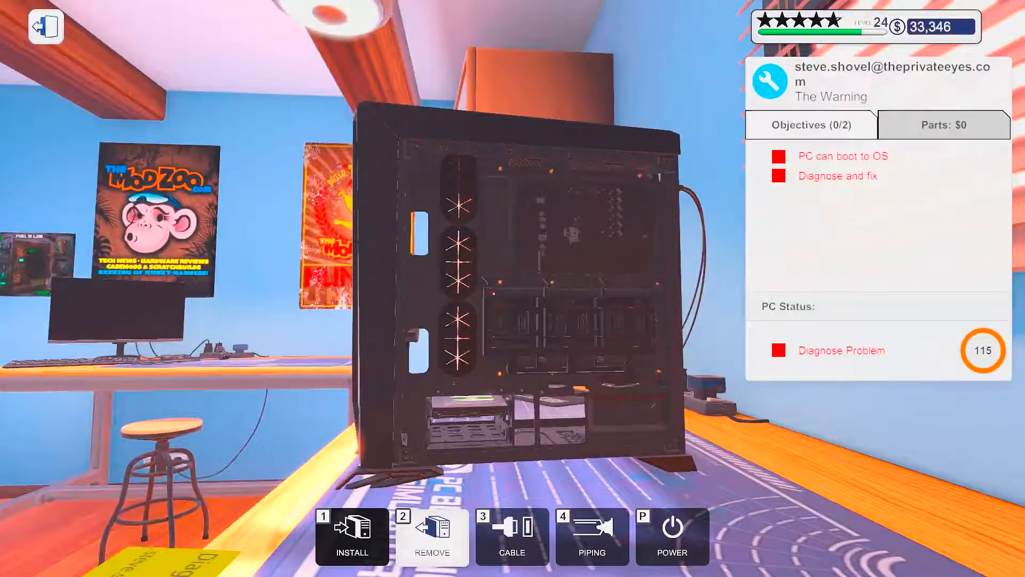
mouse_move(464, 398)
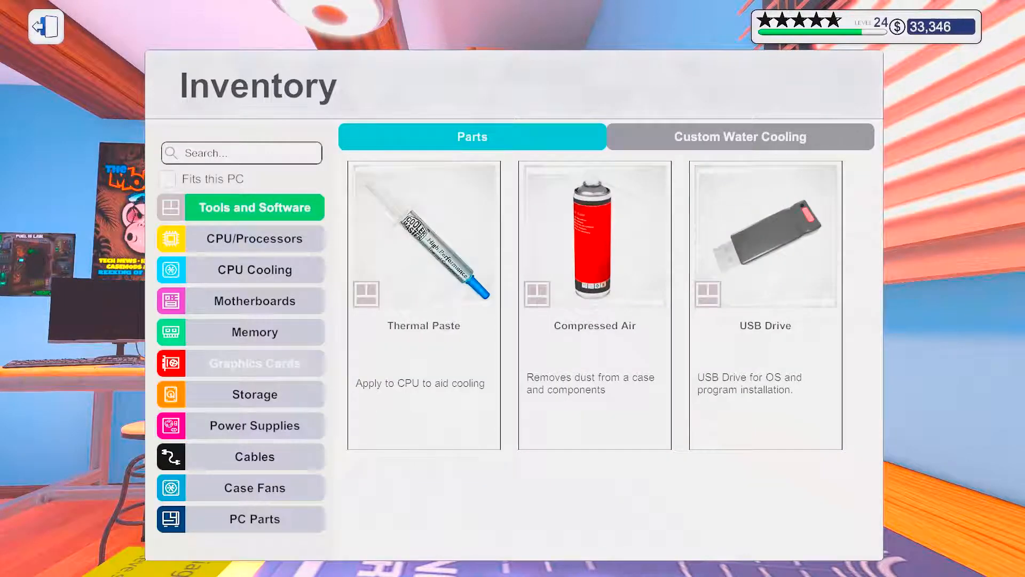
Step: Browse the Inventory's Storage, PC Parts, CPU Cooling and Graphics Cards stock
left_click(254, 394)
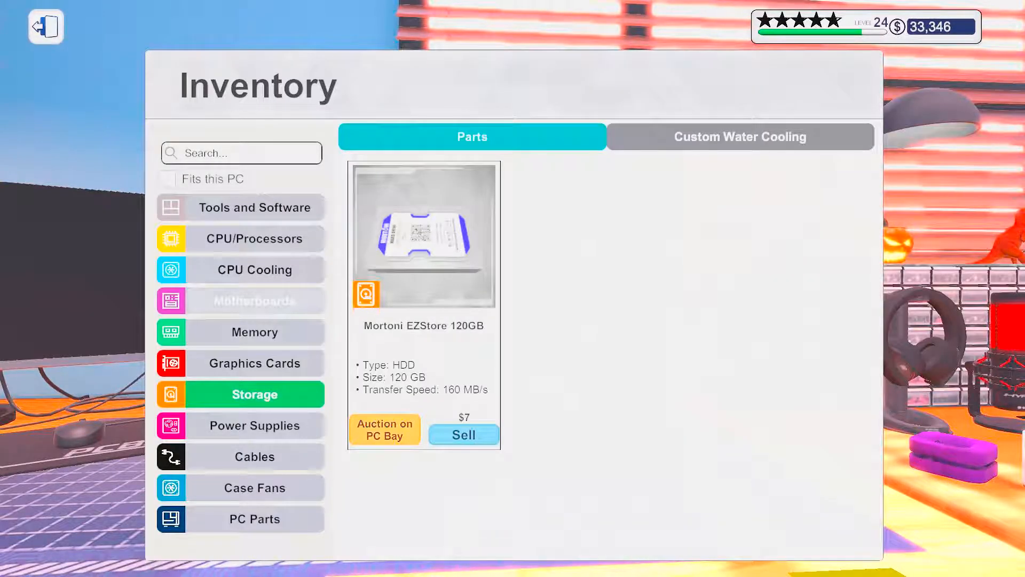
left_click(254, 519)
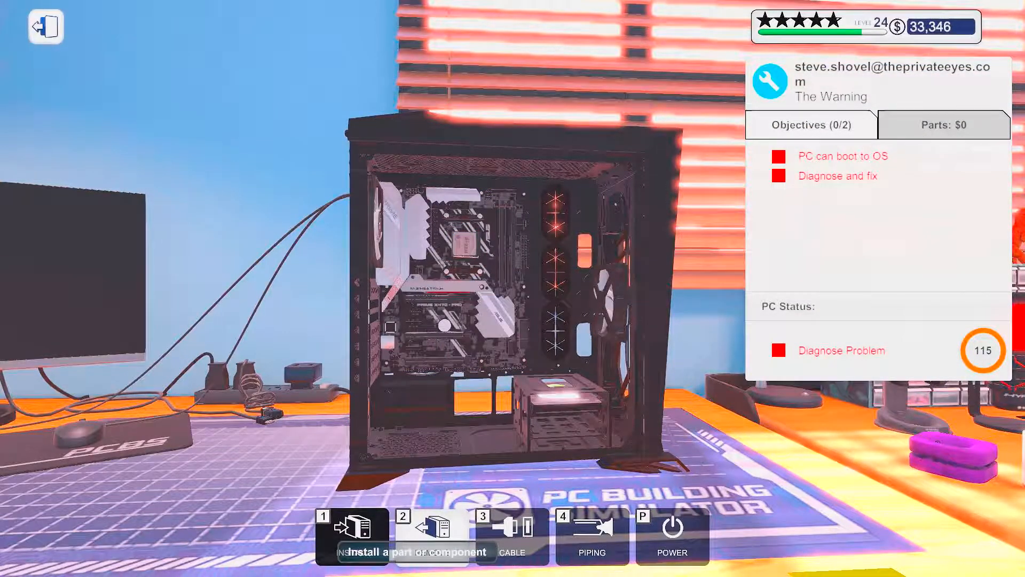
mouse_move(496, 200)
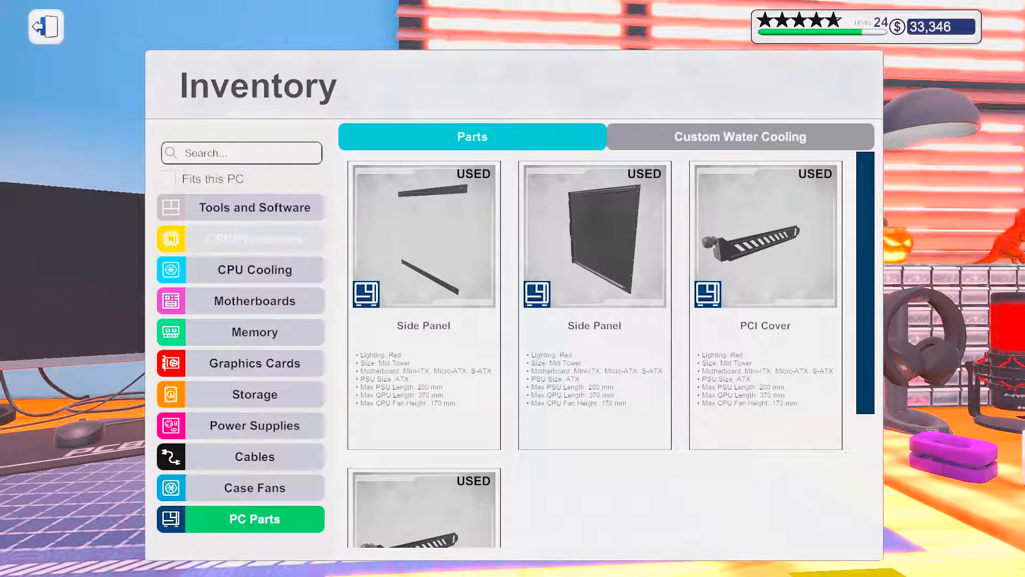
left_click(254, 269)
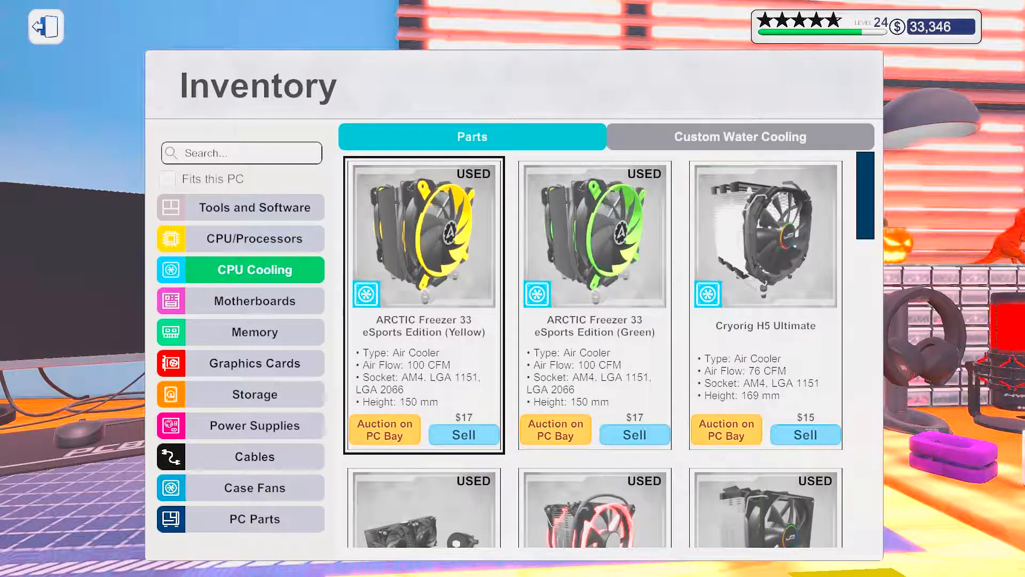
scroll("down", 3)
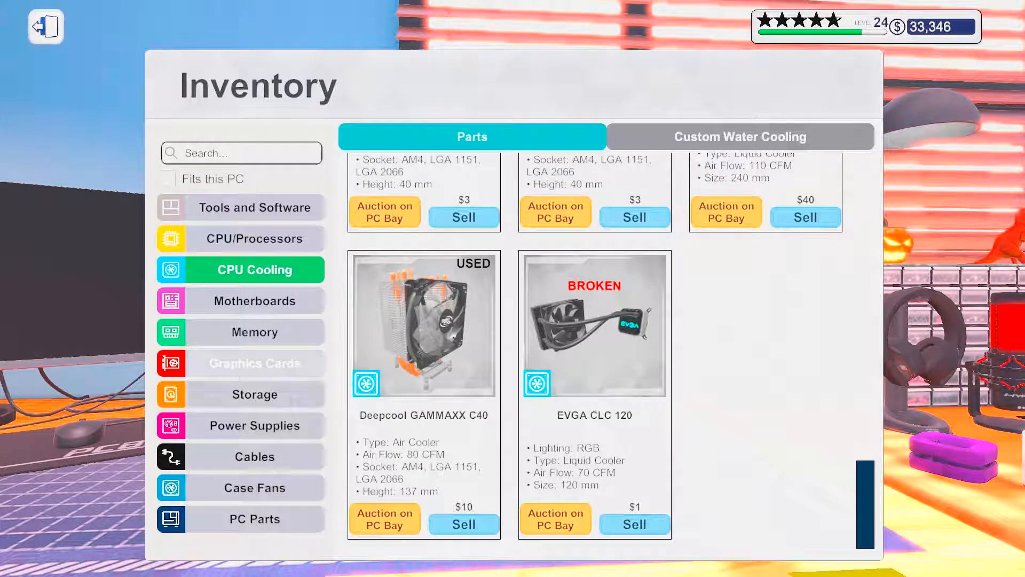
left_click(254, 363)
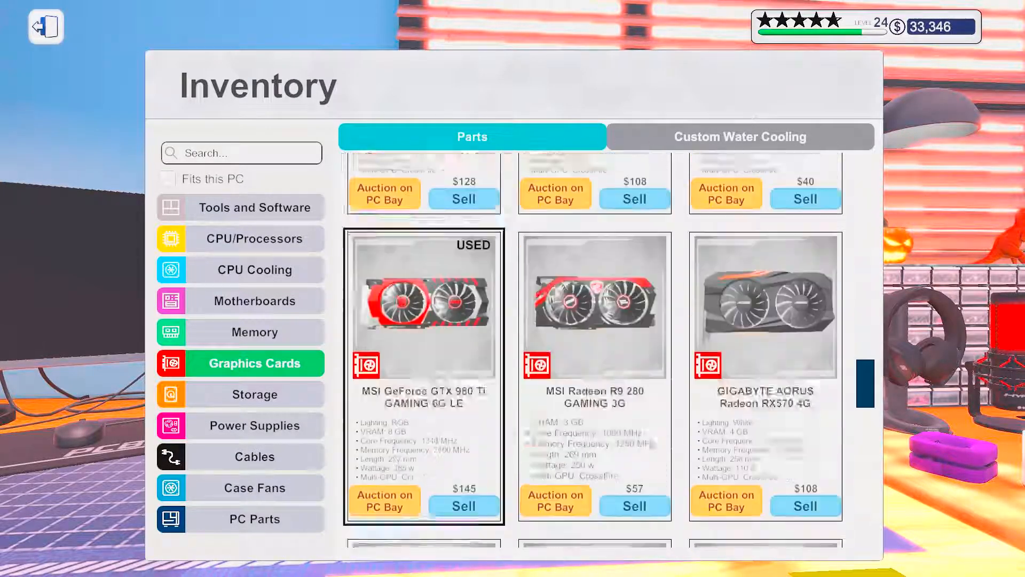
scroll("down", 3)
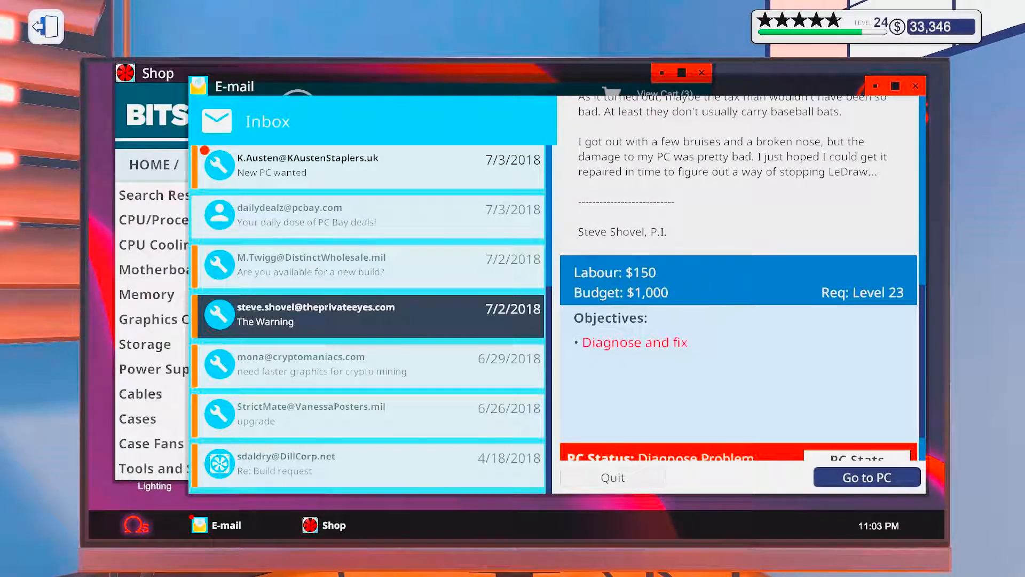
Step: Read the 'Are you available for a new build?' e-mail and go to its PC
left_click(367, 265)
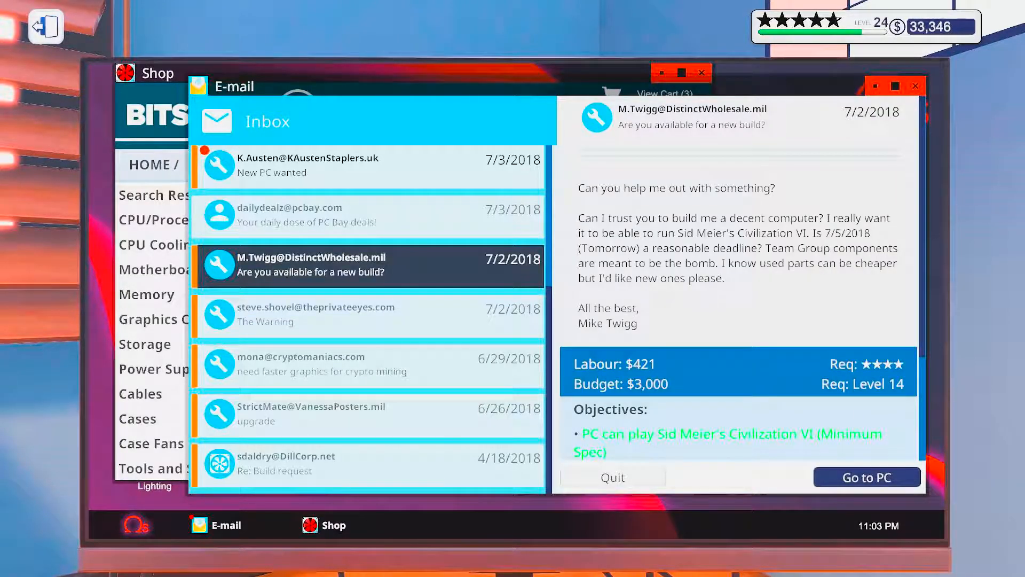
scroll("down", 3)
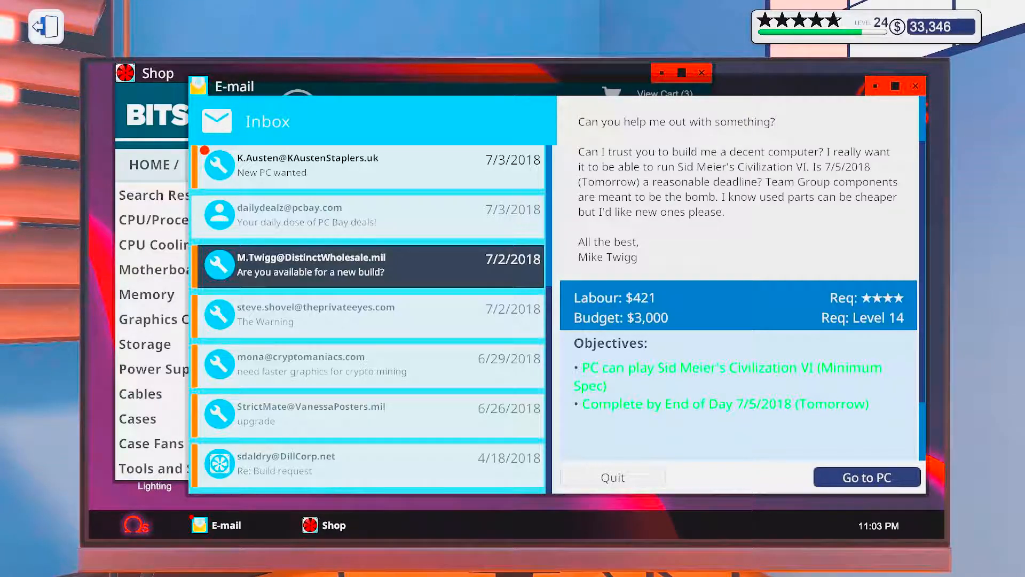
left_click(866, 476)
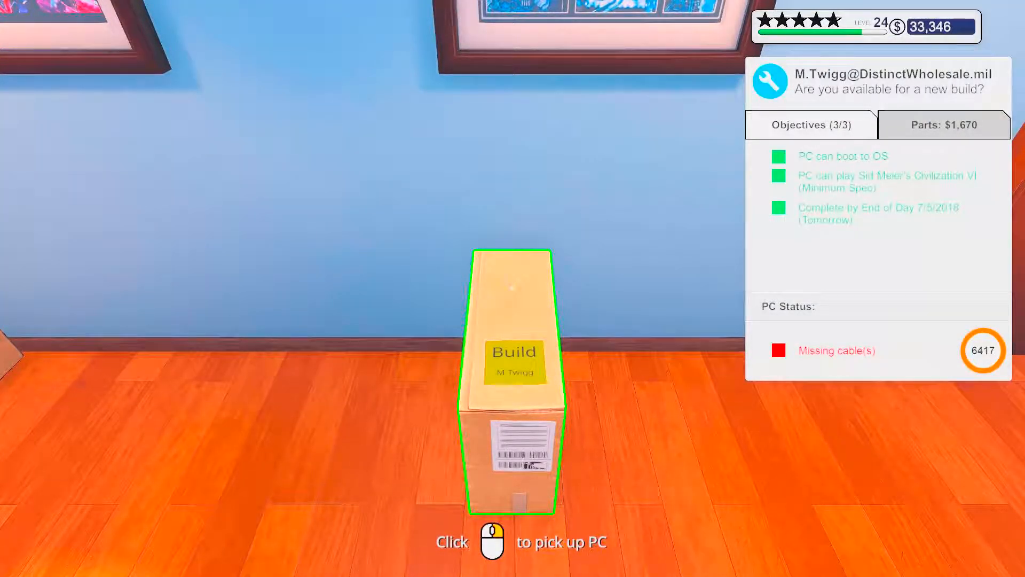
Step: Set the boxed build on the bench and connect its missing cables so it reports ready to boot
left_click(512, 381)
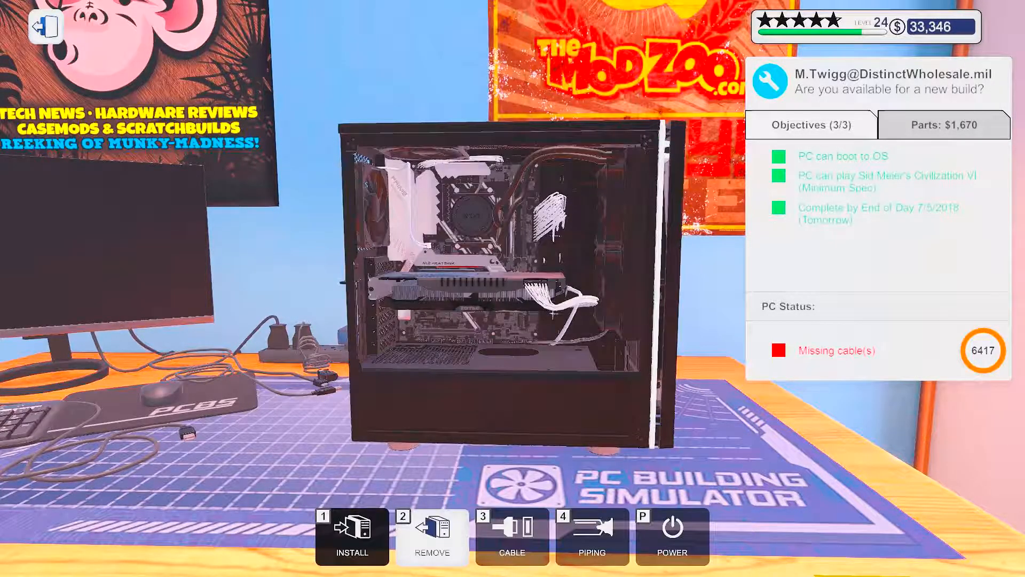
left_click(511, 536)
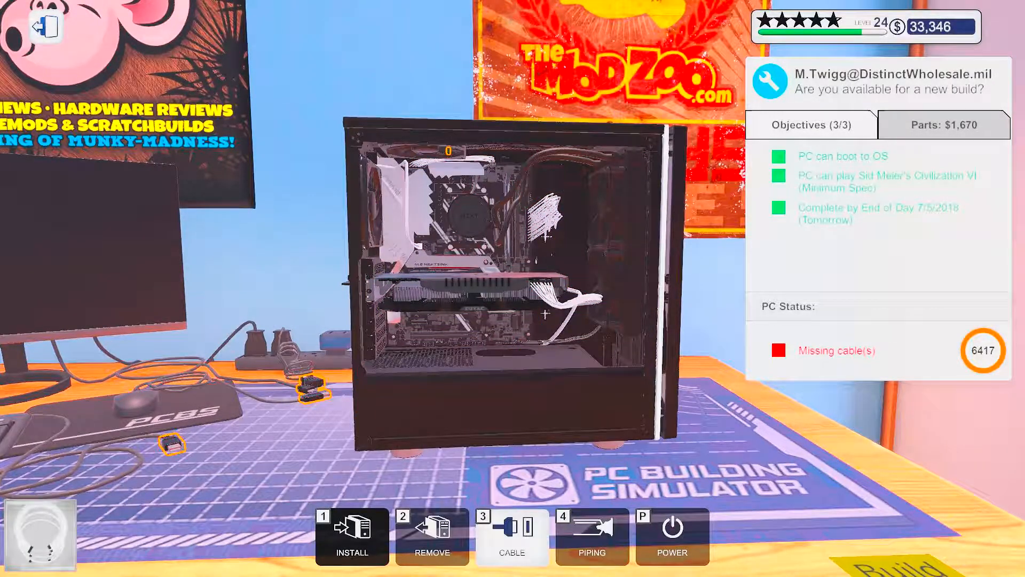
mouse_move(363, 163)
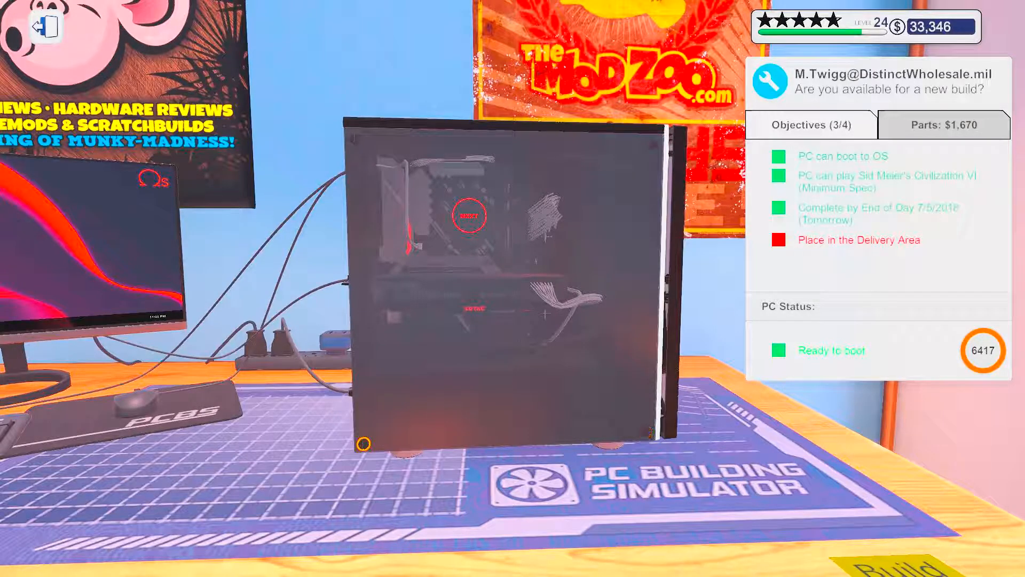
scroll("down", 3)
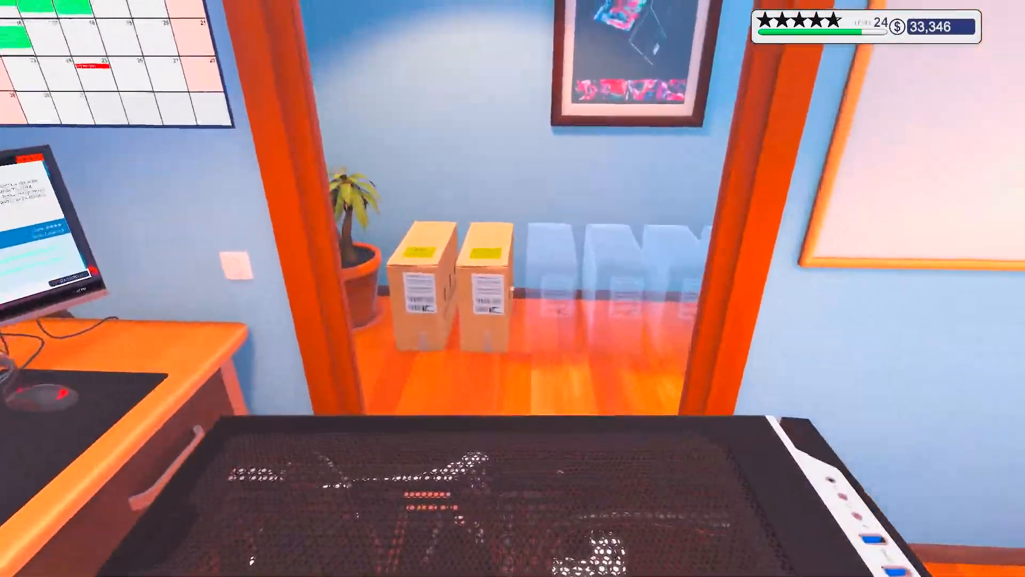
mouse_move(512, 287)
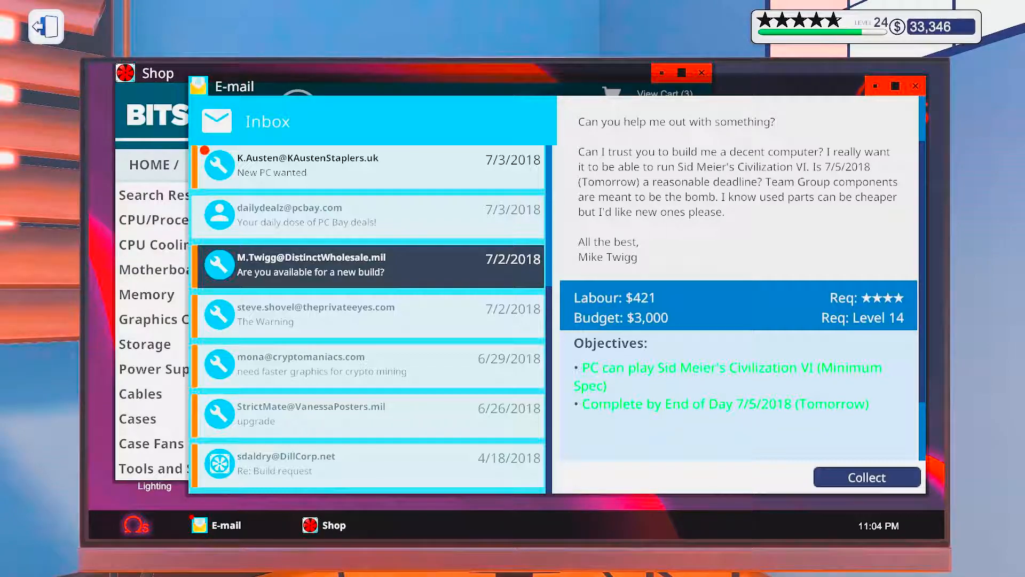
Step: Collect the $2,091 payment and five-star review, discard the job e-mail and open the PC Bay update
left_click(866, 476)
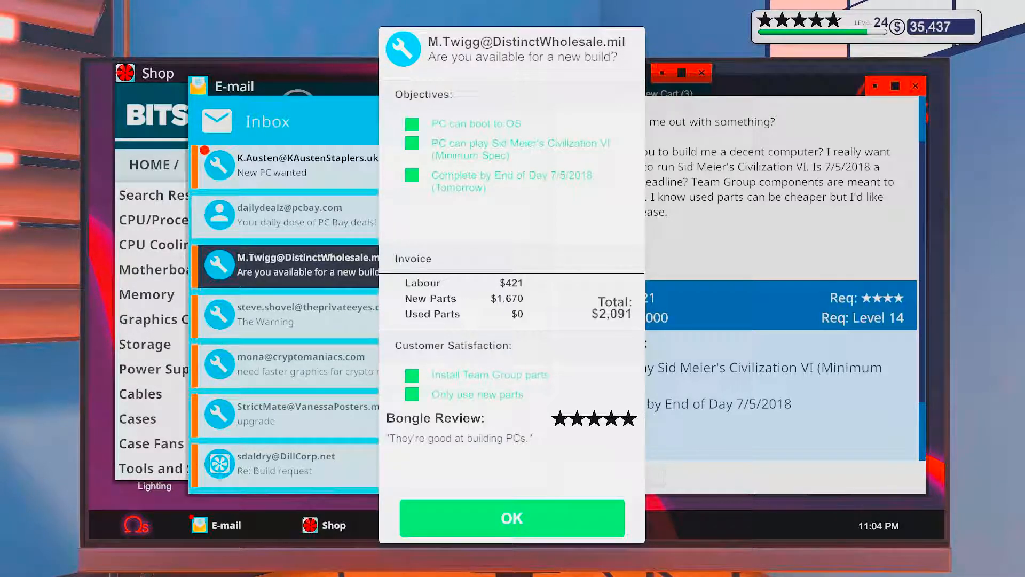
left_click(511, 517)
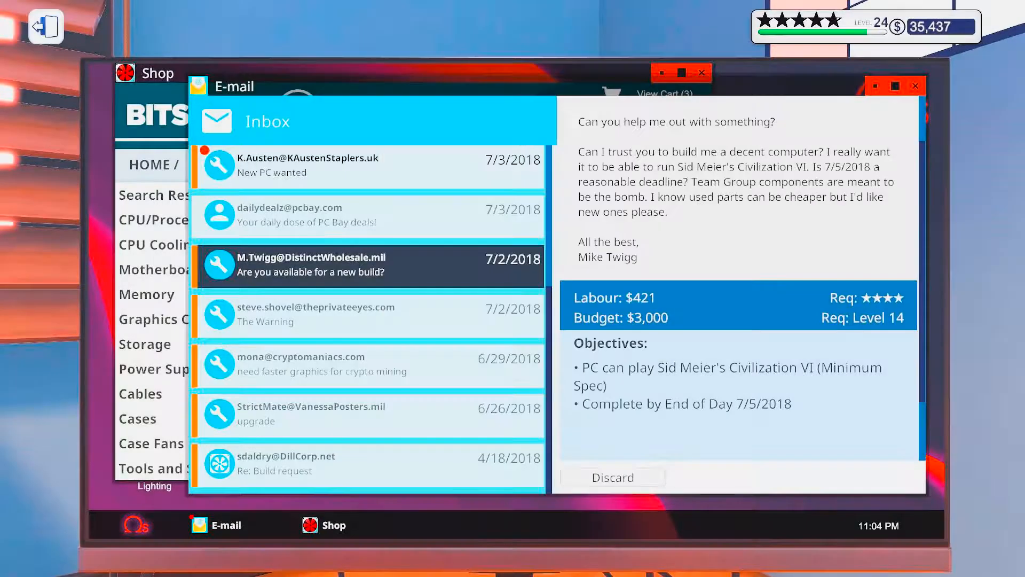
left_click(367, 314)
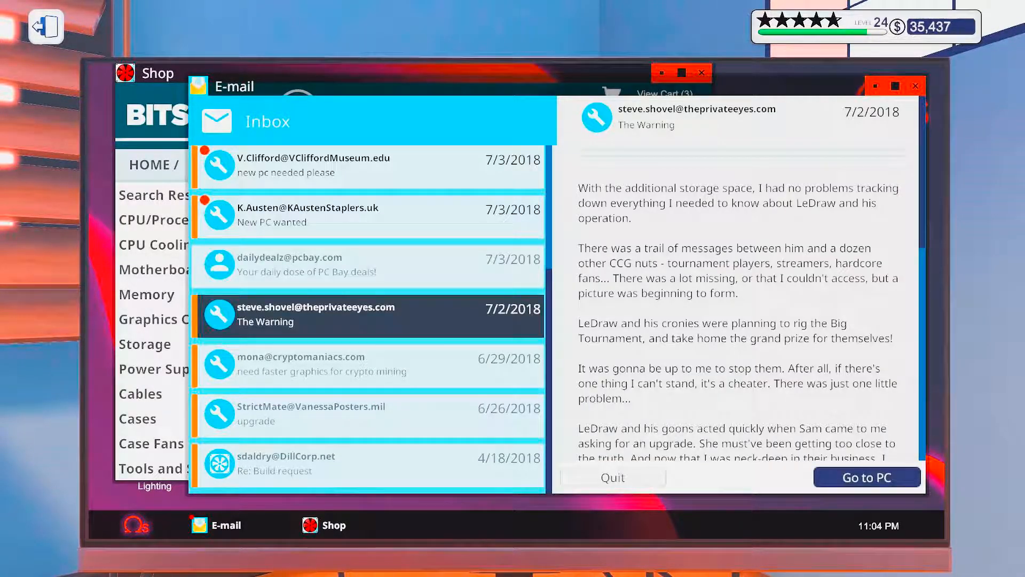
scroll("up", 3)
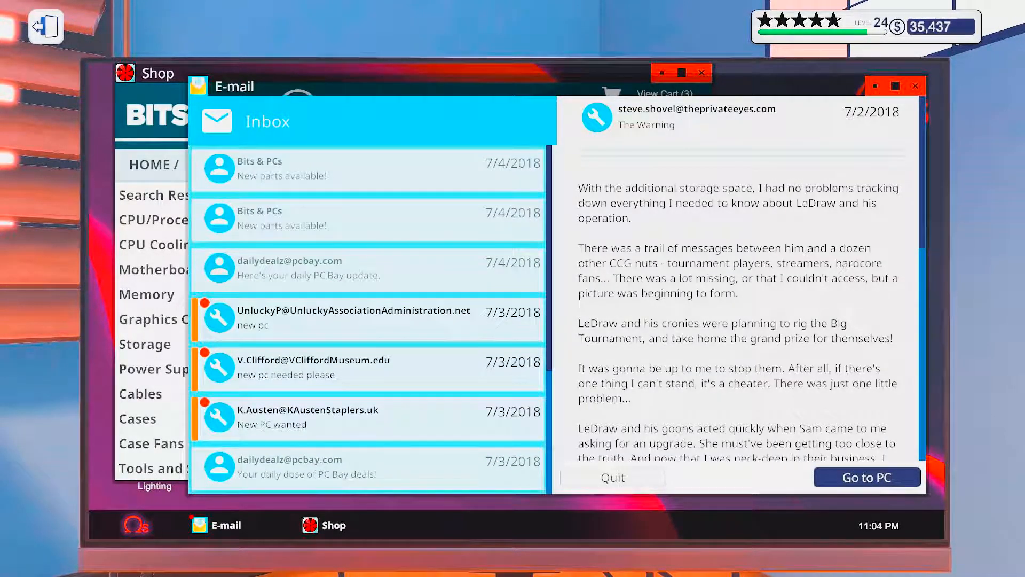
left_click(369, 268)
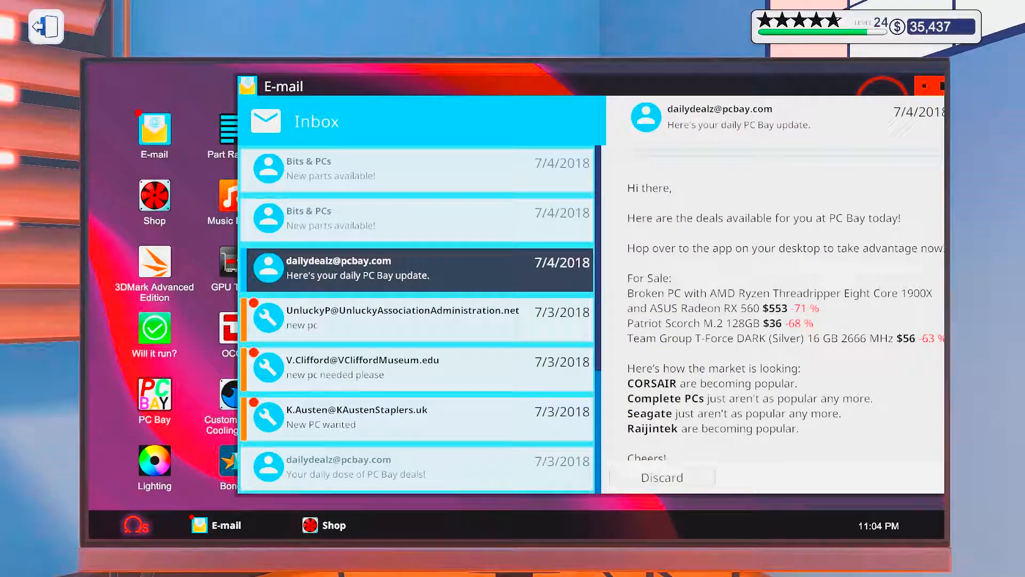
Step: Buy the Patriot Scorch M.2 128GB drive on PC Bay for $36 and return to the deals list
left_click(154, 394)
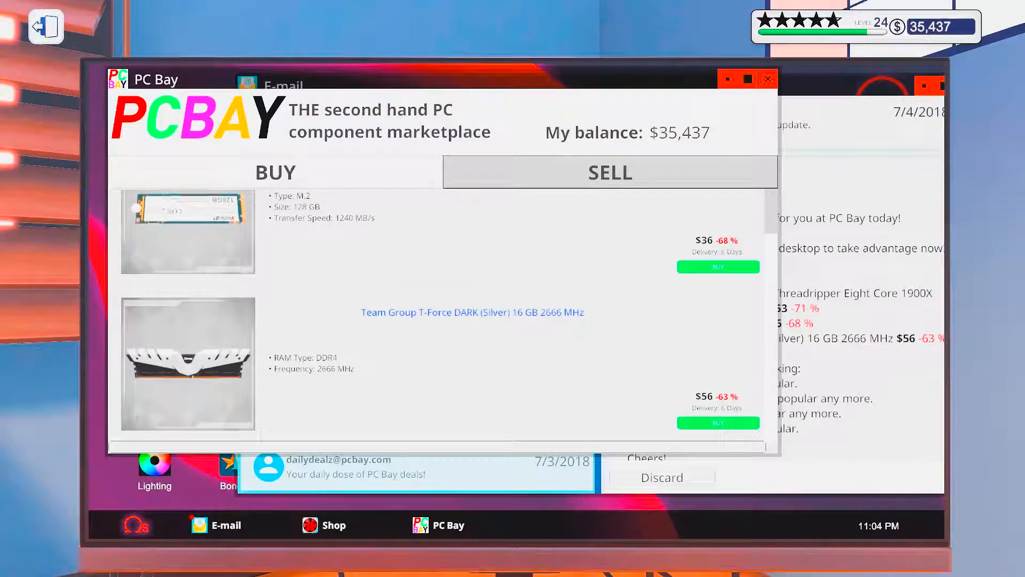
scroll("up", 3)
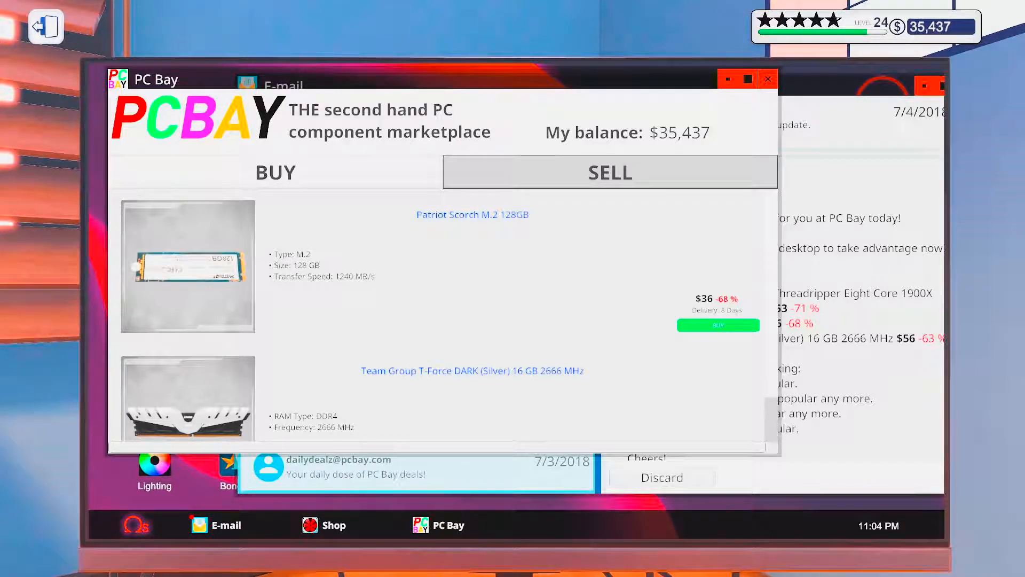
left_click(717, 324)
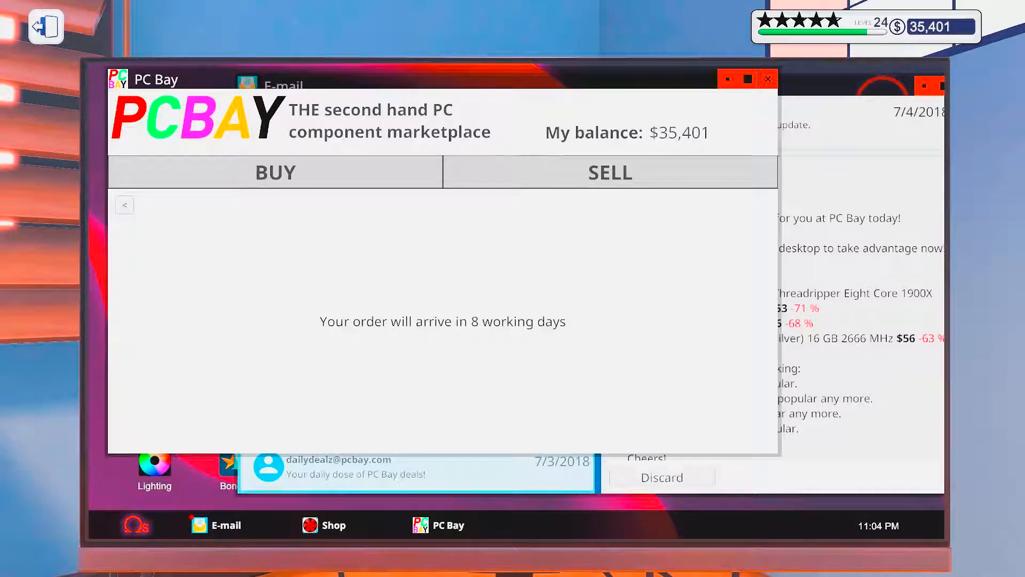
left_click(609, 172)
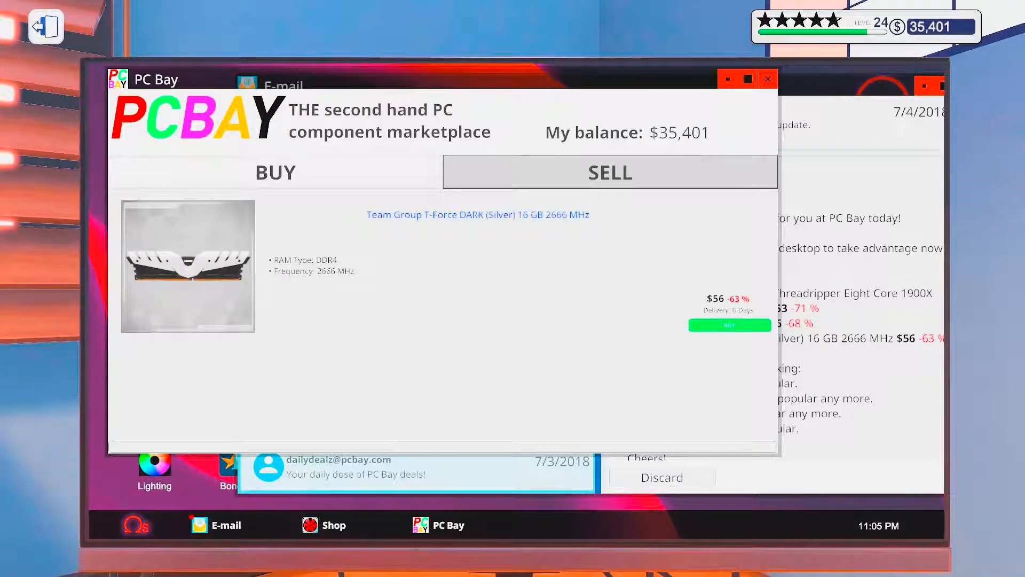